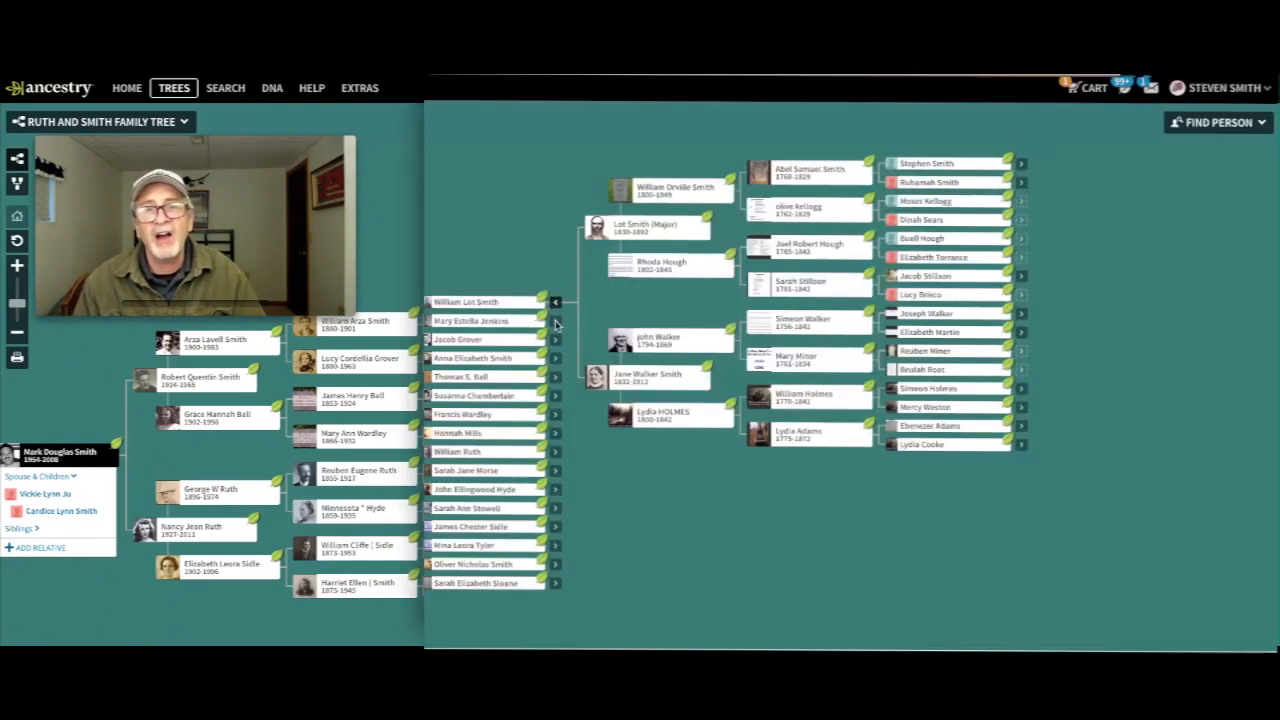
Expand the Jenkins great-great-grandmother's and Jacob Grover's ancestor lines, then collapse the extended branch.
{"action": "left_click", "coordinate": [556, 320]}
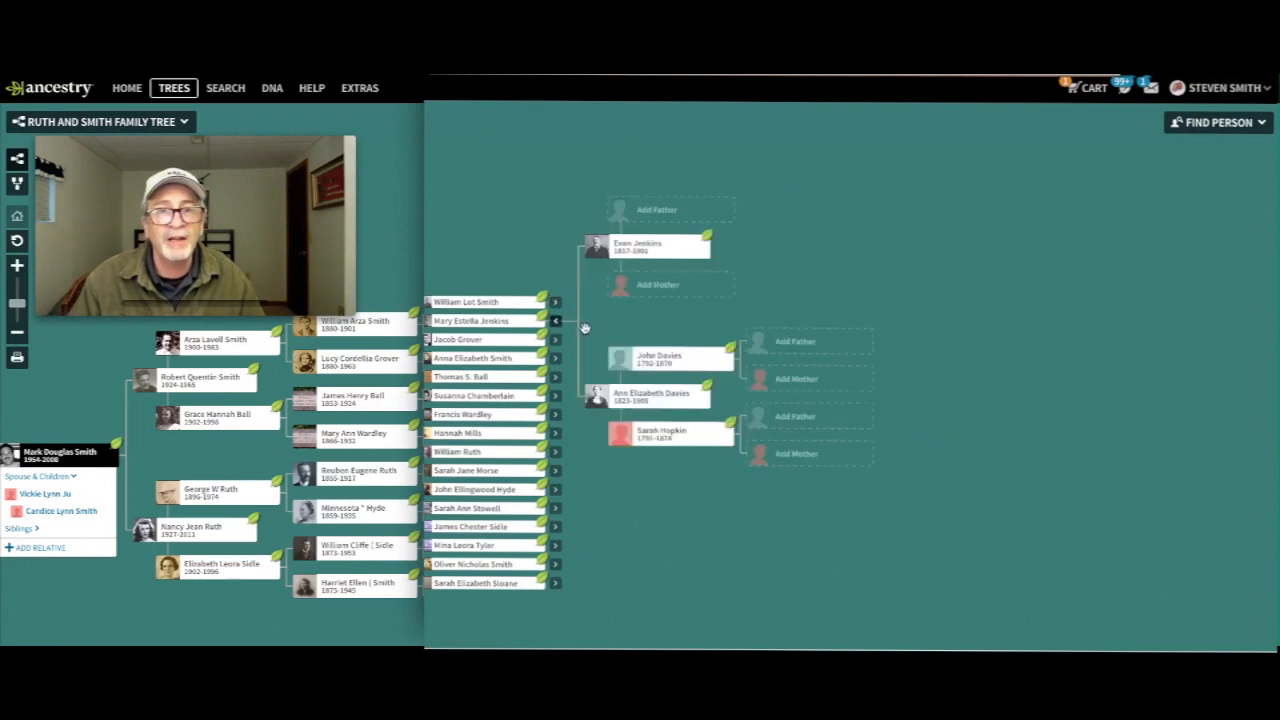
{"action": "left_click", "coordinate": [556, 320]}
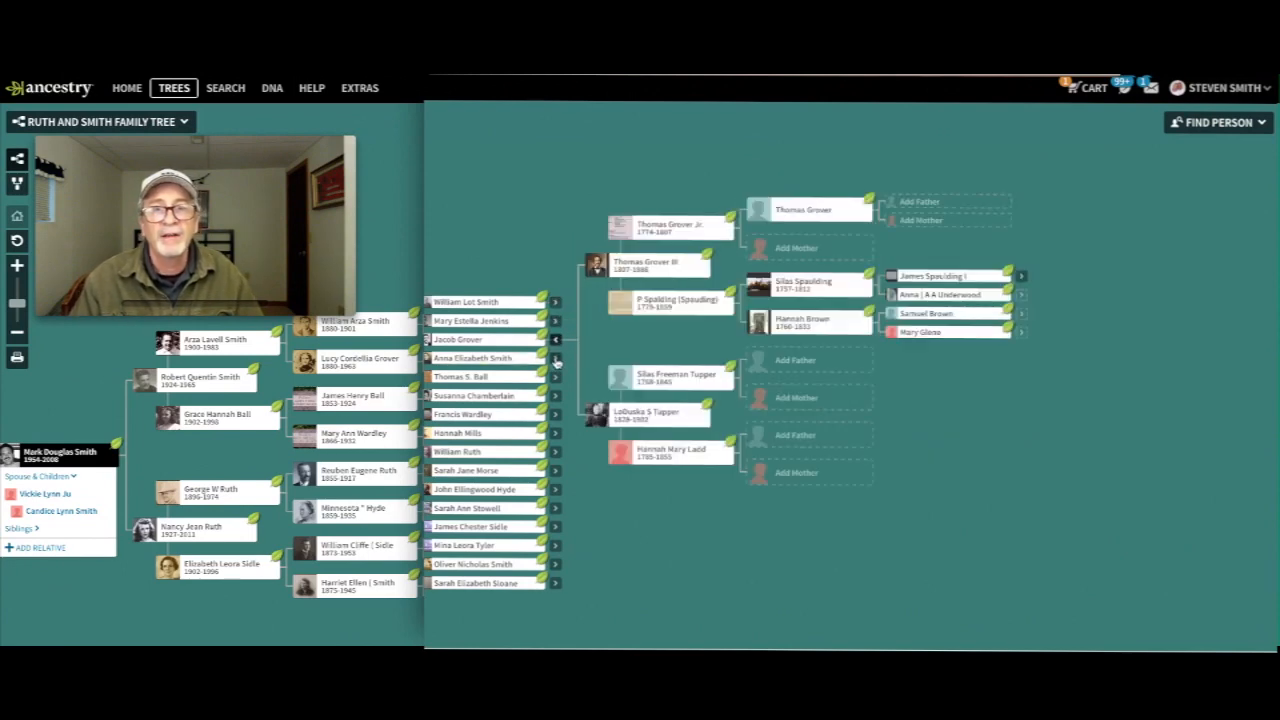
{"action": "left_click", "coordinate": [556, 358]}
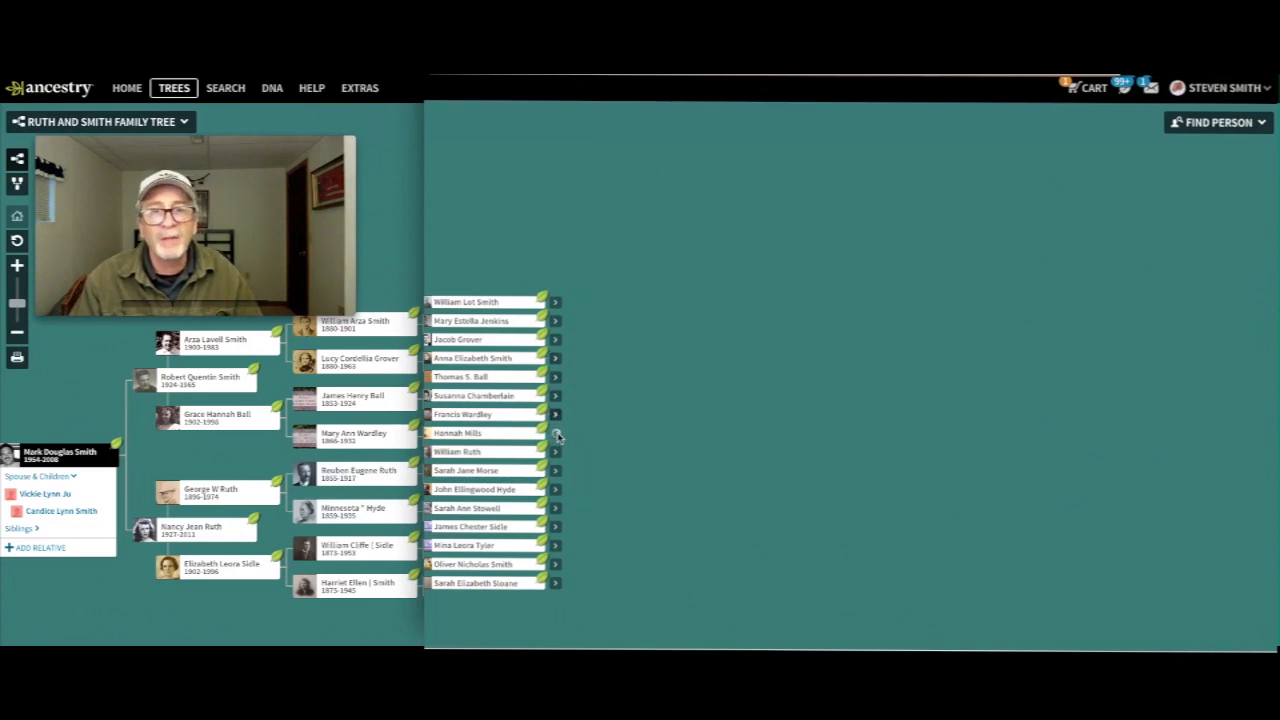
{"action": "left_click", "coordinate": [556, 448]}
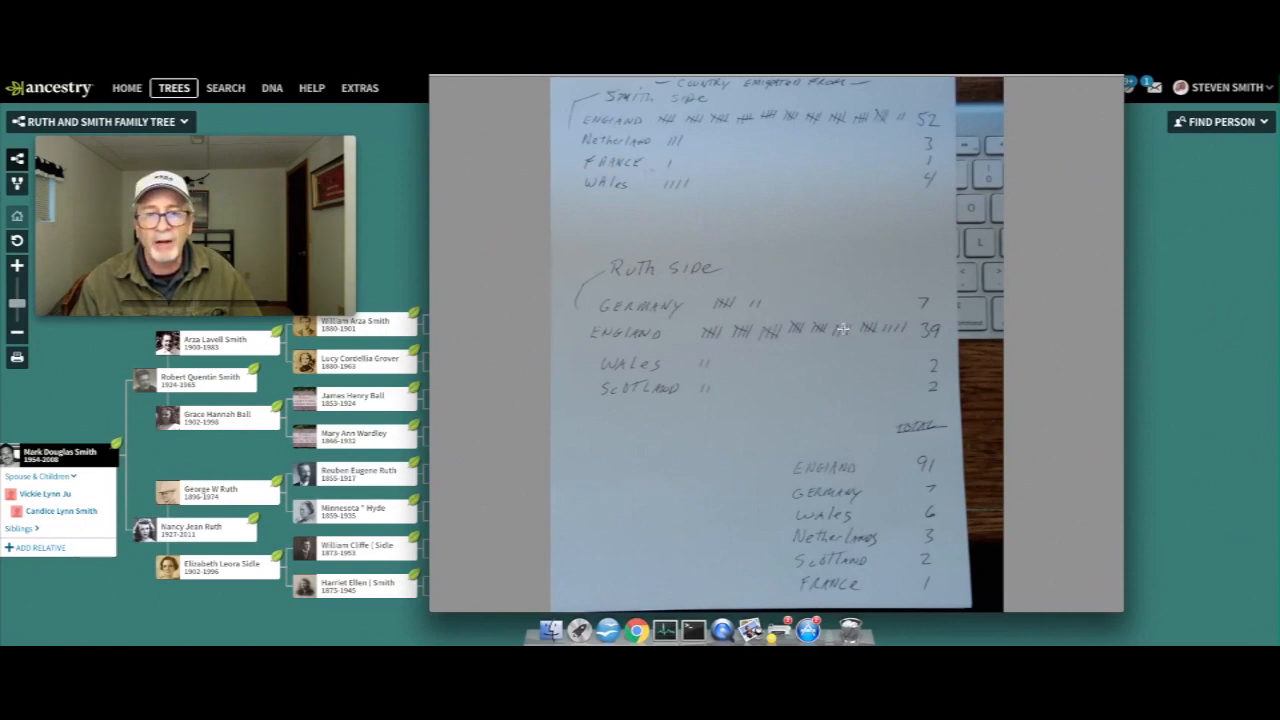
{"action": "mouse_move", "coordinate": [728, 366]}
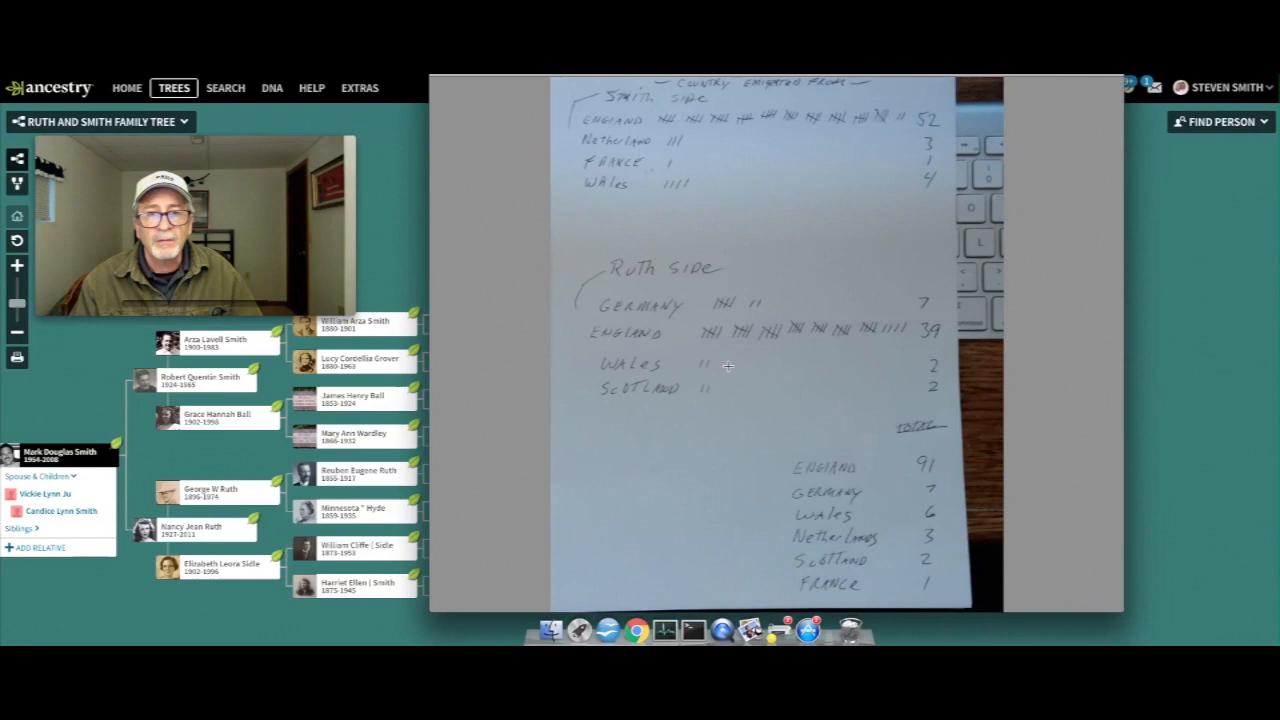
{"action": "mouse_move", "coordinate": [728, 490]}
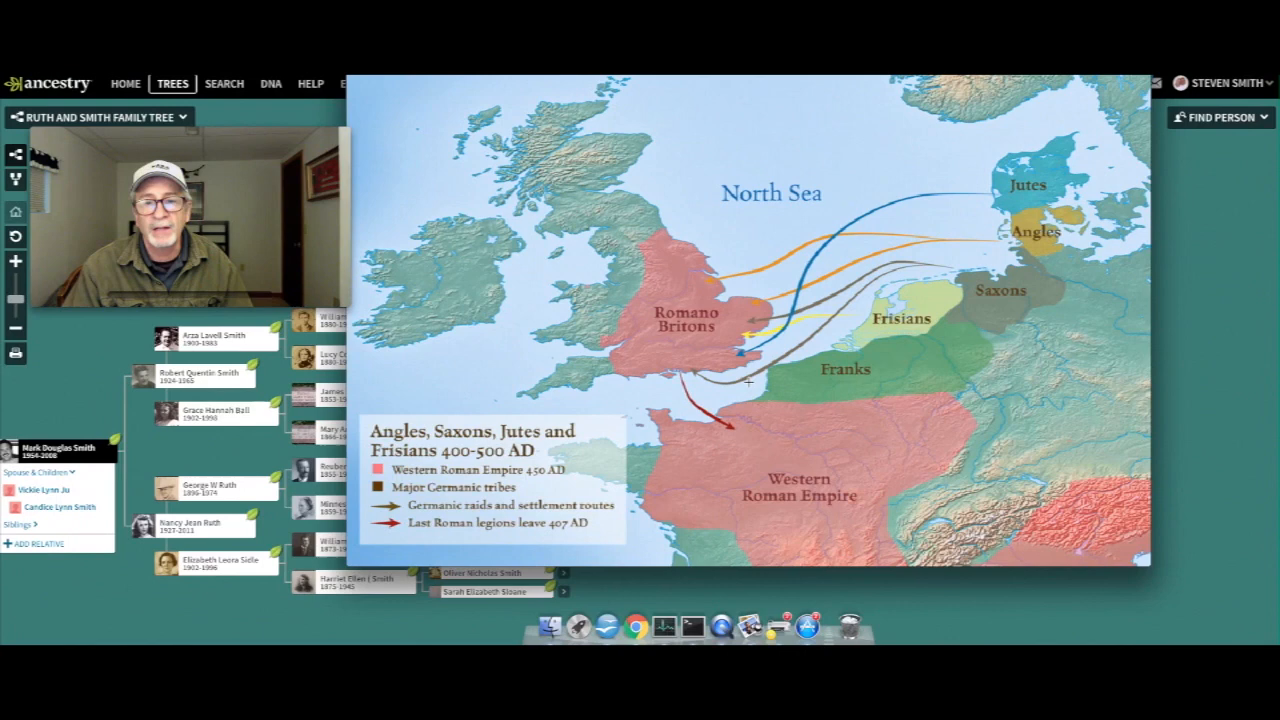
{"action": "mouse_move", "coordinate": [758, 384]}
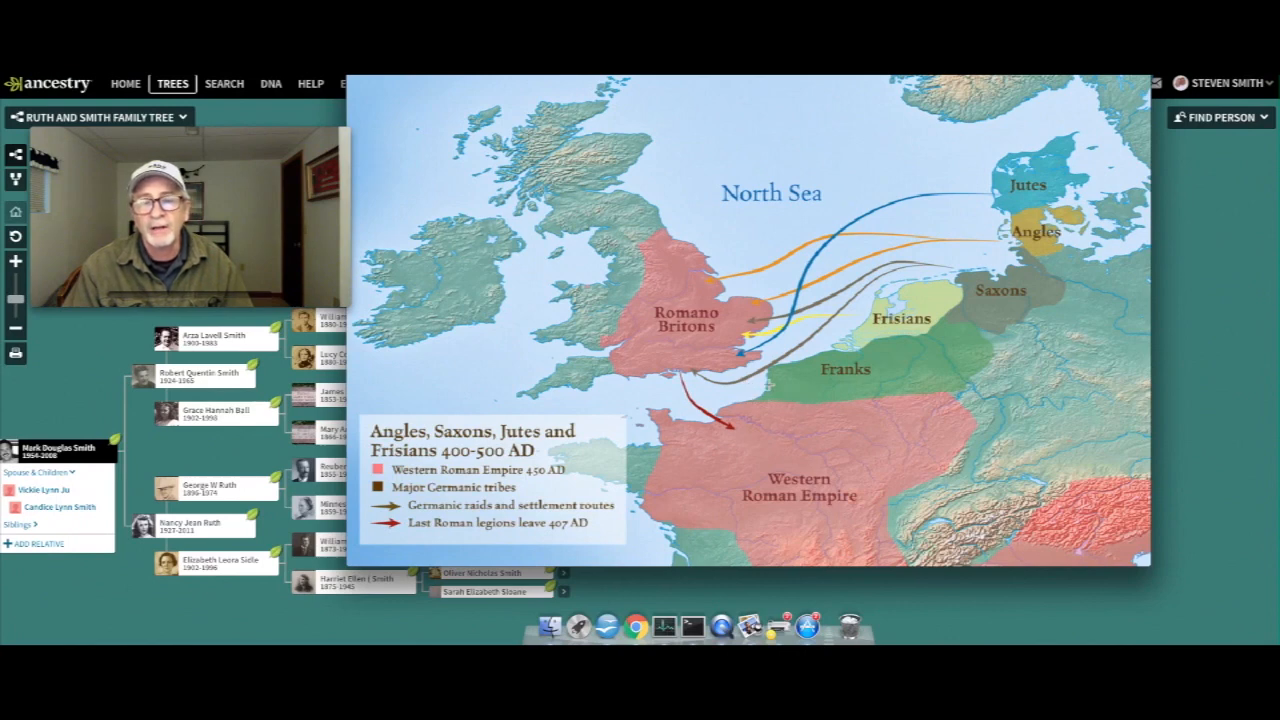
{"action": "mouse_move", "coordinate": [780, 124]}
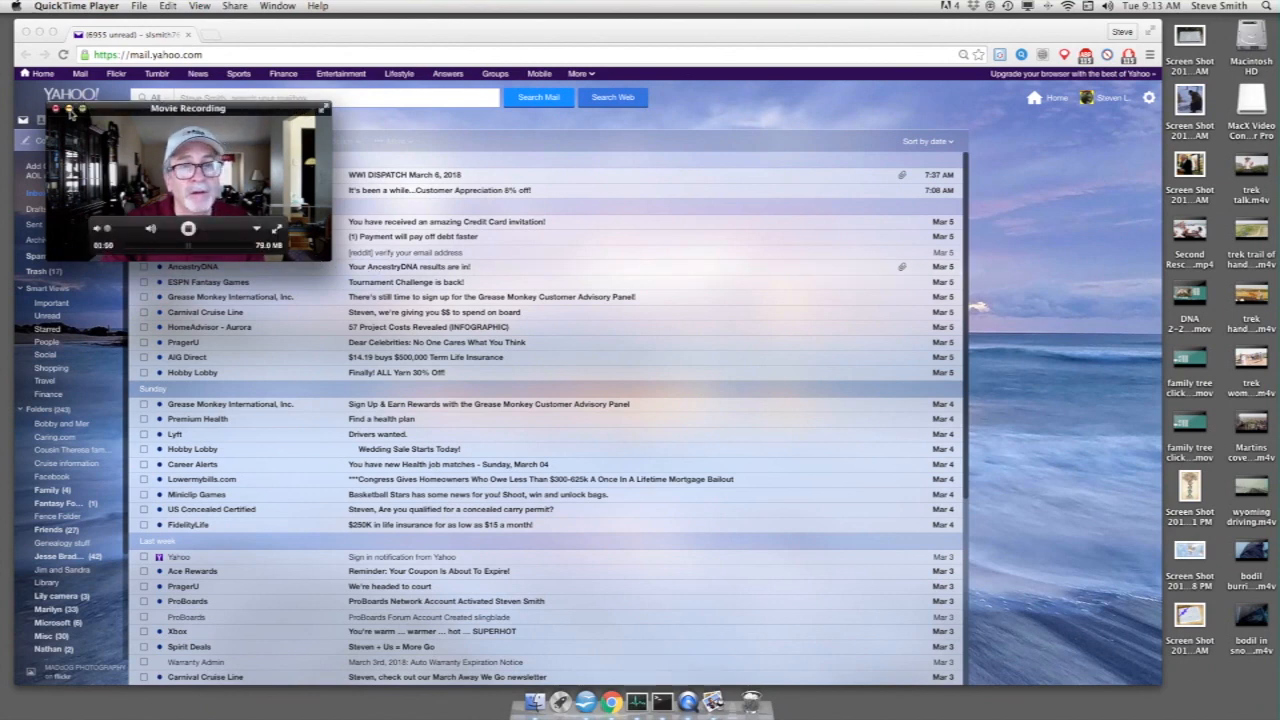
Bring the Yahoo Mail inbox to the front to reach the AncestryDNA results email.
{"action": "left_click", "coordinate": [58, 108]}
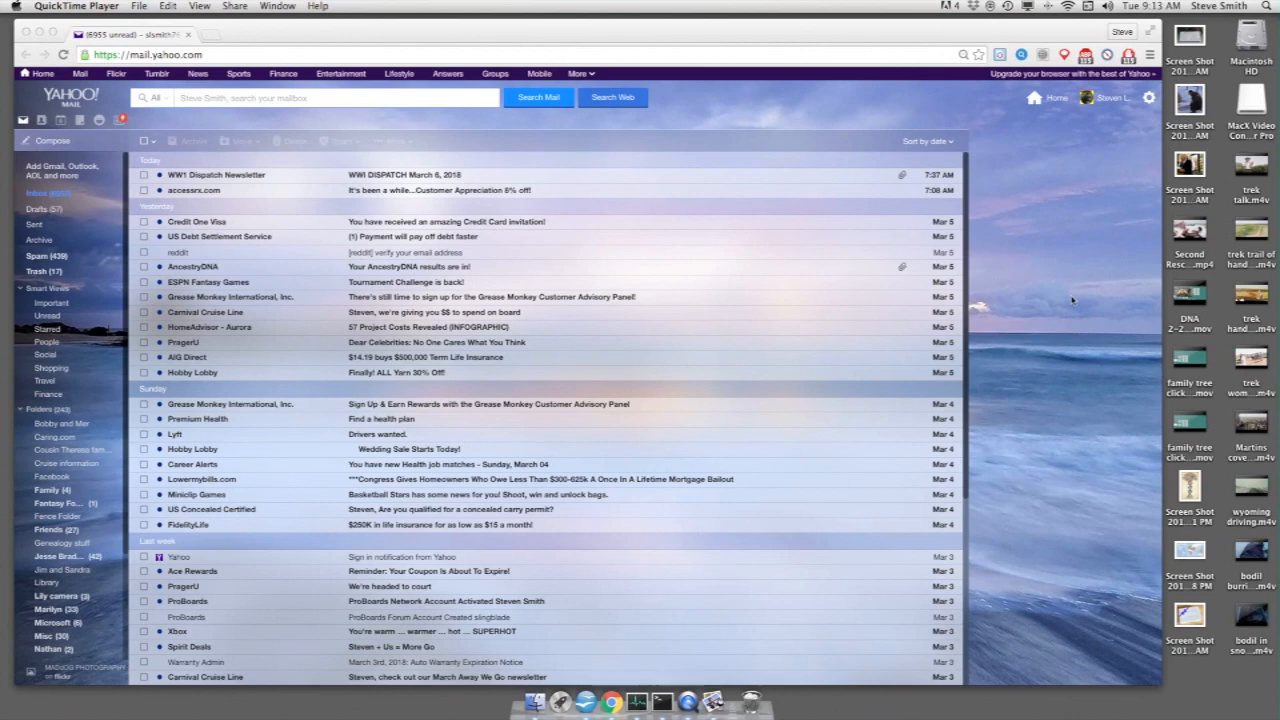
{"action": "mouse_move", "coordinate": [208, 272]}
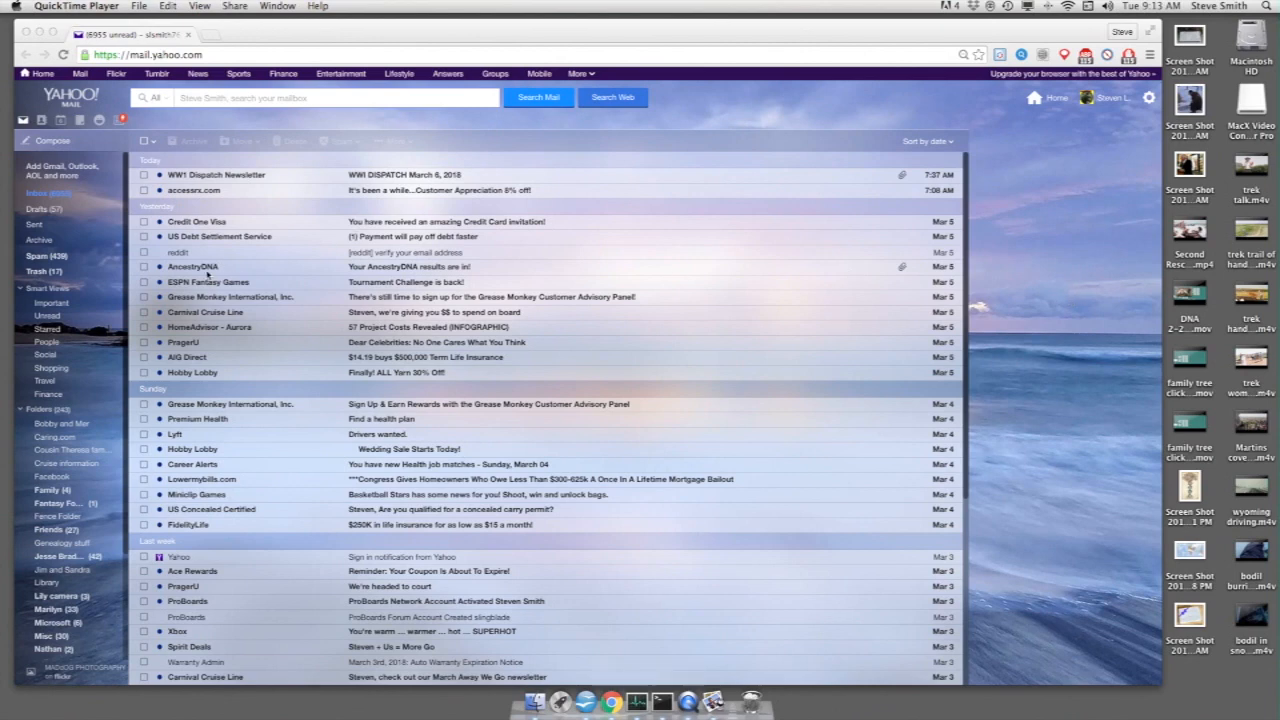
{"action": "mouse_move", "coordinate": [276, 272]}
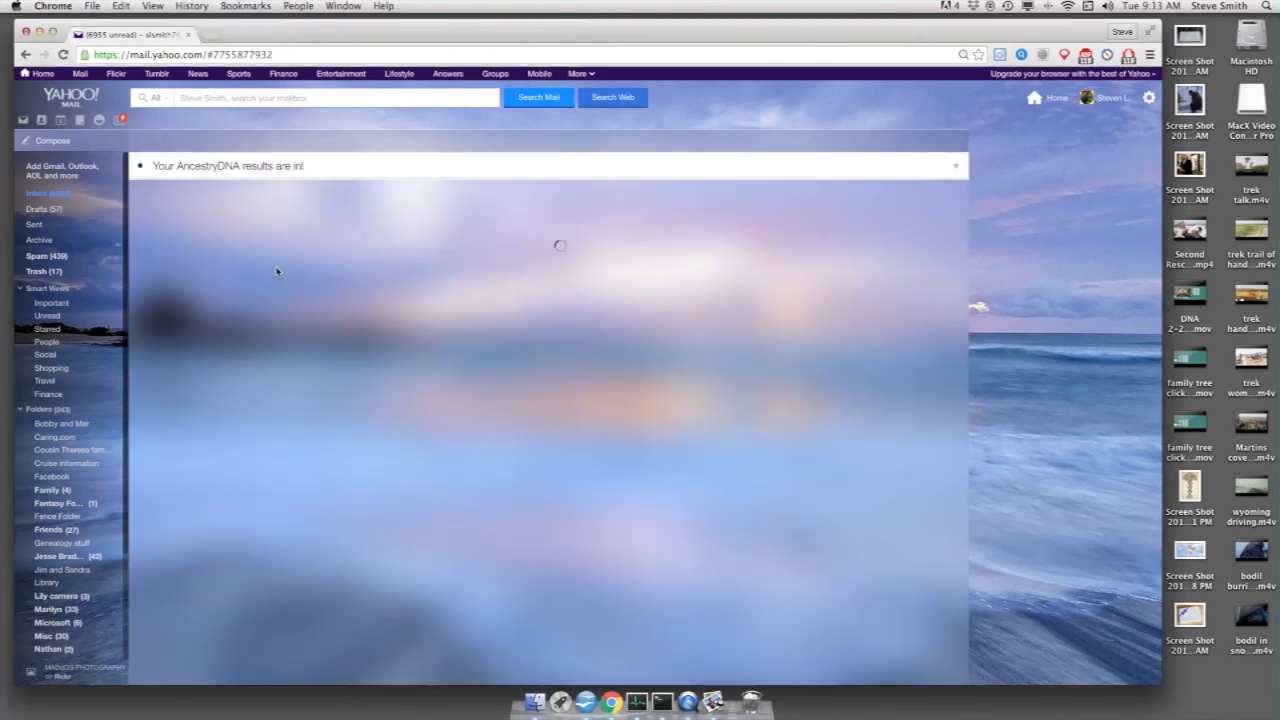
Follow the results email link to the AncestryDNA homepage with ethnicity estimate, matches and circles.
{"action": "left_click", "coordinate": [228, 164]}
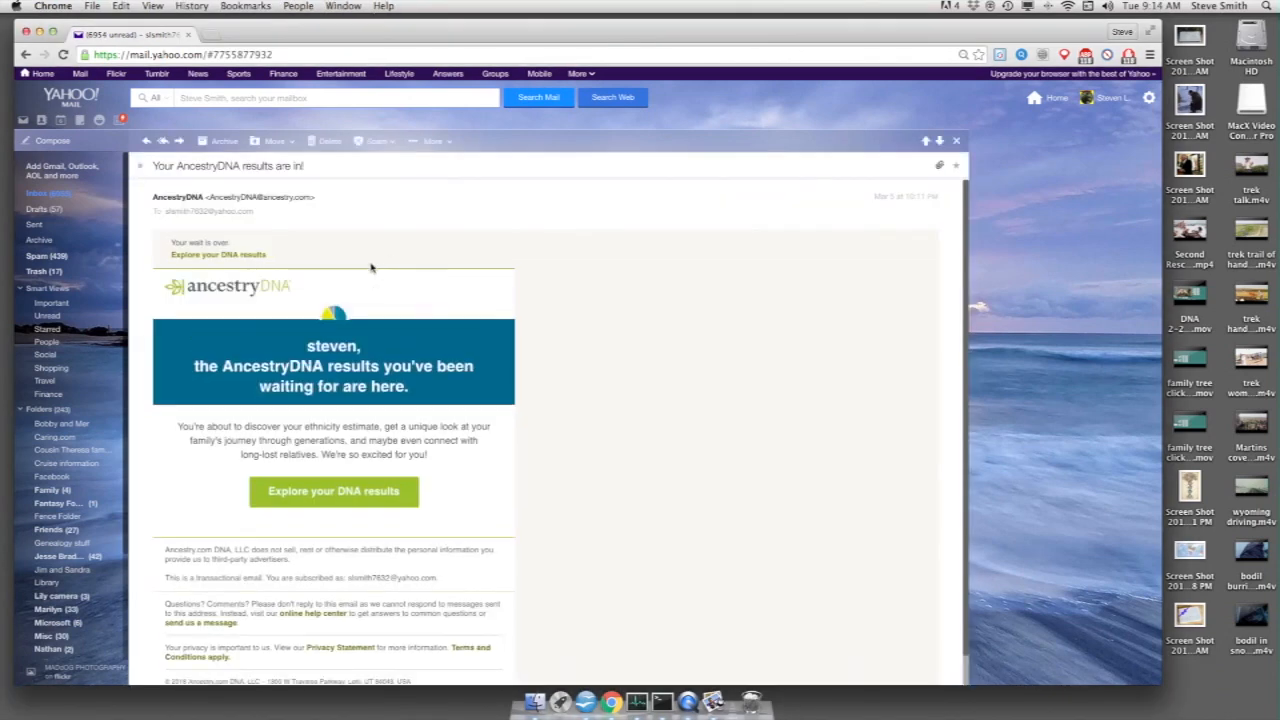
{"action": "scroll", "scroll_direction": "down", "scroll_amount": 3}
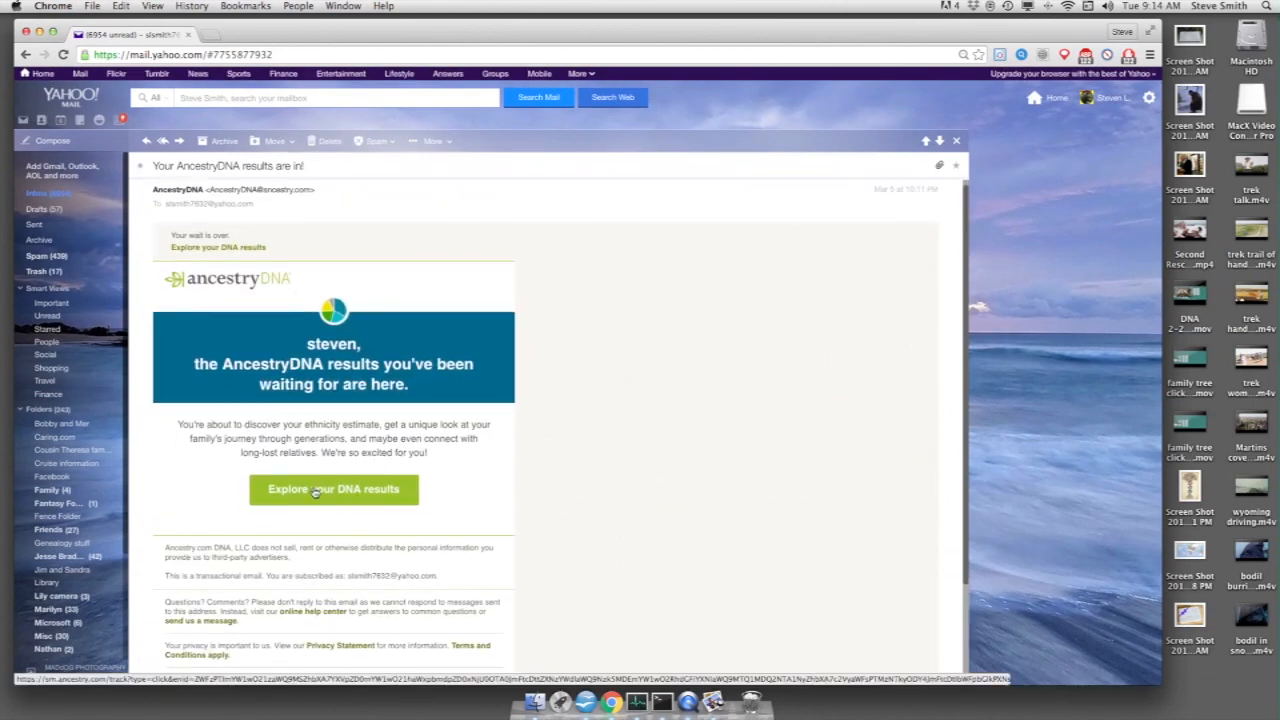
{"action": "left_click", "coordinate": [332, 488]}
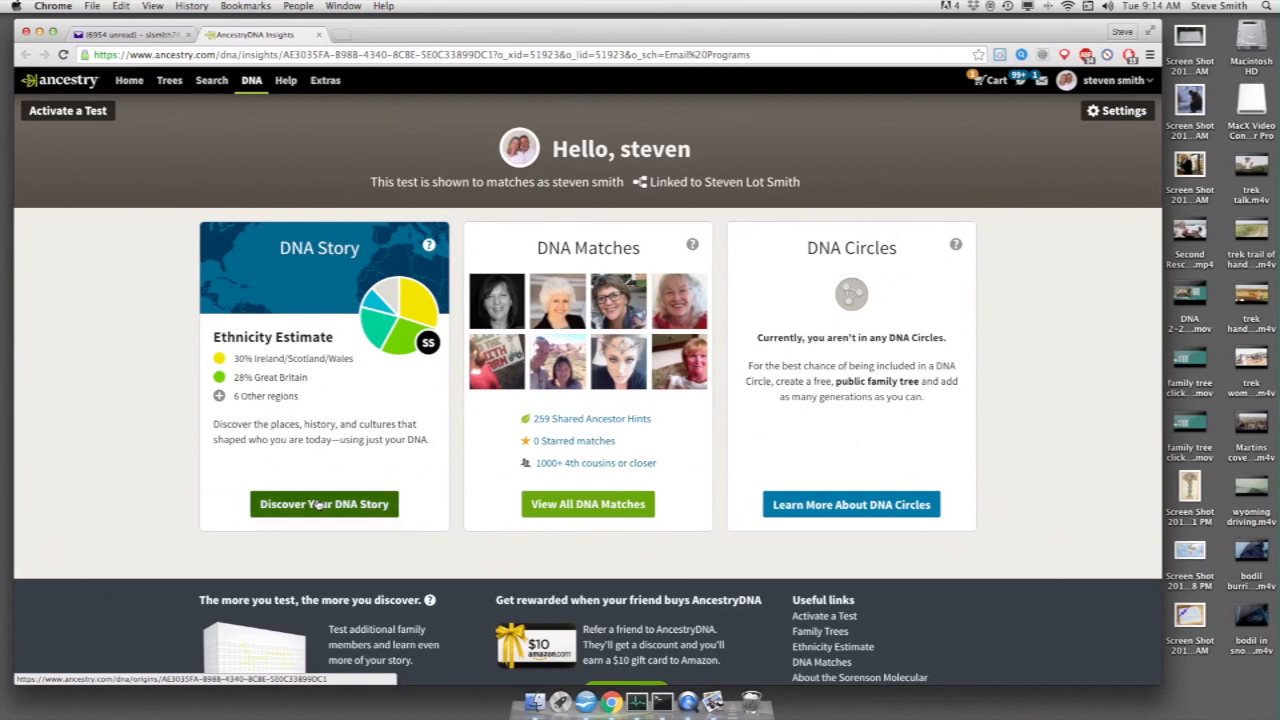
Start loading the DNA Story ethnicity estimate map from 'Discover Your DNA Story'.
{"action": "left_click", "coordinate": [324, 504]}
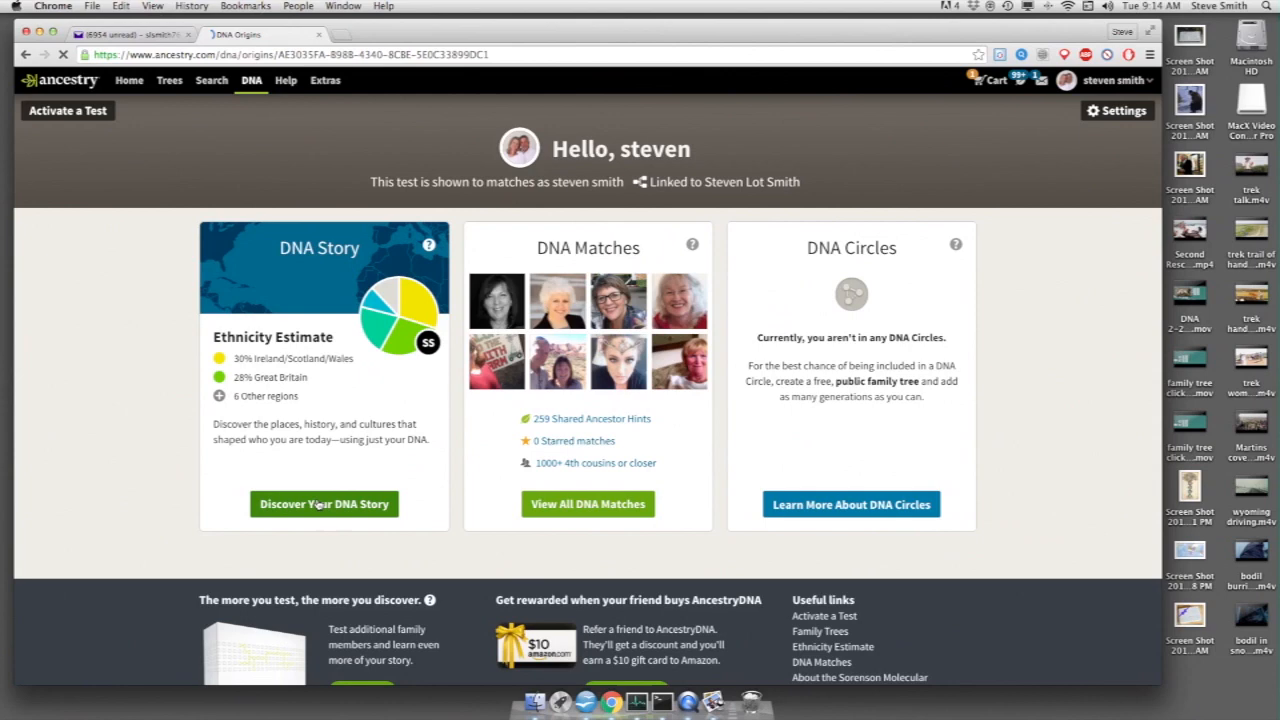
{"action": "left_click", "coordinate": [324, 504]}
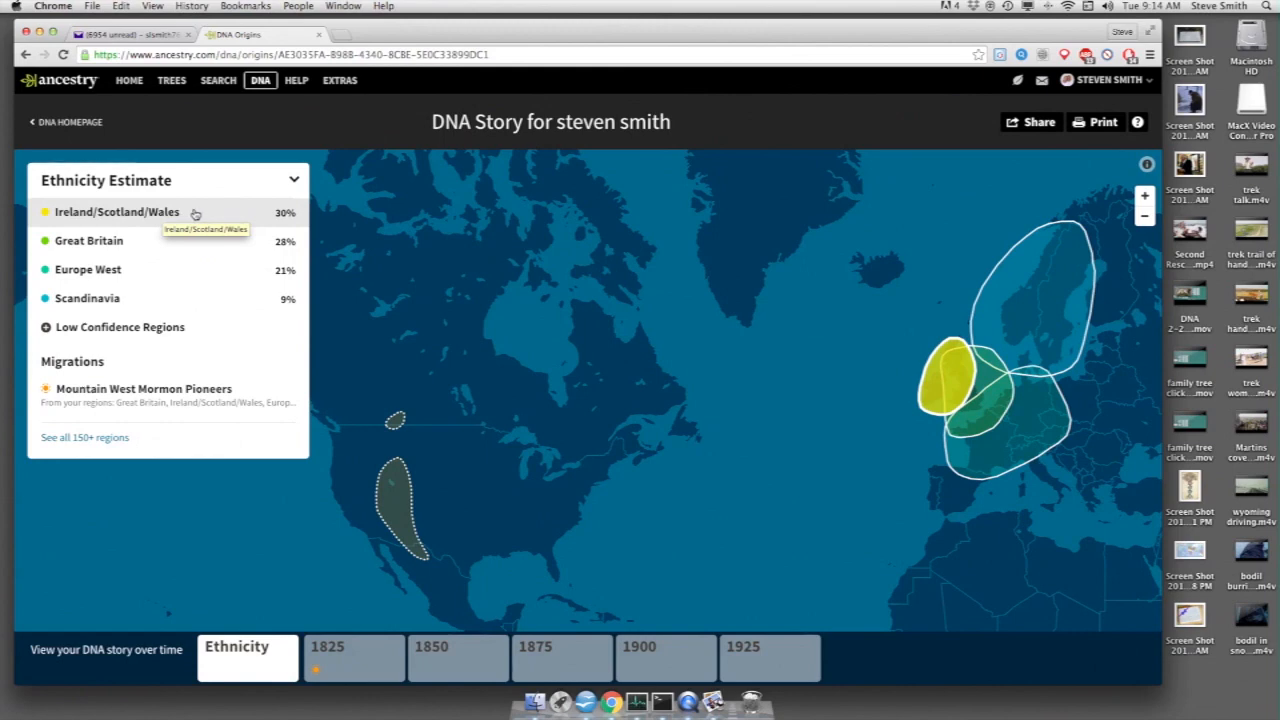
{"action": "mouse_move", "coordinate": [184, 248]}
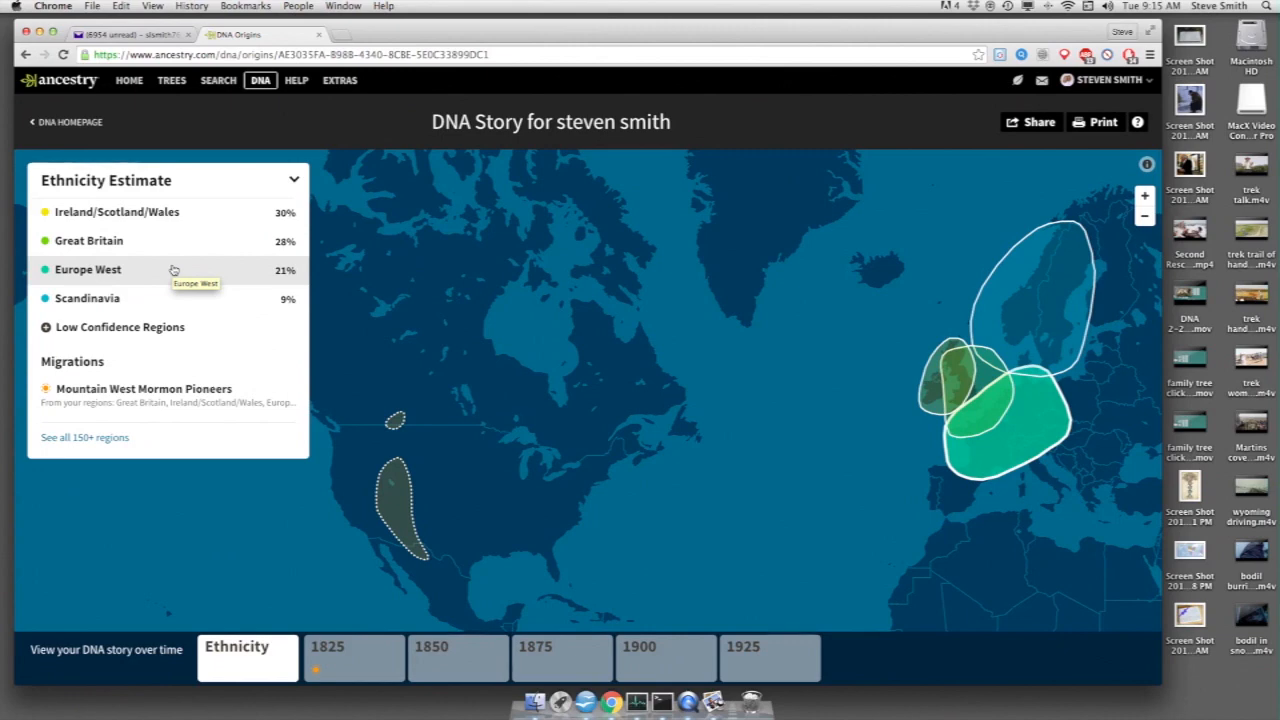
{"action": "mouse_move", "coordinate": [290, 224]}
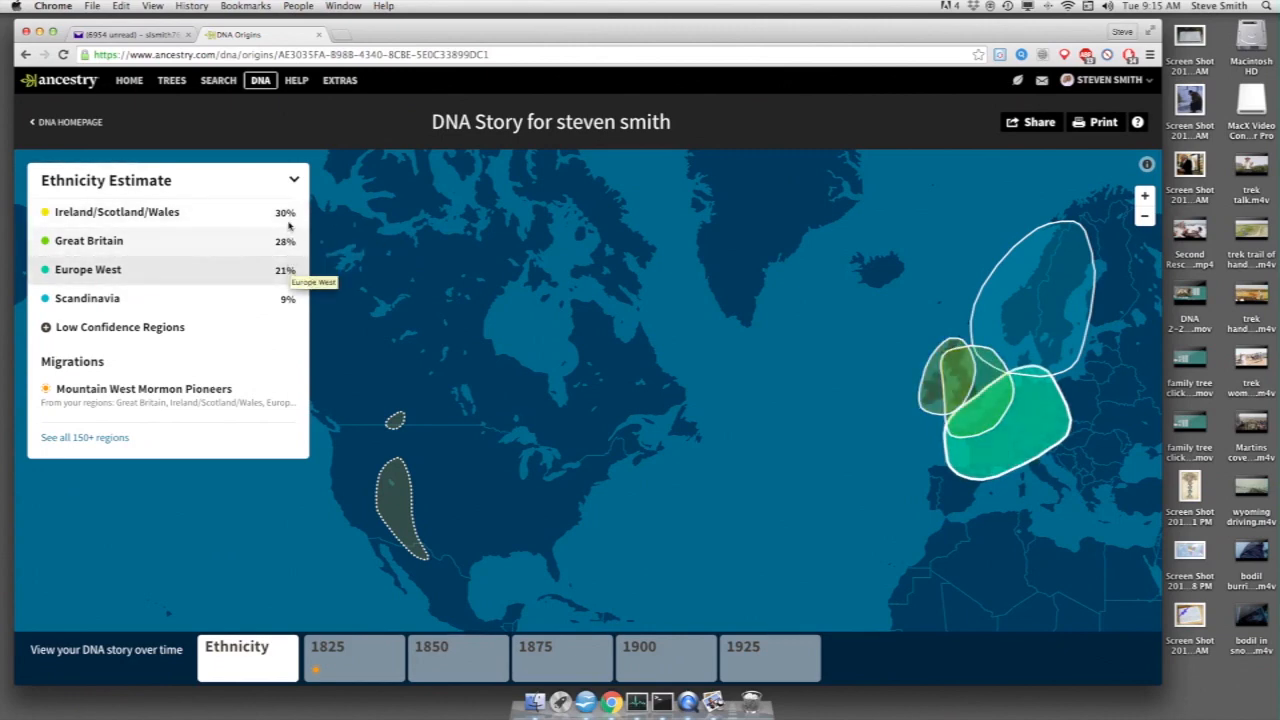
{"action": "mouse_move", "coordinate": [184, 280]}
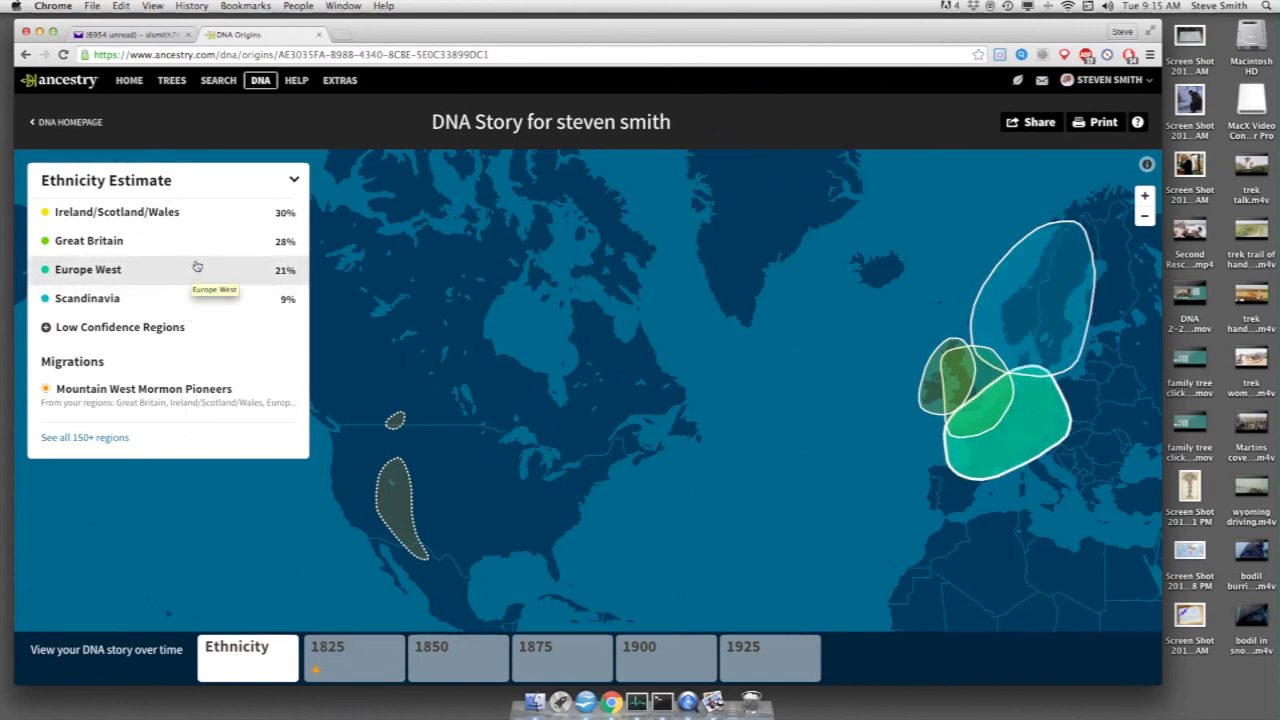
{"action": "mouse_move", "coordinate": [984, 228]}
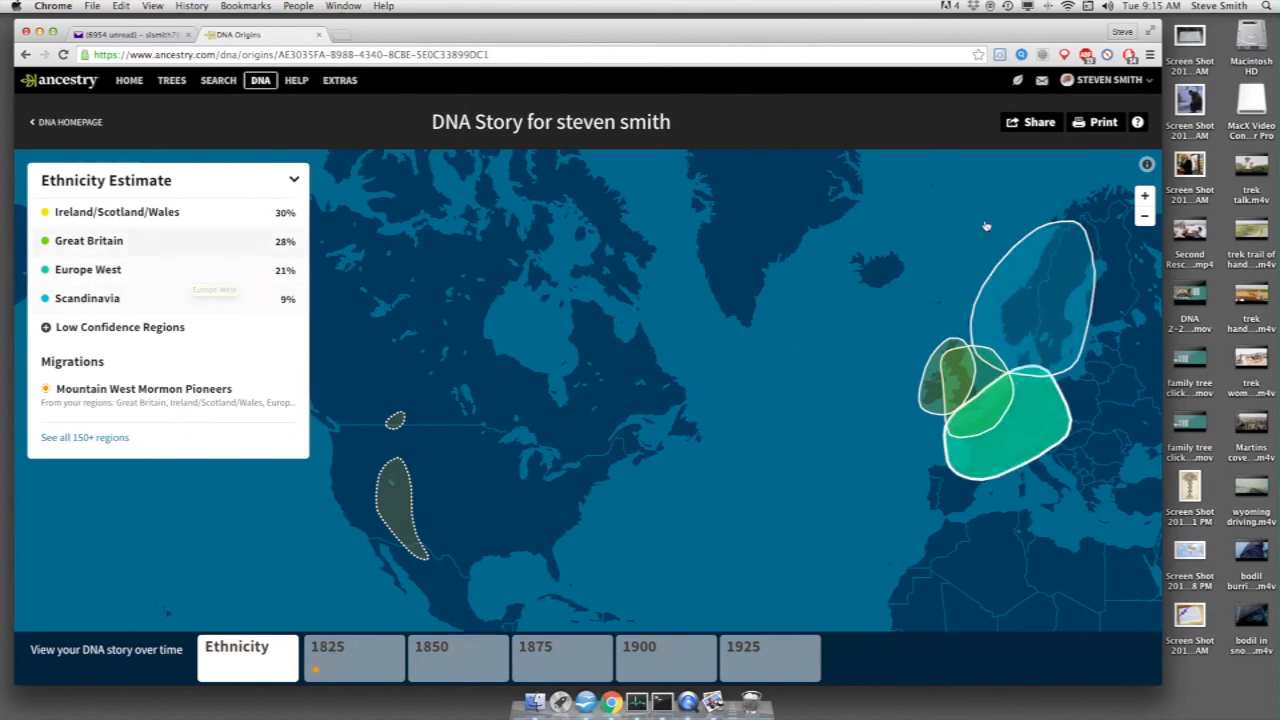
{"action": "mouse_move", "coordinate": [236, 298]}
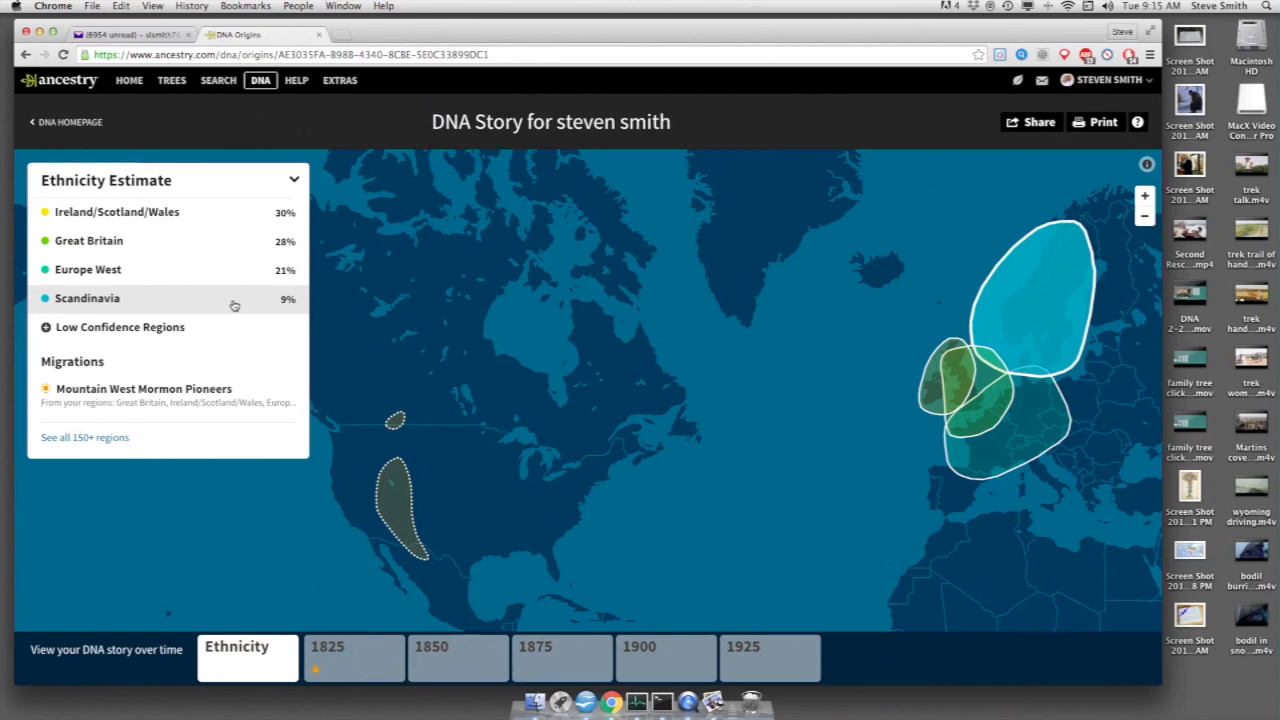
{"action": "mouse_move", "coordinate": [236, 304]}
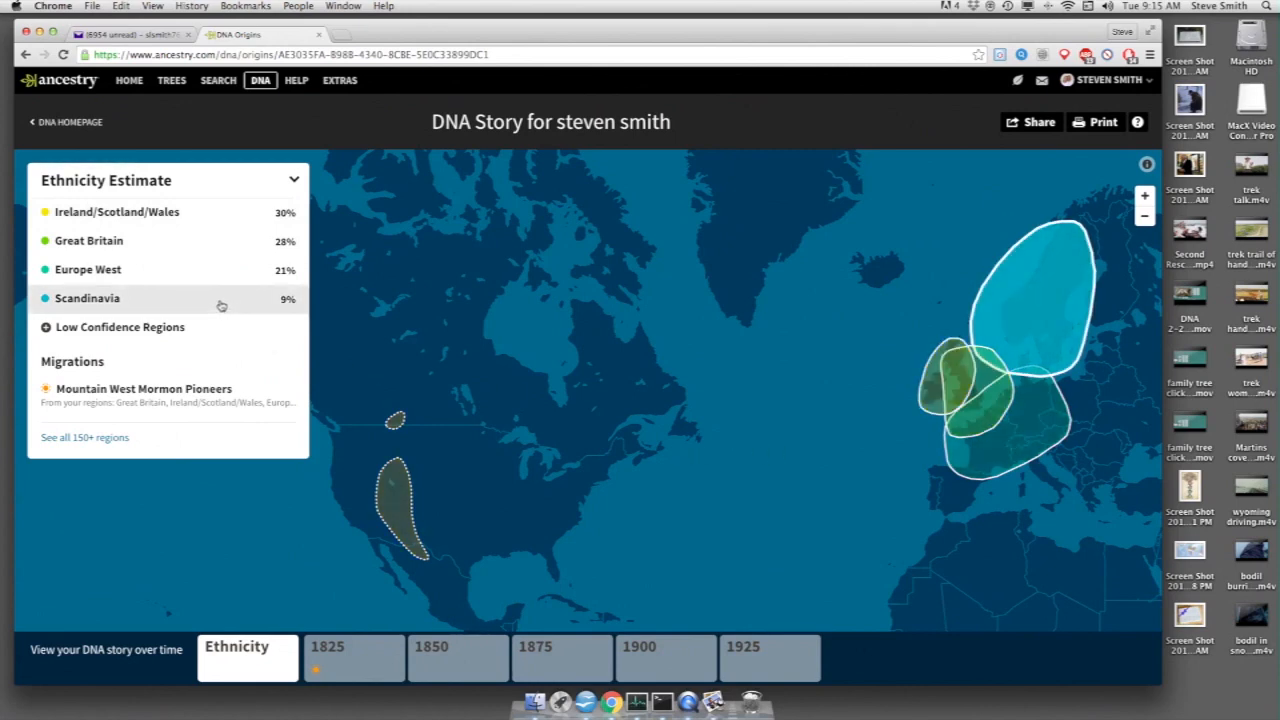
{"action": "mouse_move", "coordinate": [222, 306]}
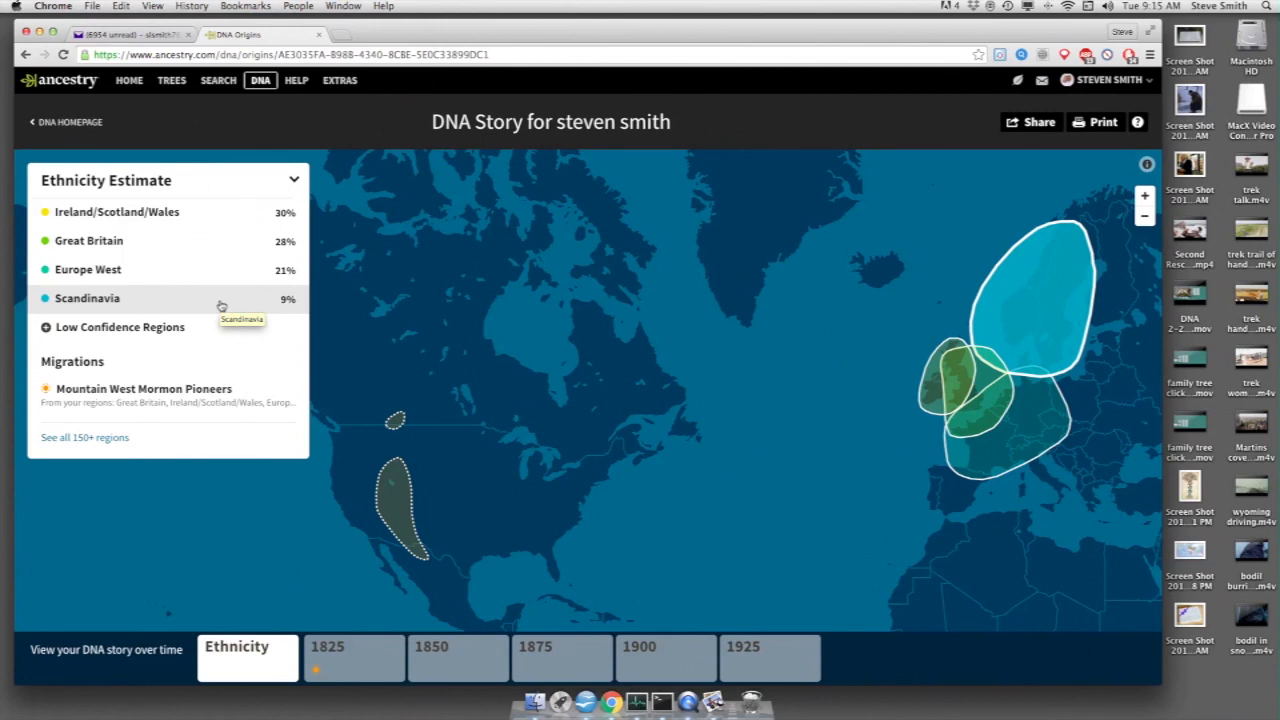
{"action": "mouse_move", "coordinate": [244, 298]}
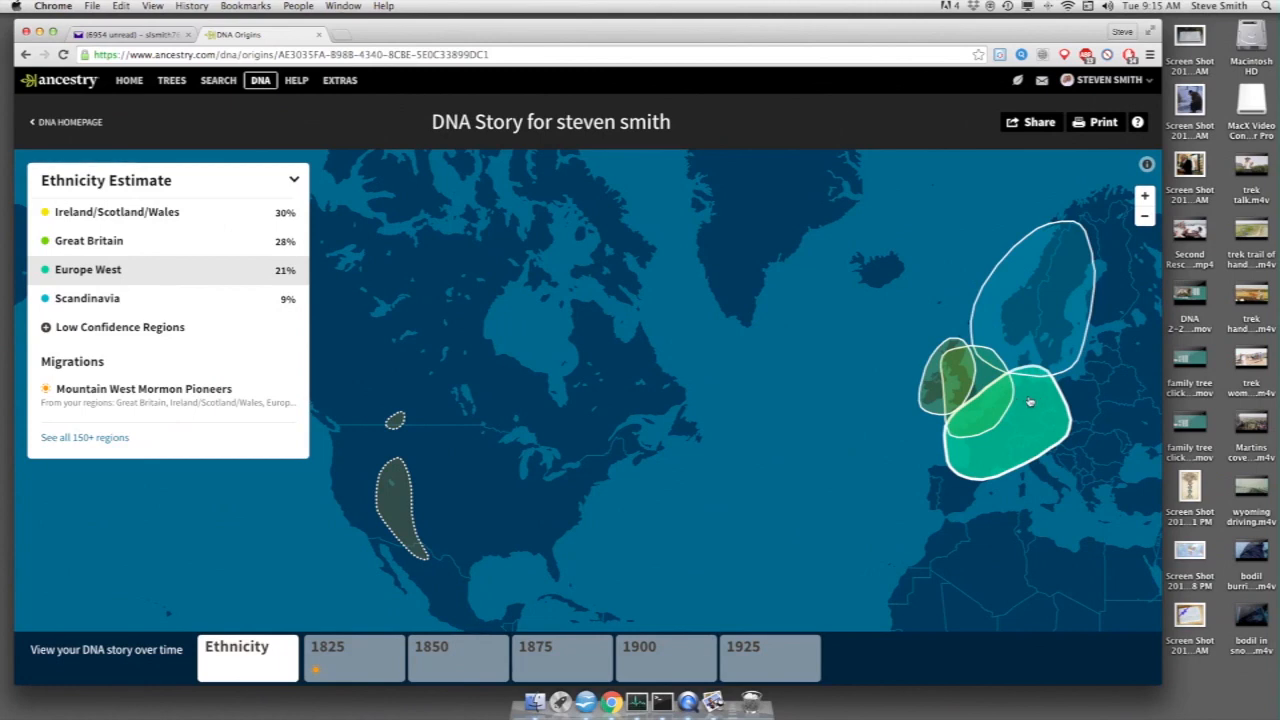
{"action": "mouse_move", "coordinate": [206, 248]}
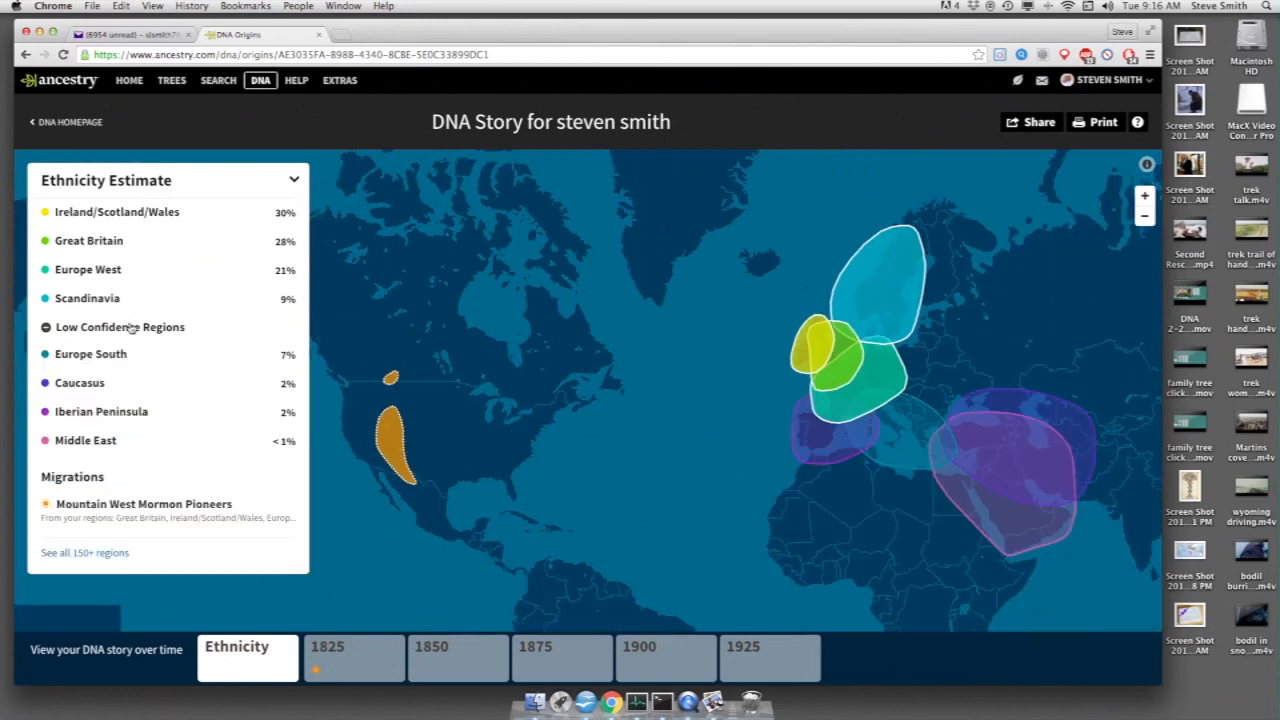
Highlight the Europe South low-confidence region (7%) on the DNA Story map.
{"action": "left_click", "coordinate": [90, 348]}
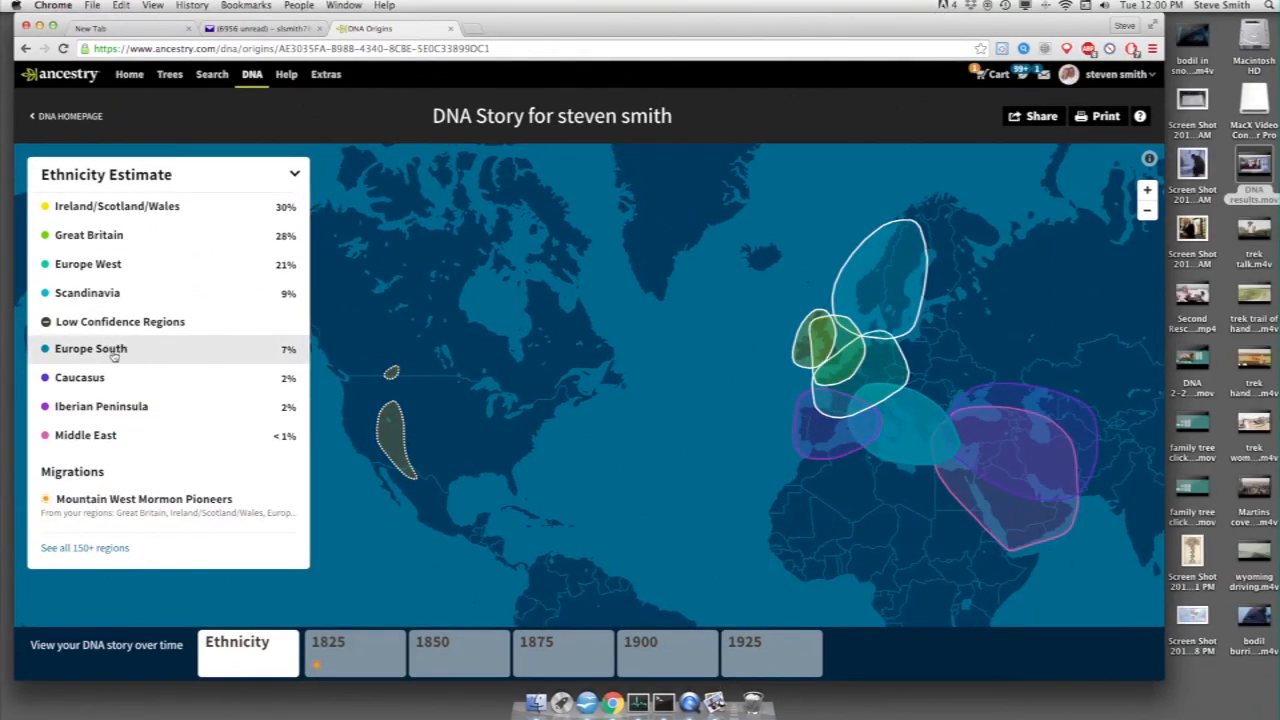
{"action": "mouse_move", "coordinate": [136, 352]}
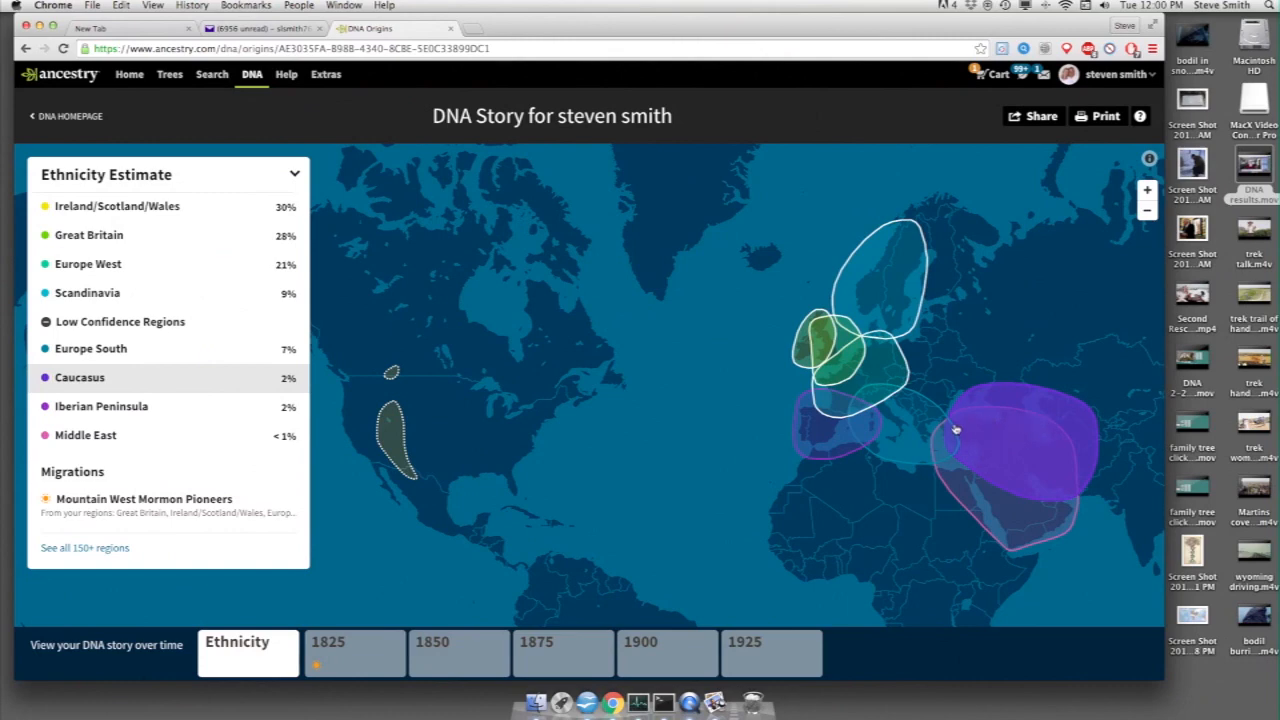
{"action": "mouse_move", "coordinate": [958, 436]}
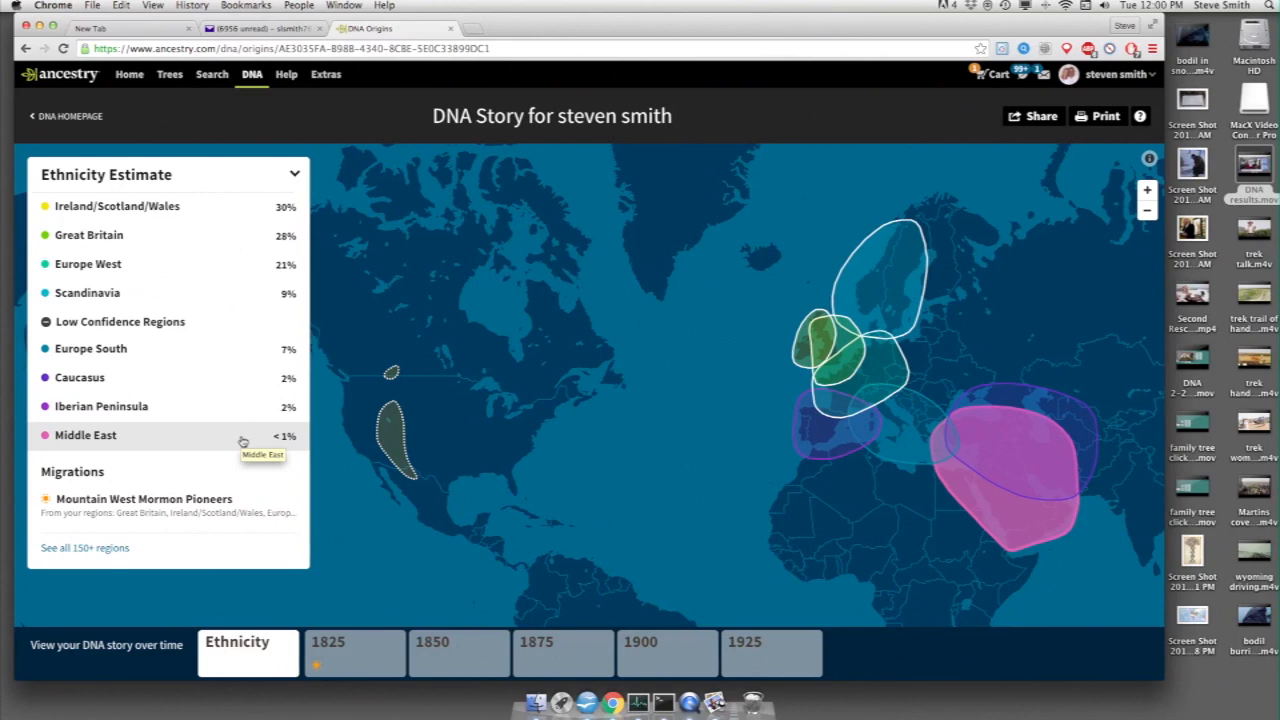
{"action": "mouse_move", "coordinate": [80, 376]}
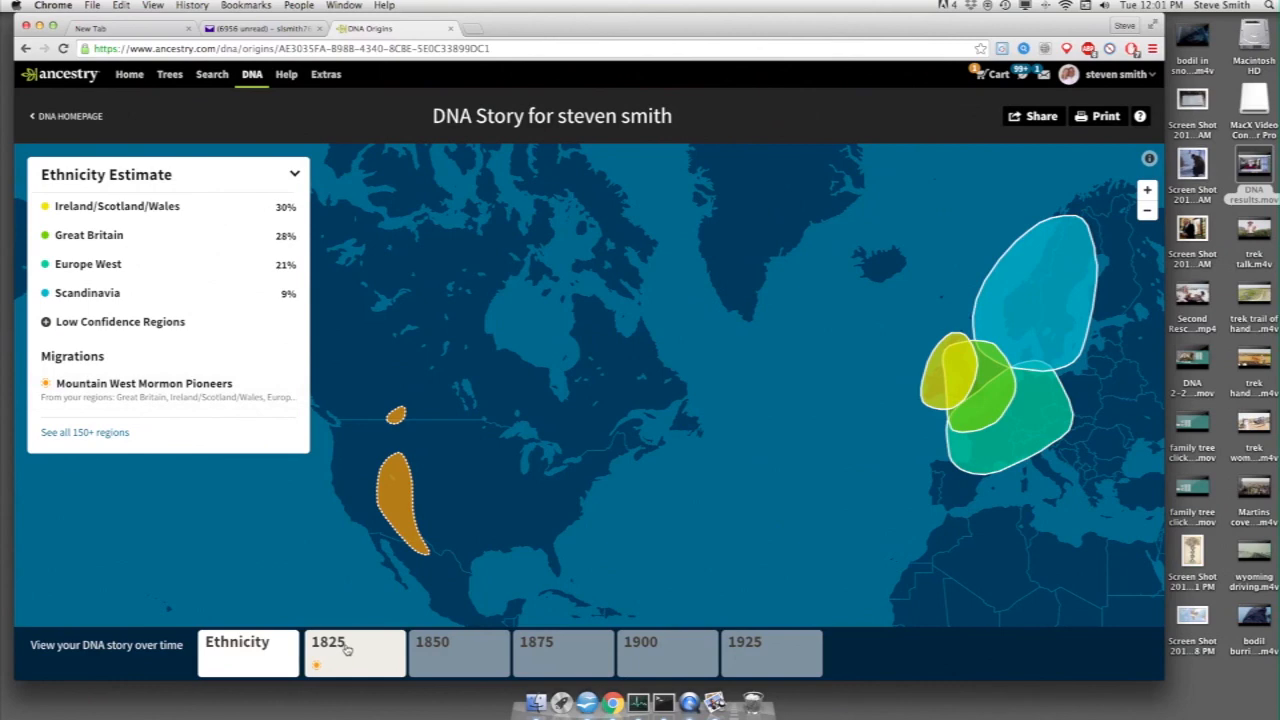
Step the timeline through 1825, 1850 and 1875, settle on 1825–1850 and expand the Mormon Pioneers story.
{"action": "left_click", "coordinate": [356, 652]}
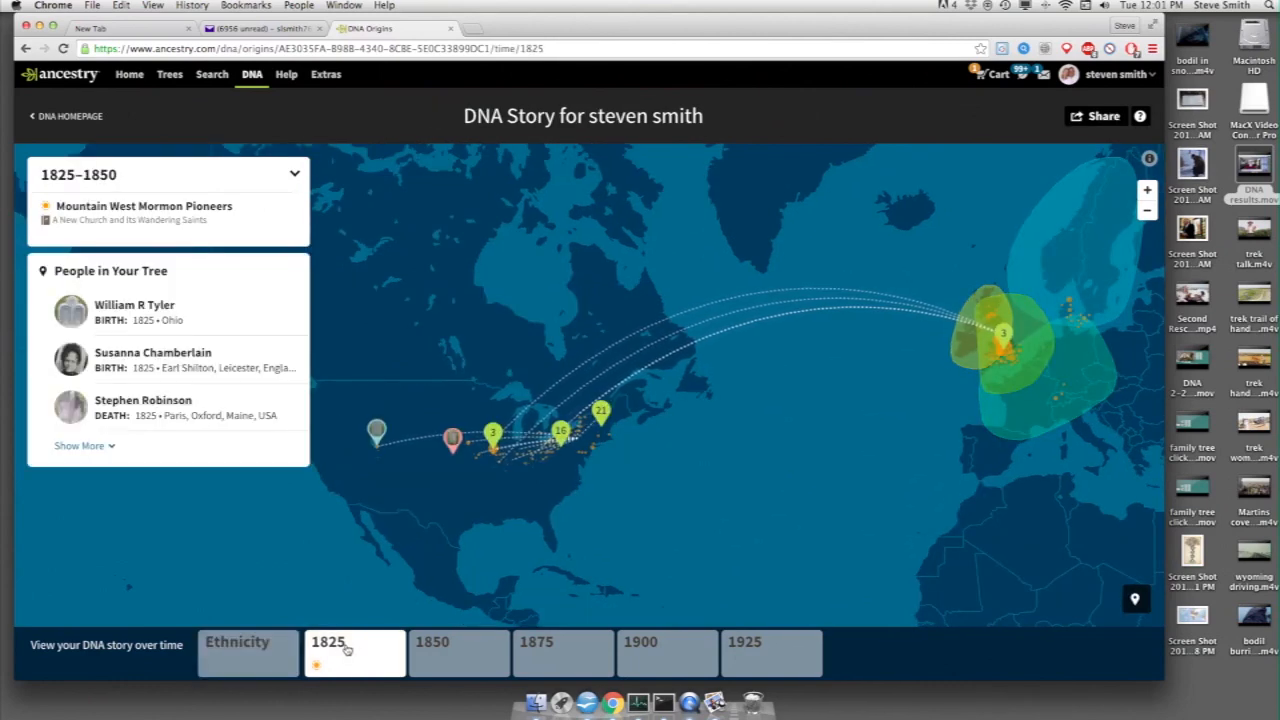
{"action": "left_click", "coordinate": [460, 652]}
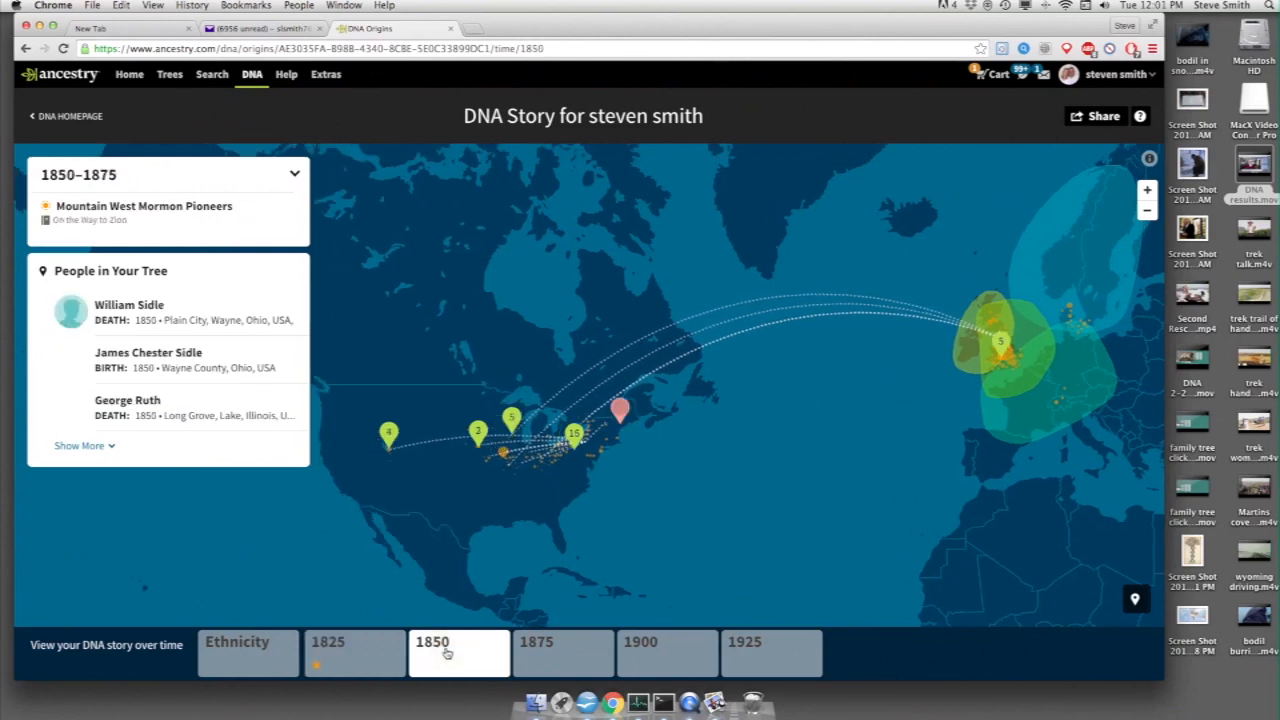
{"action": "left_click", "coordinate": [564, 652]}
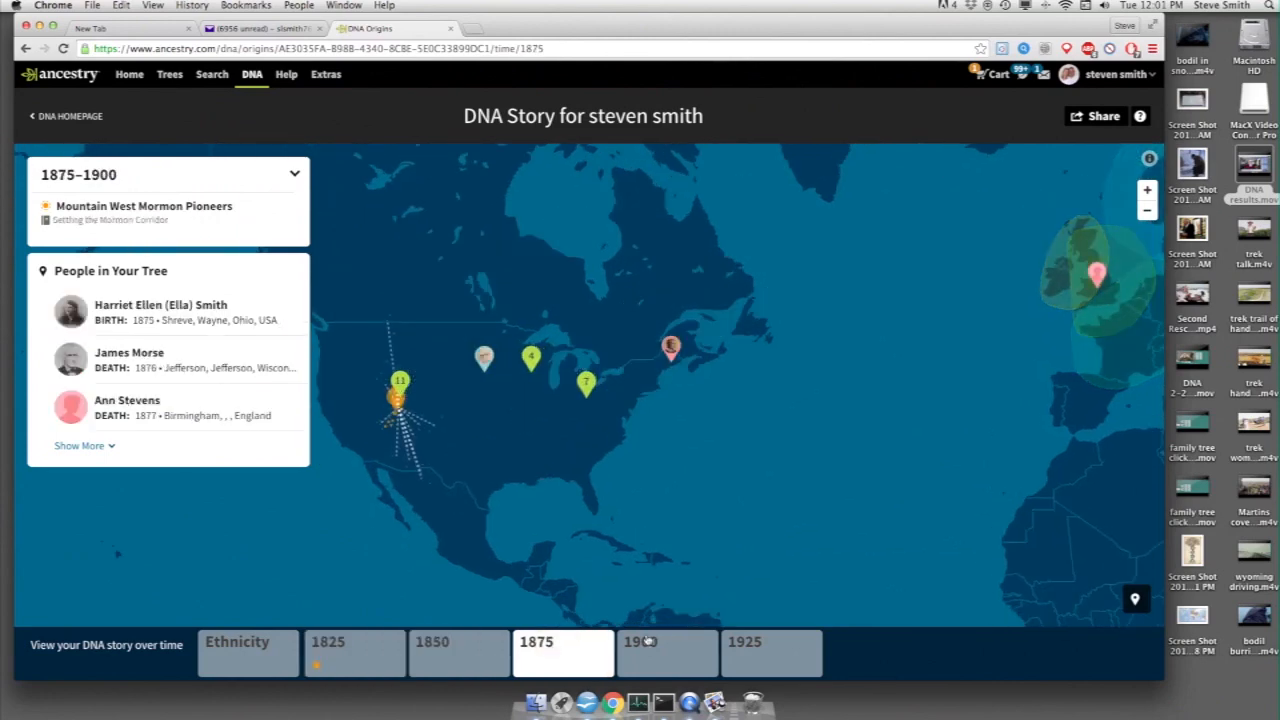
{"action": "left_click", "coordinate": [354, 652]}
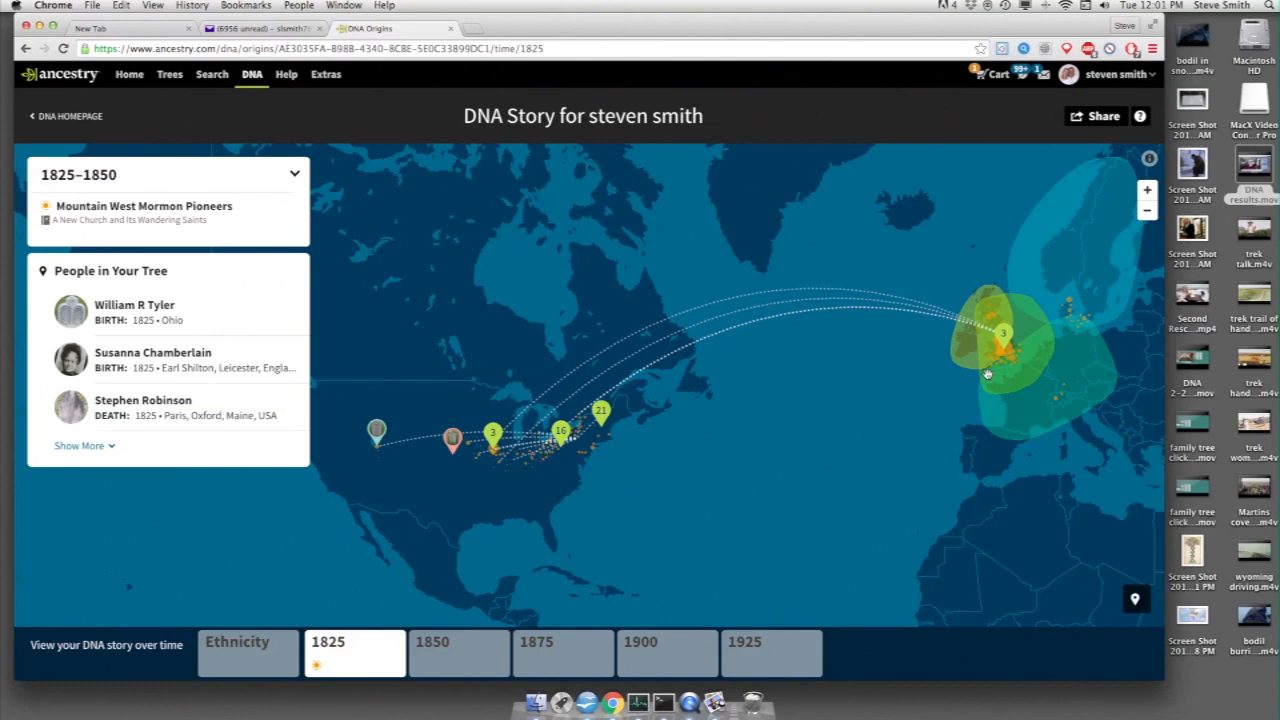
{"action": "mouse_move", "coordinate": [408, 574]}
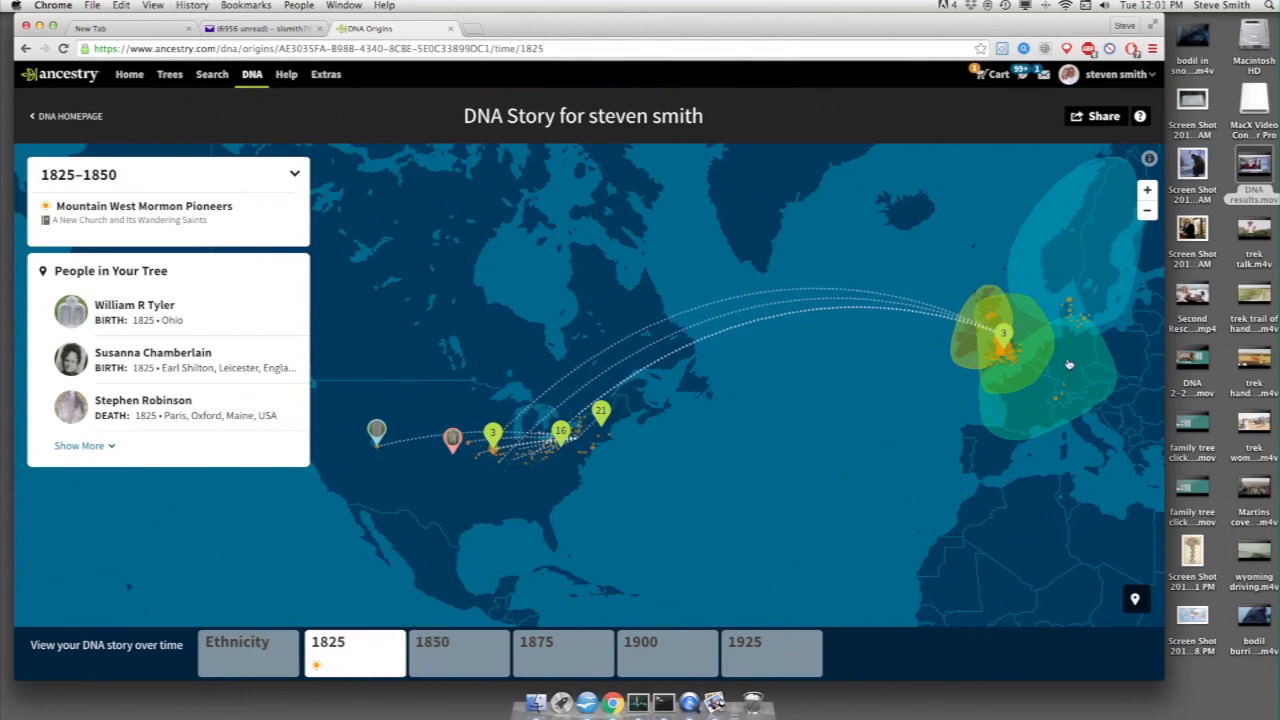
{"action": "mouse_move", "coordinate": [1070, 370]}
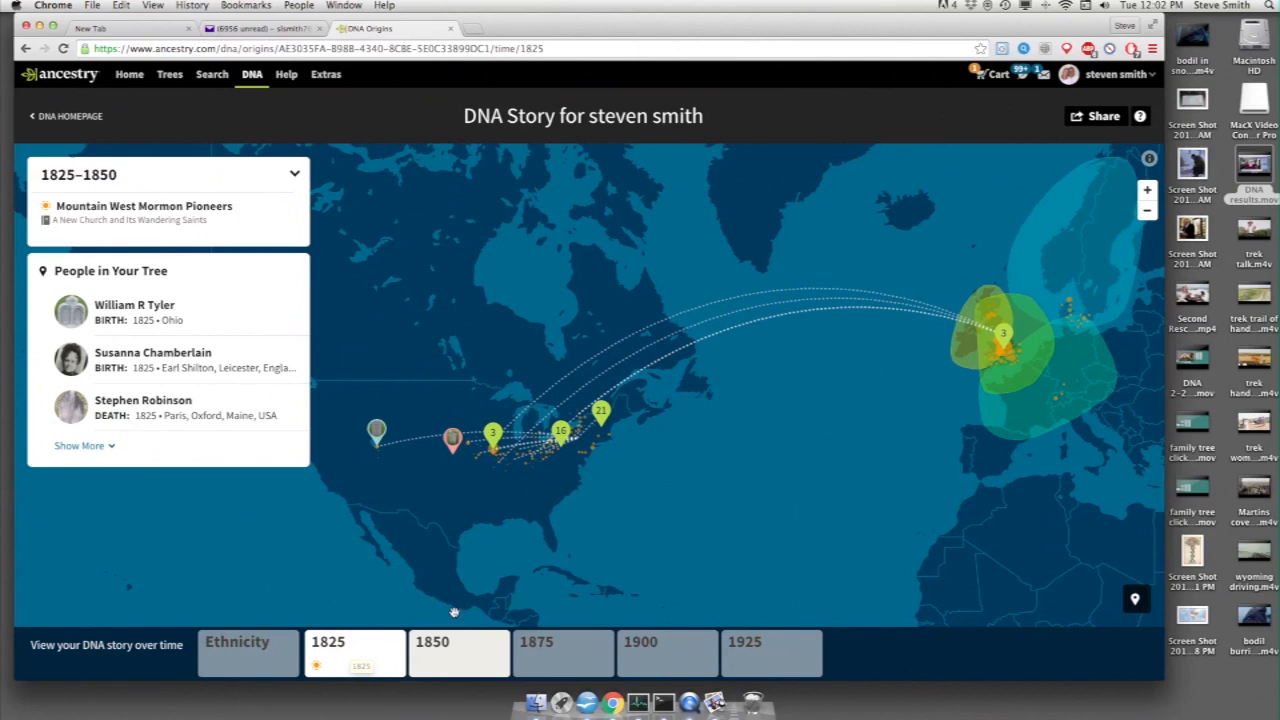
{"action": "left_click", "coordinate": [354, 652]}
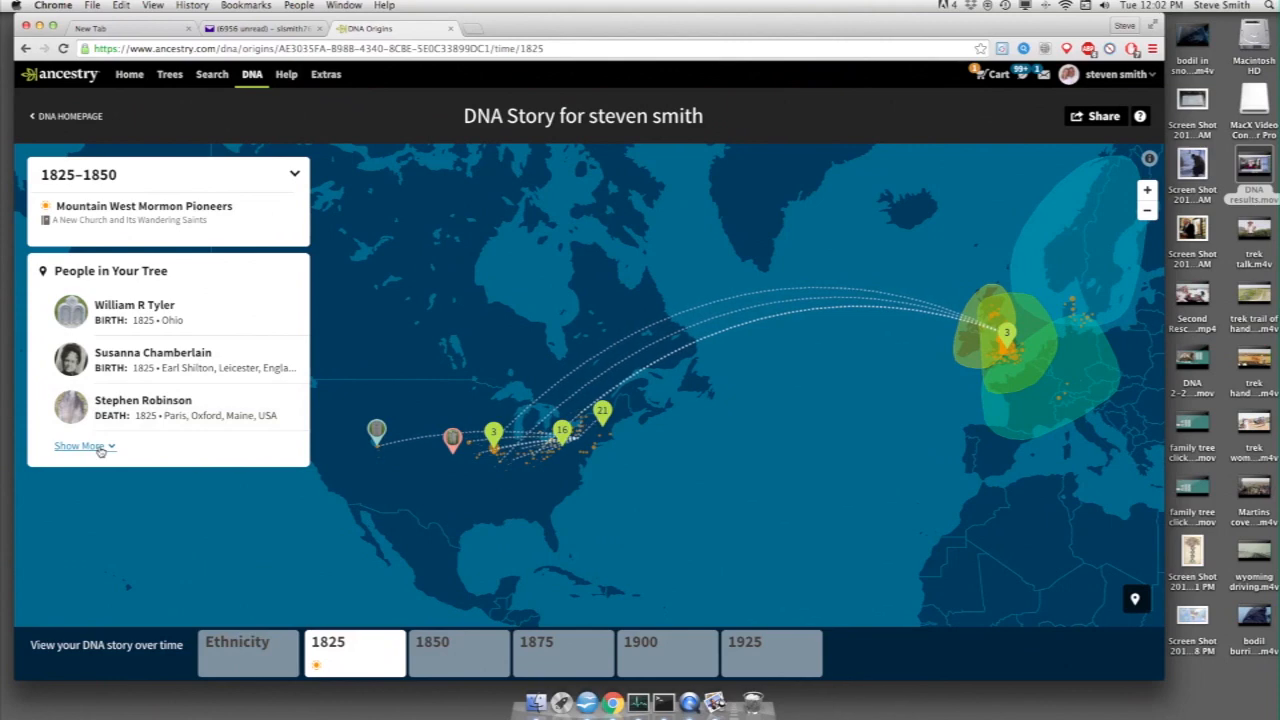
{"action": "left_click", "coordinate": [80, 446]}
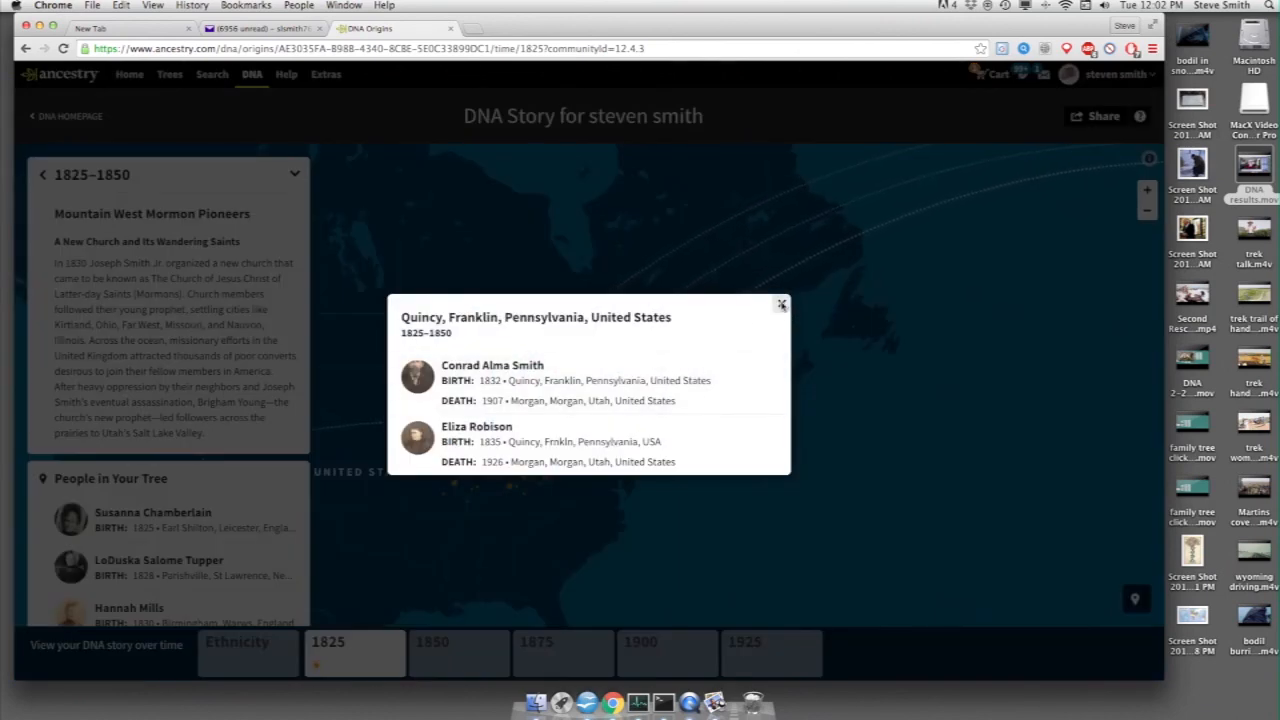
Close the Quincy, Pennsylvania details and zoom the map over New England toward Massachusetts.
{"action": "left_click", "coordinate": [780, 304]}
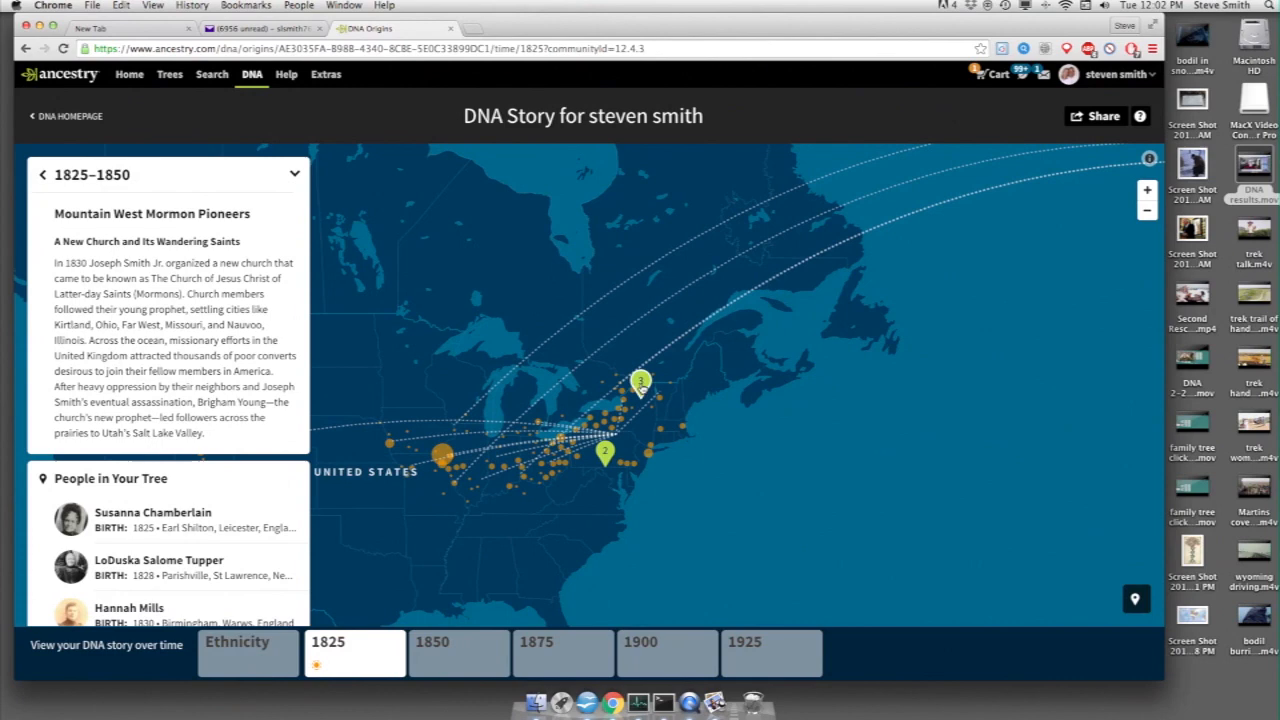
{"action": "scroll", "scroll_direction": "up", "scroll_amount": 3}
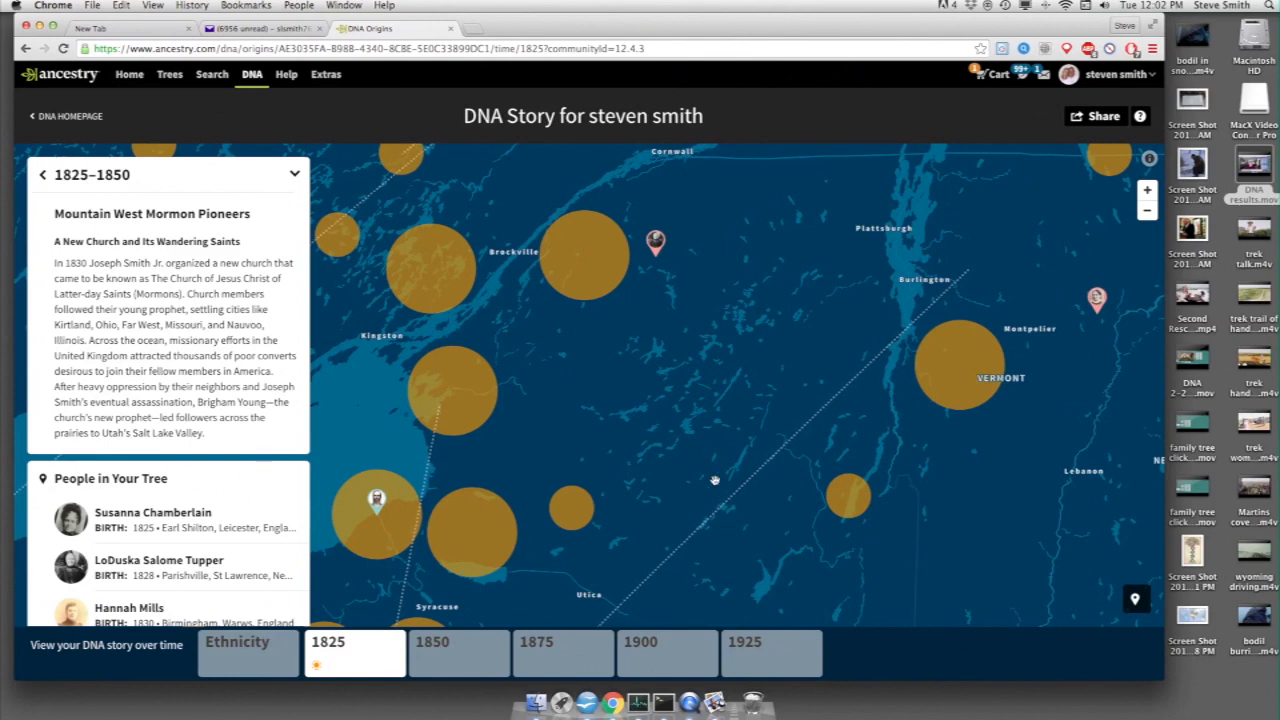
{"action": "left_click_drag", "start_coordinate": [716, 480], "coordinate": [720, 530]}
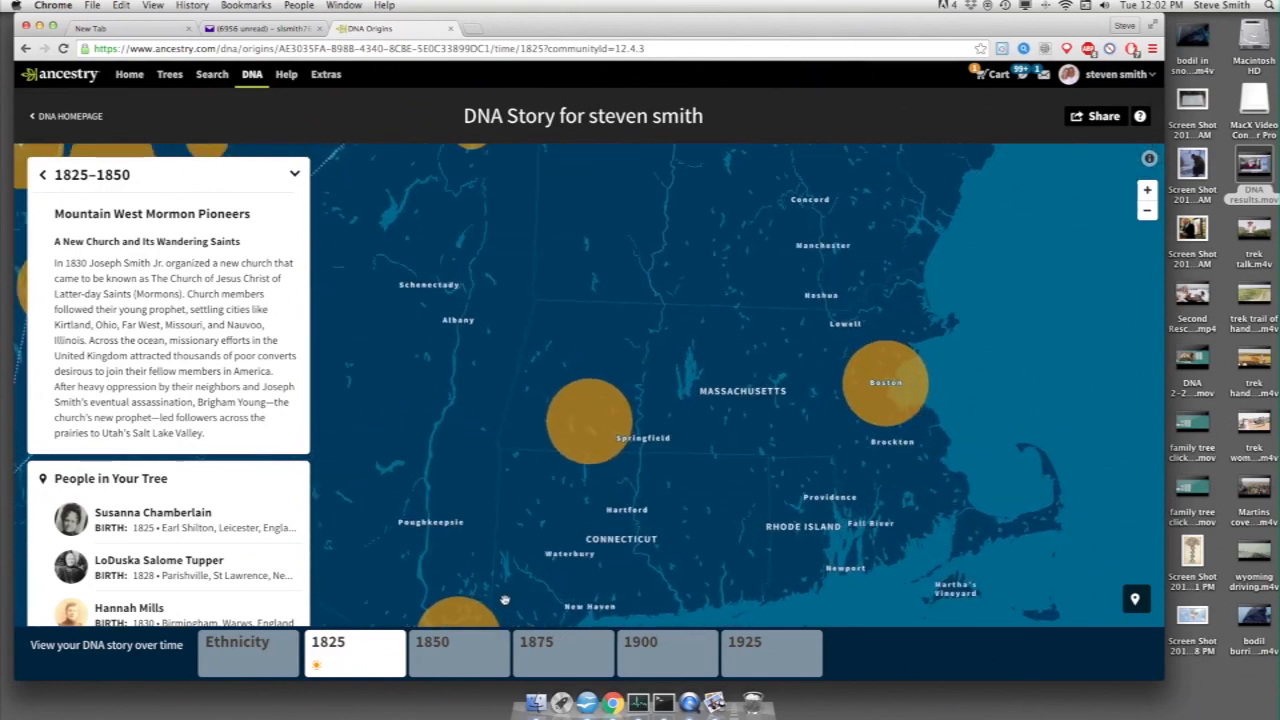
Move the story to 1850–1875, then return to the 1825–1850 period.
{"action": "left_click", "coordinate": [458, 652]}
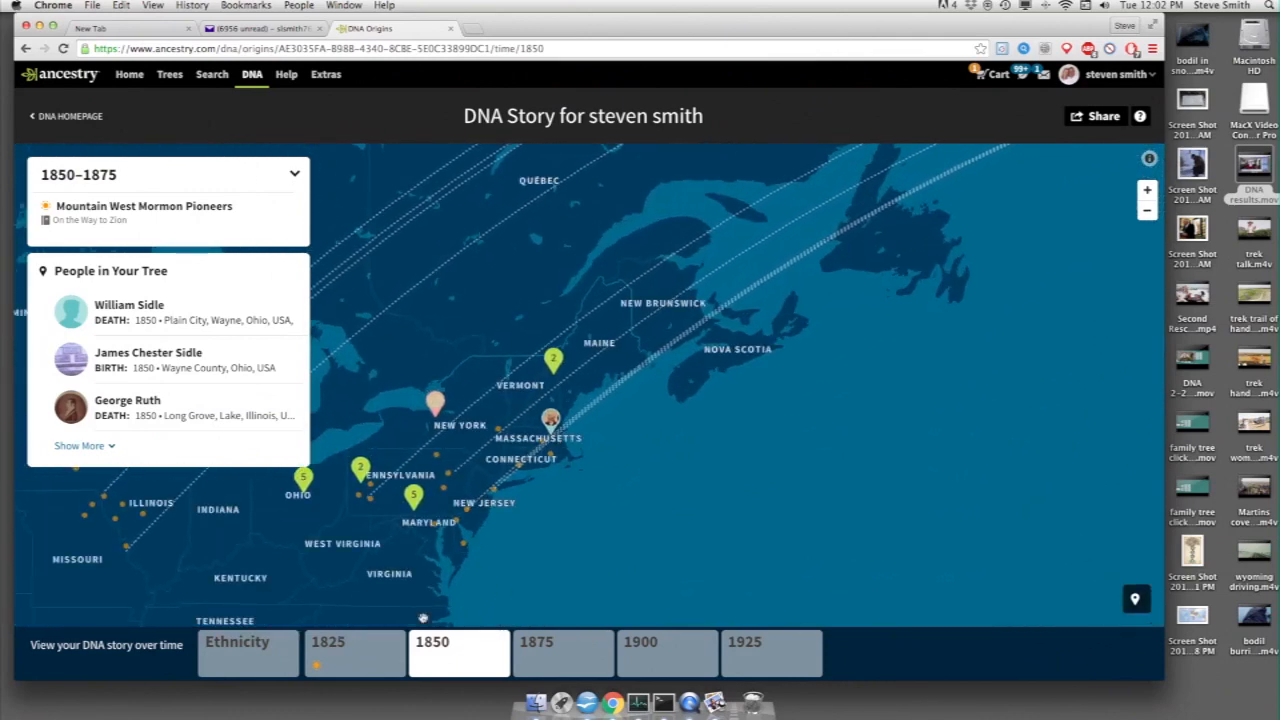
{"action": "left_click", "coordinate": [356, 652]}
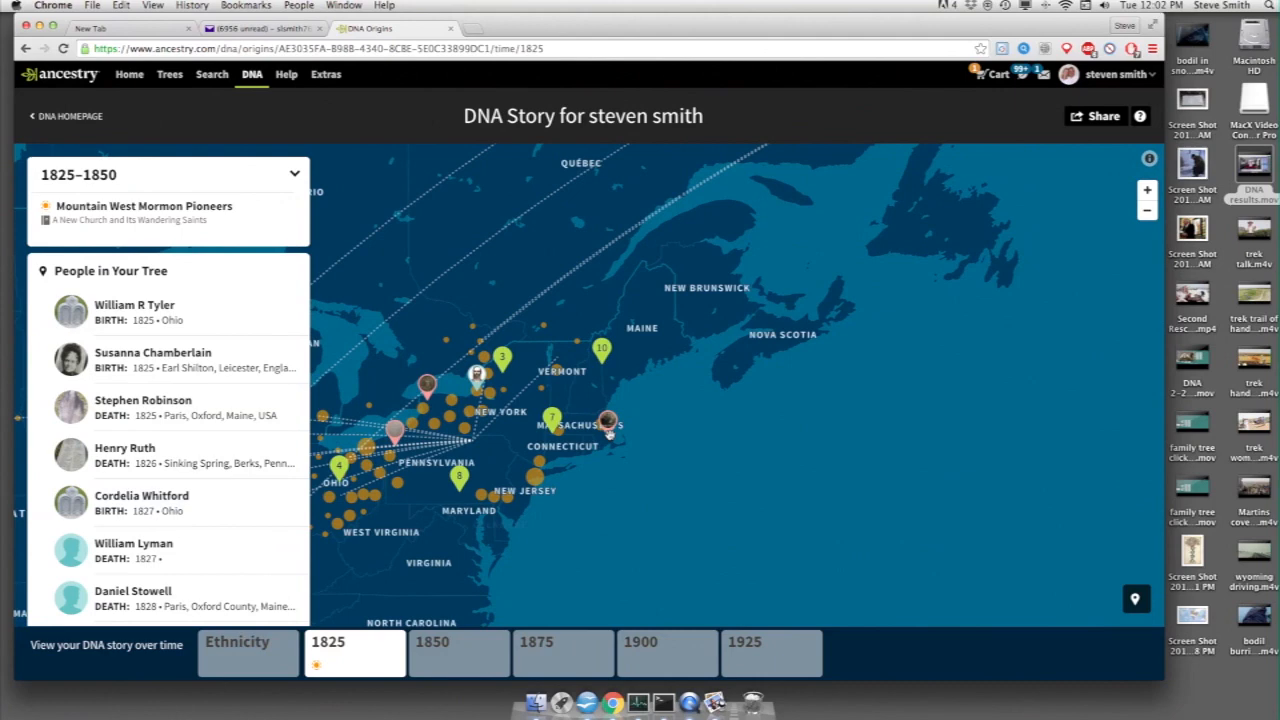
View Lydia Cooke's birth and death details, check 1850–1875, and return to 1825–1850 with transatlantic routes.
{"action": "left_click", "coordinate": [608, 424]}
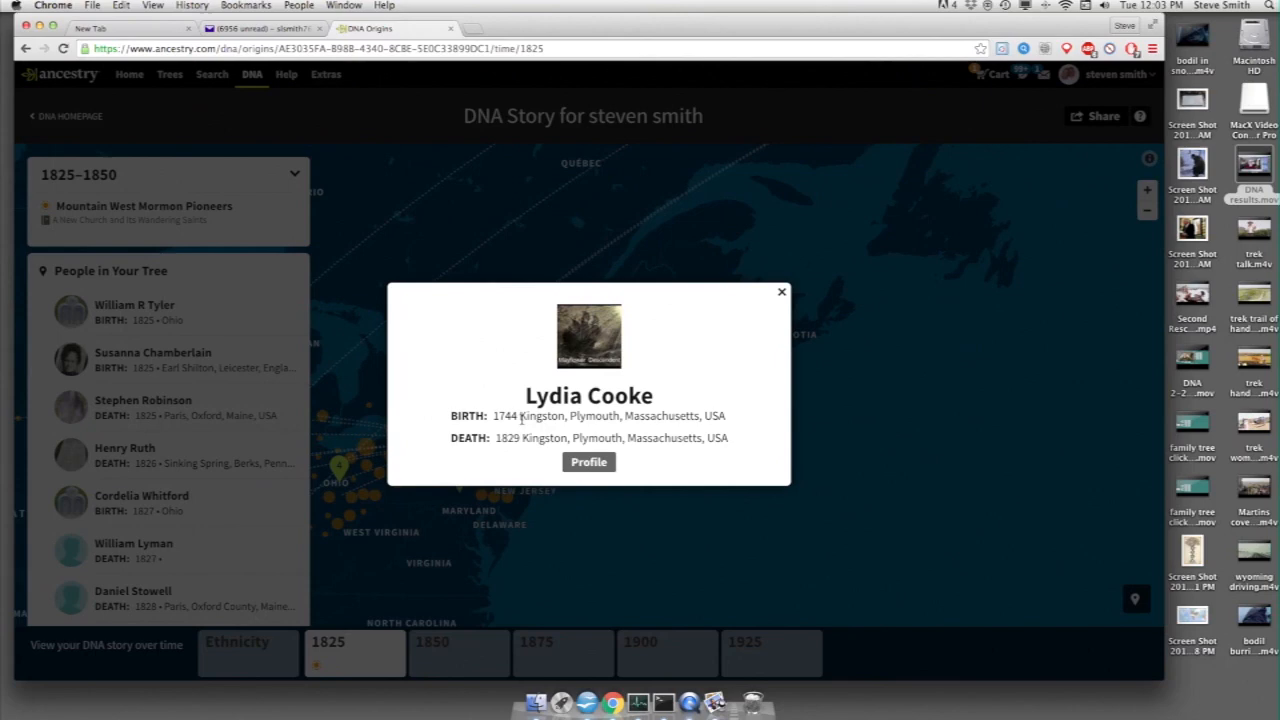
{"action": "mouse_move", "coordinate": [504, 472]}
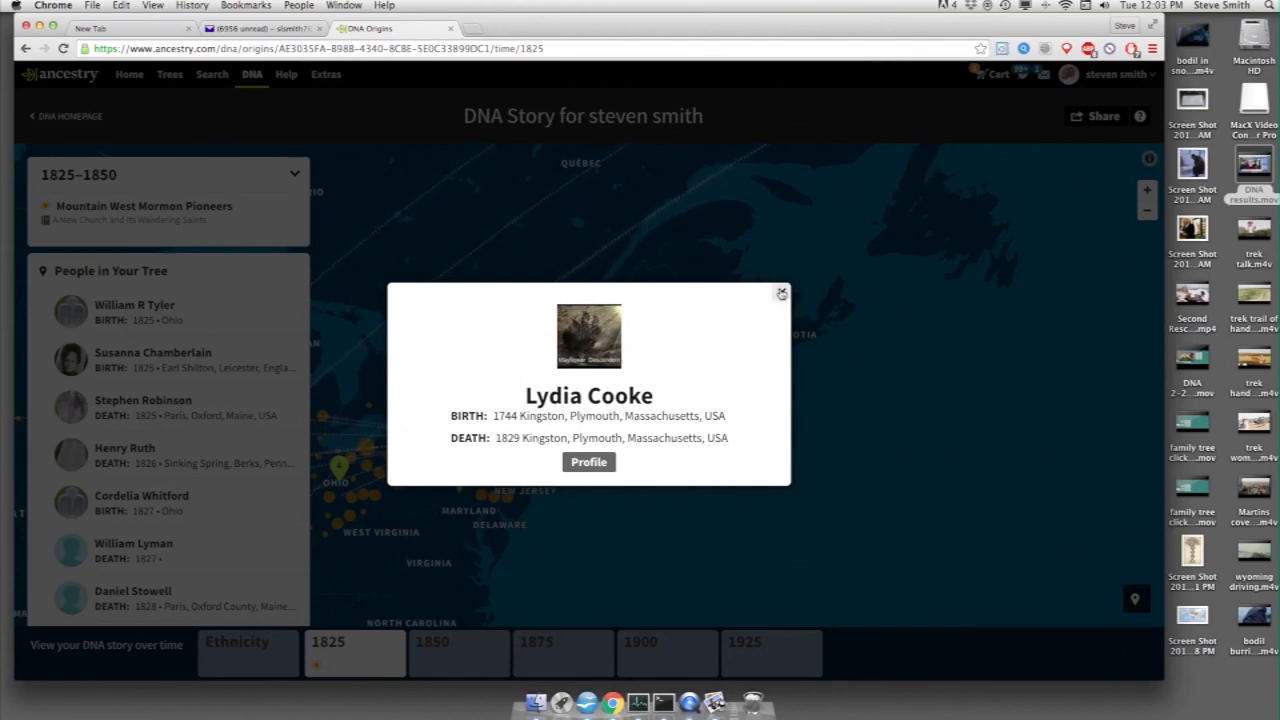
{"action": "left_click", "coordinate": [780, 292]}
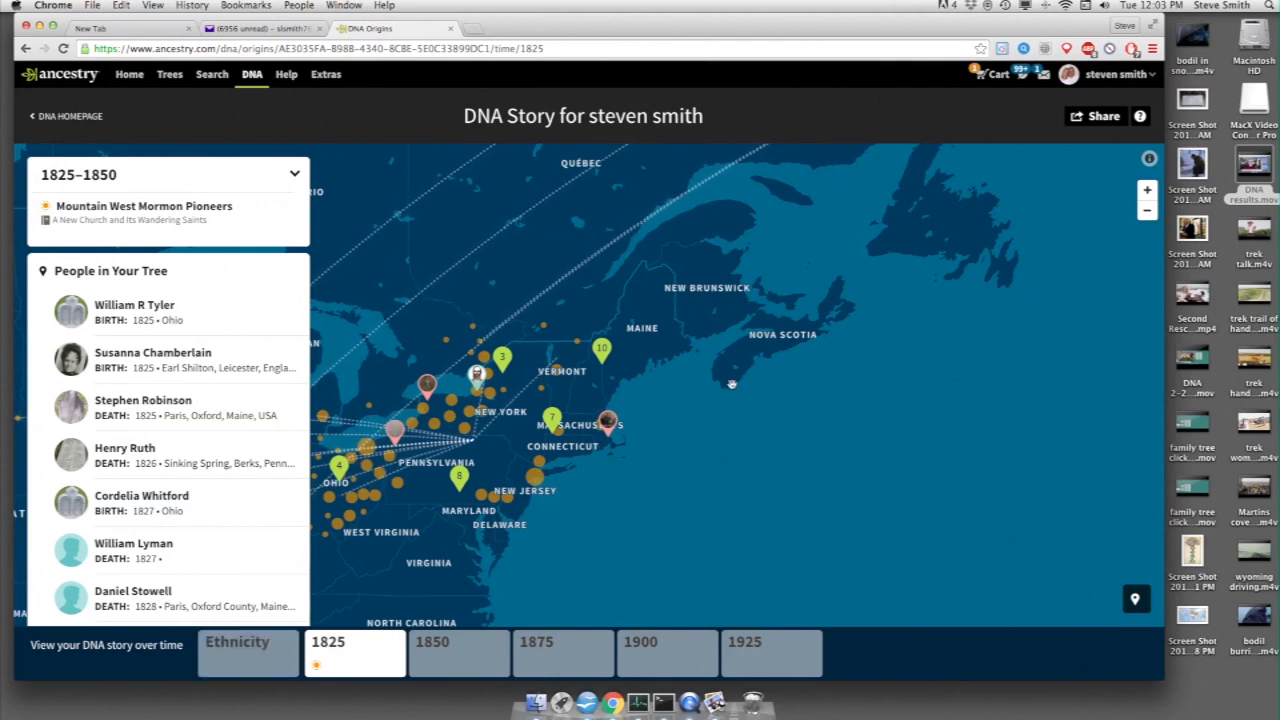
{"action": "mouse_move", "coordinate": [620, 488]}
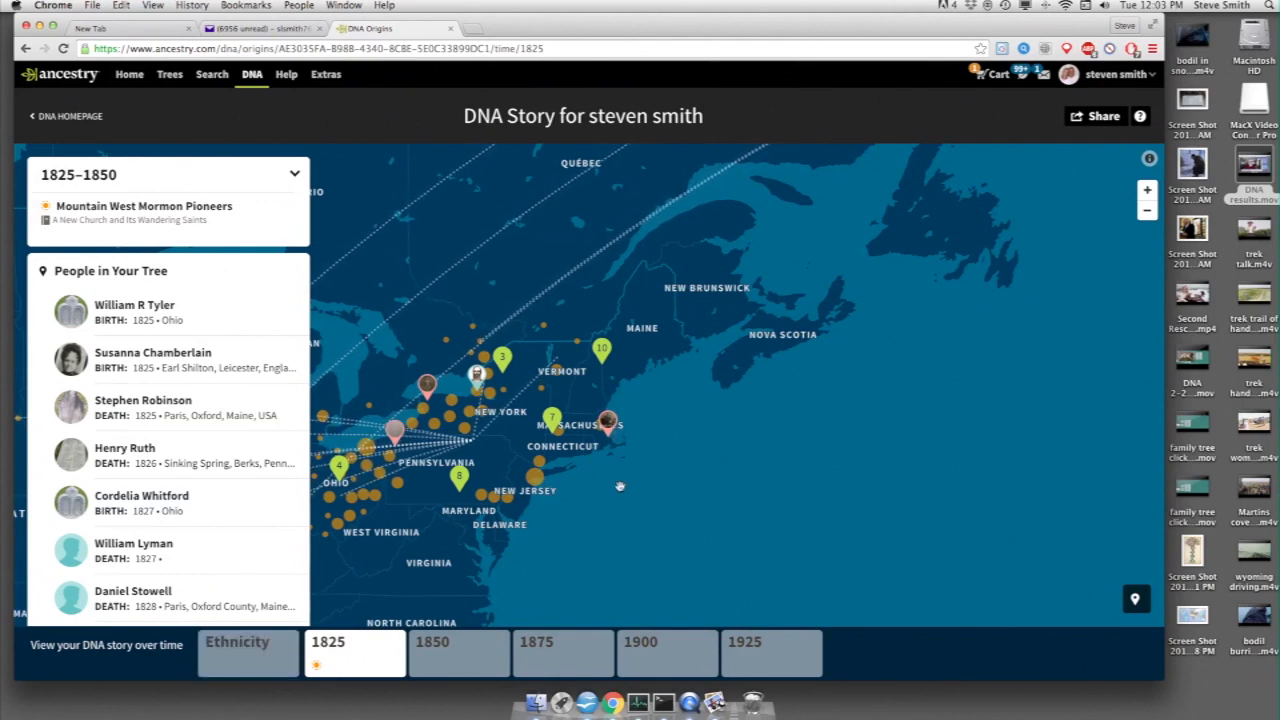
{"action": "left_click", "coordinate": [458, 652]}
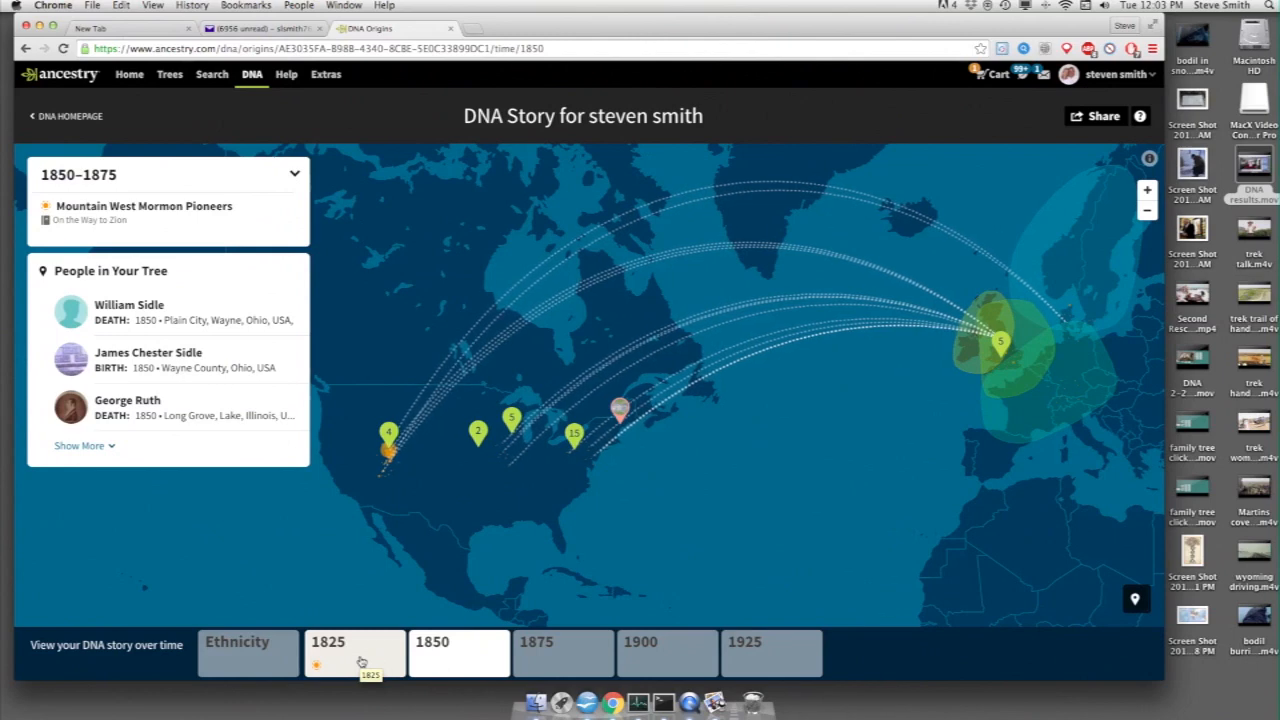
{"action": "left_click", "coordinate": [356, 654]}
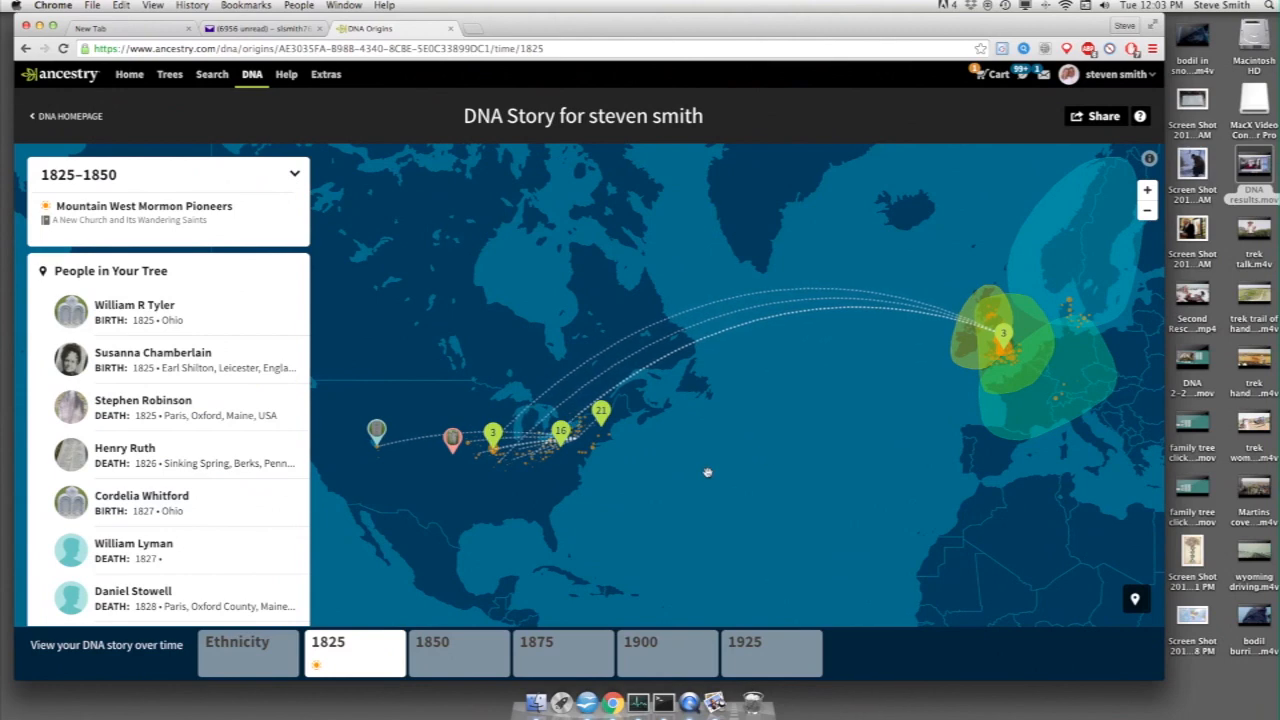
{"action": "mouse_move", "coordinate": [444, 584]}
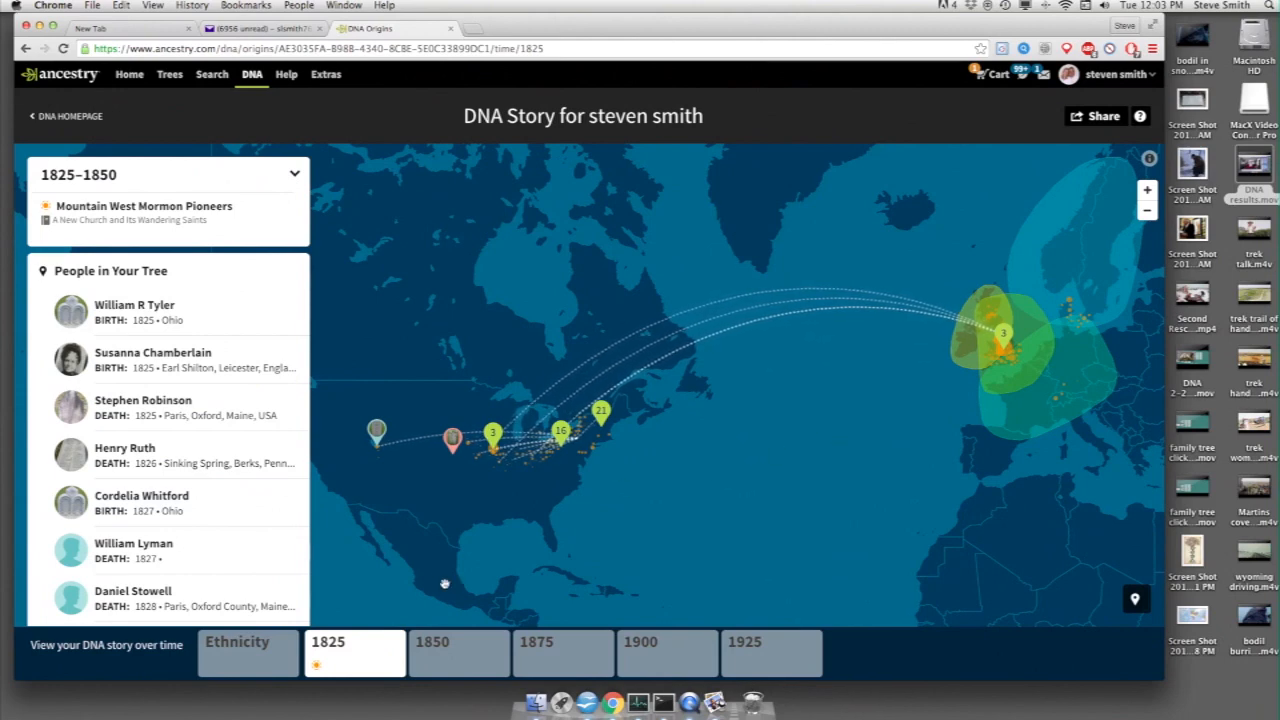
{"action": "left_click", "coordinate": [252, 74]}
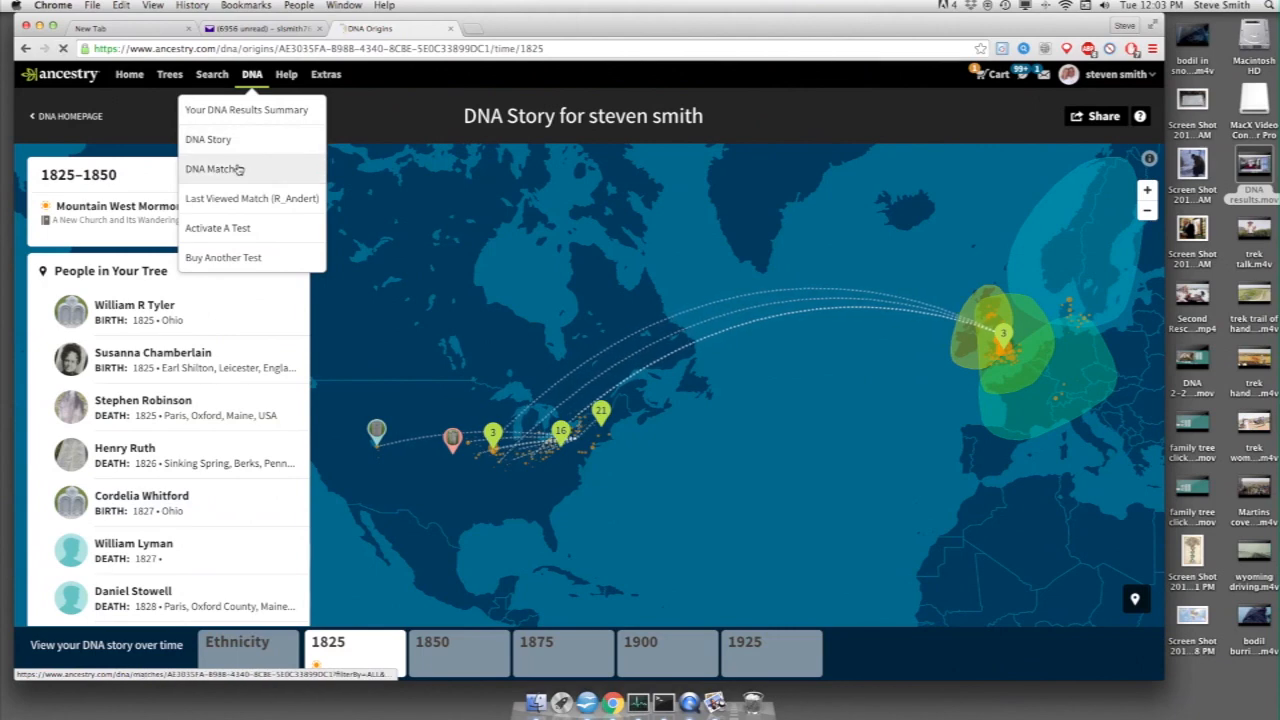
{"action": "left_click", "coordinate": [214, 168]}
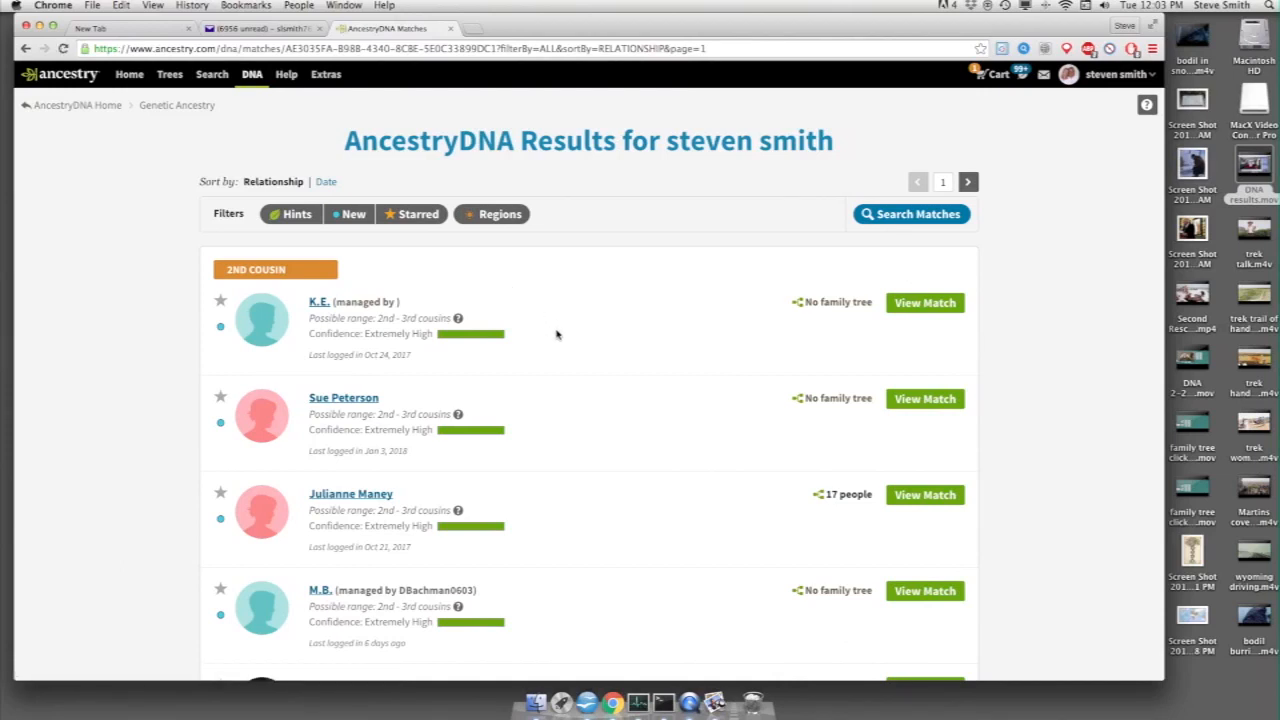
{"action": "scroll", "scroll_direction": "down", "scroll_amount": 3}
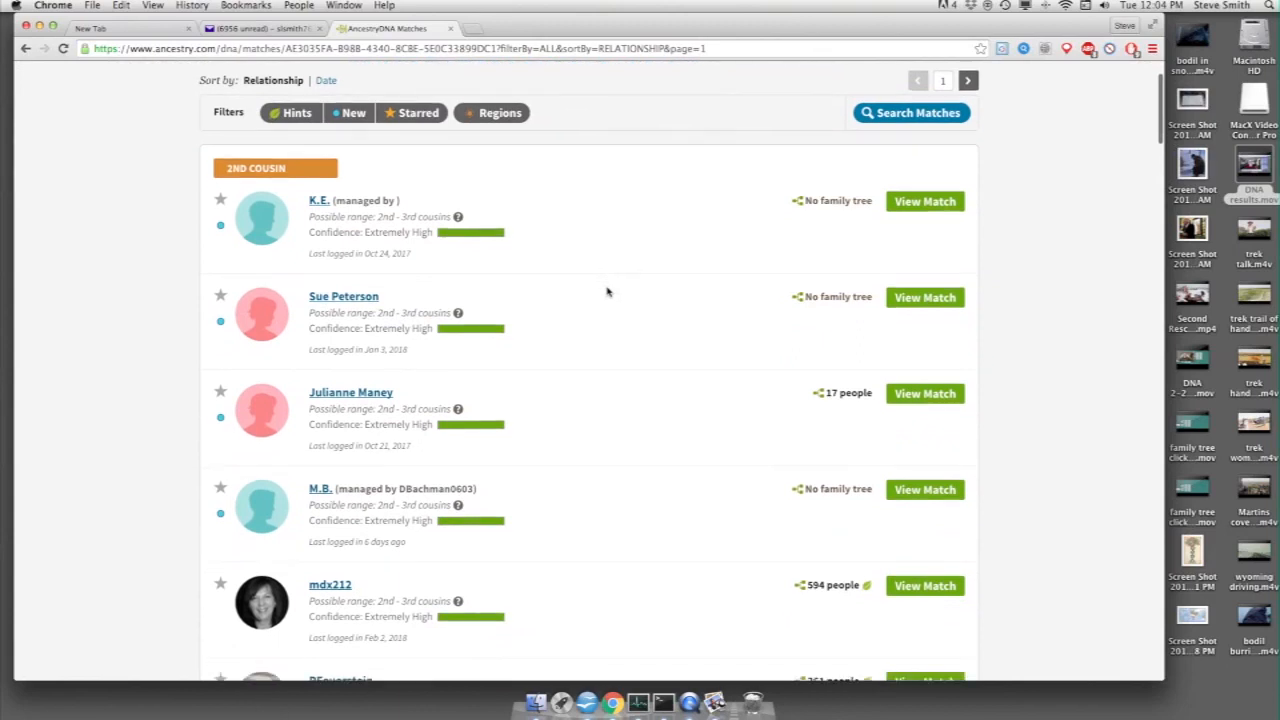
{"action": "scroll", "scroll_direction": "down", "scroll_amount": 3}
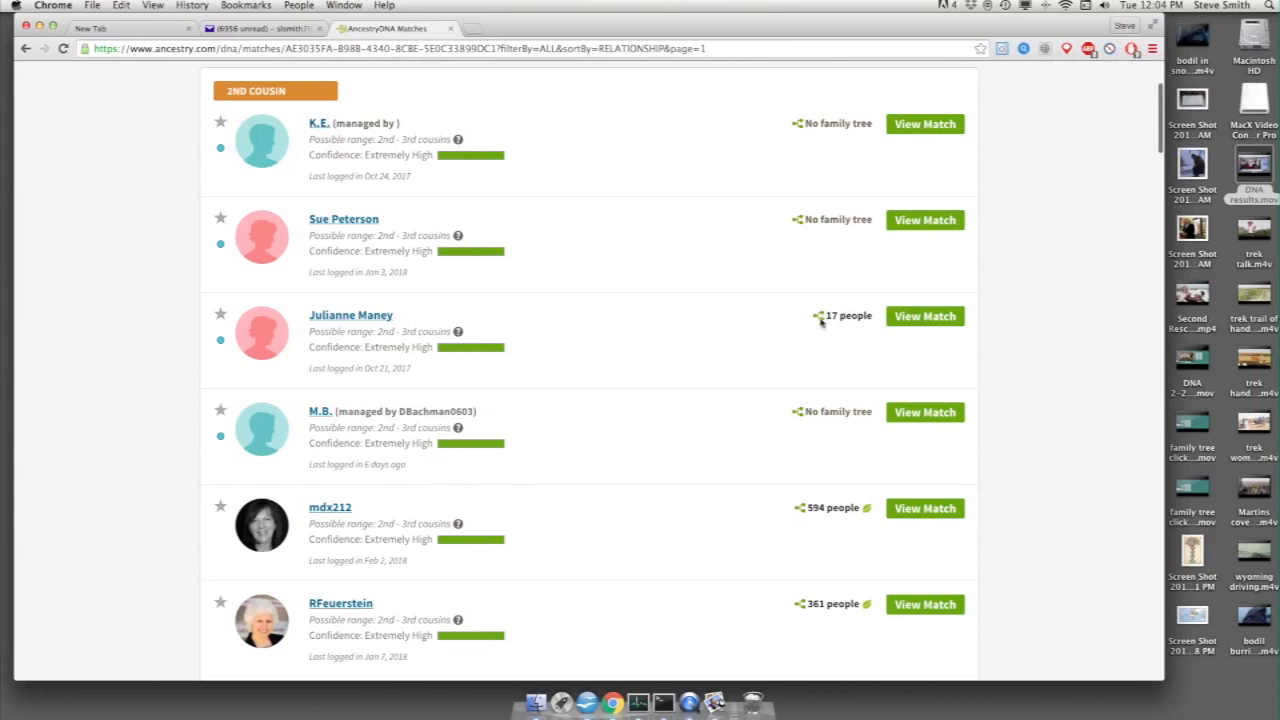
{"action": "scroll", "scroll_direction": "down", "scroll_amount": 3}
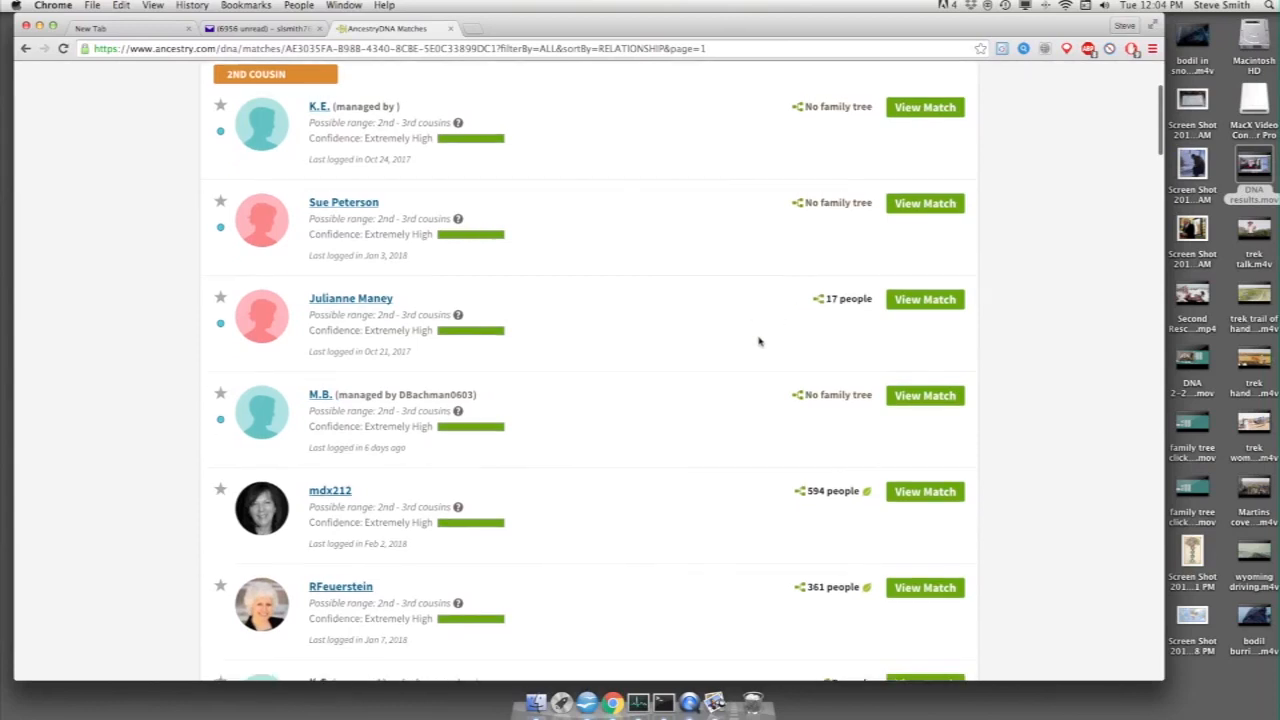
{"action": "scroll", "scroll_direction": "down", "scroll_amount": 3}
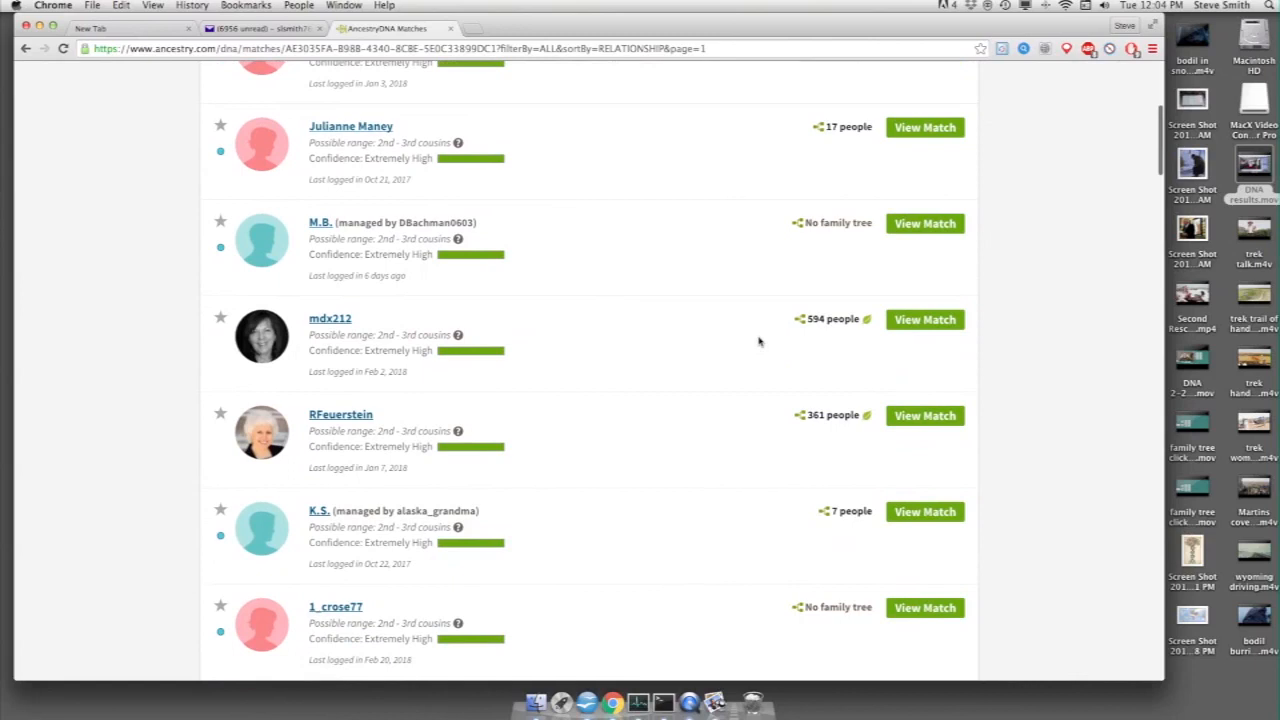
{"action": "mouse_move", "coordinate": [868, 332]}
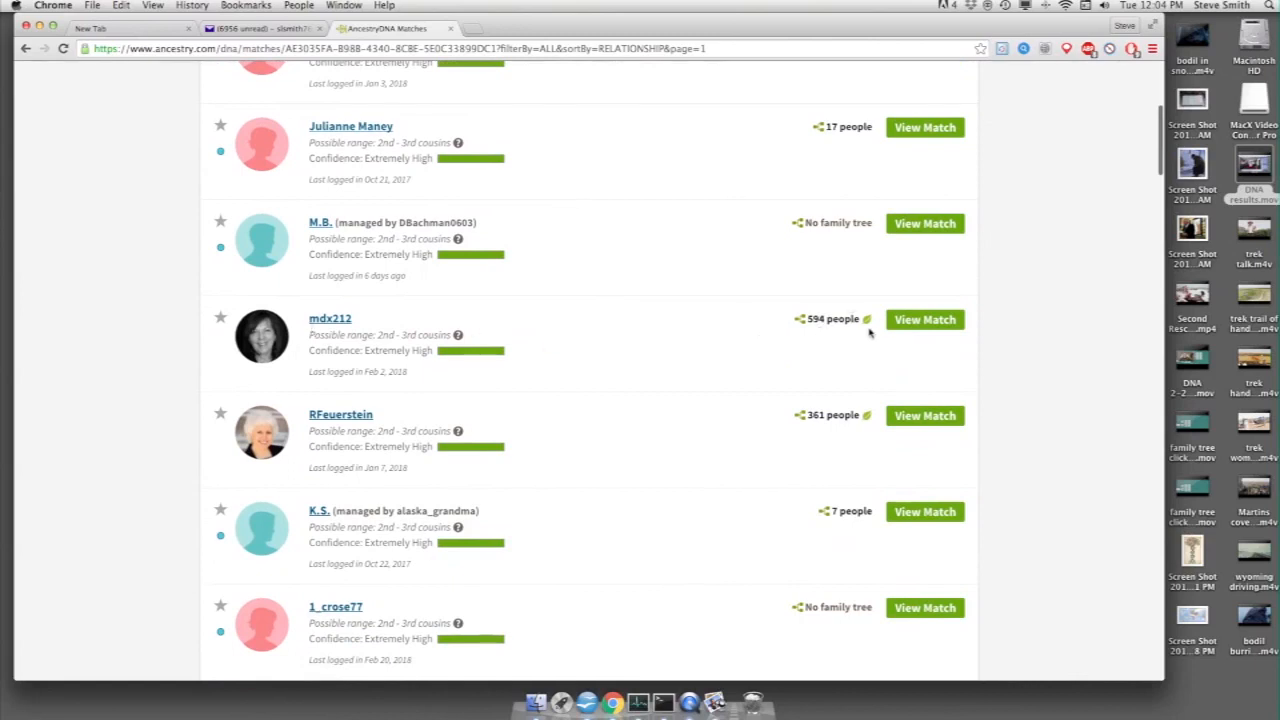
{"action": "scroll", "scroll_direction": "down", "scroll_amount": 3}
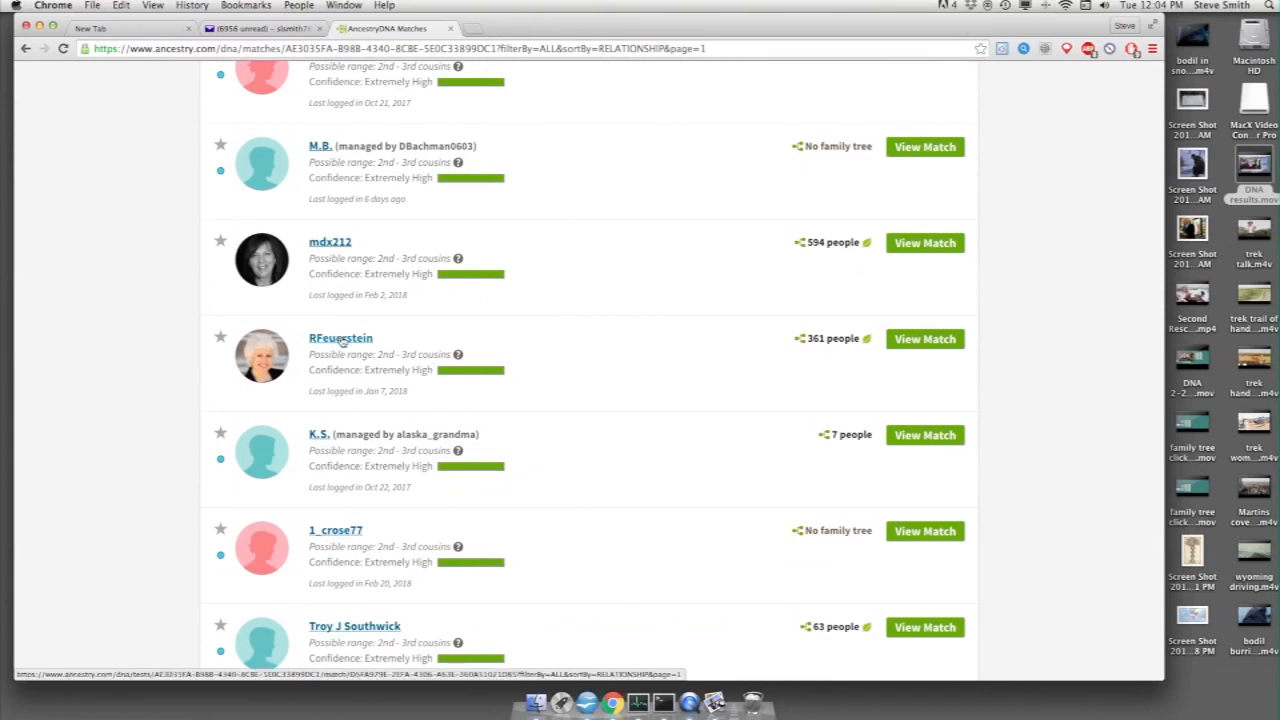
{"action": "left_click", "coordinate": [340, 338]}
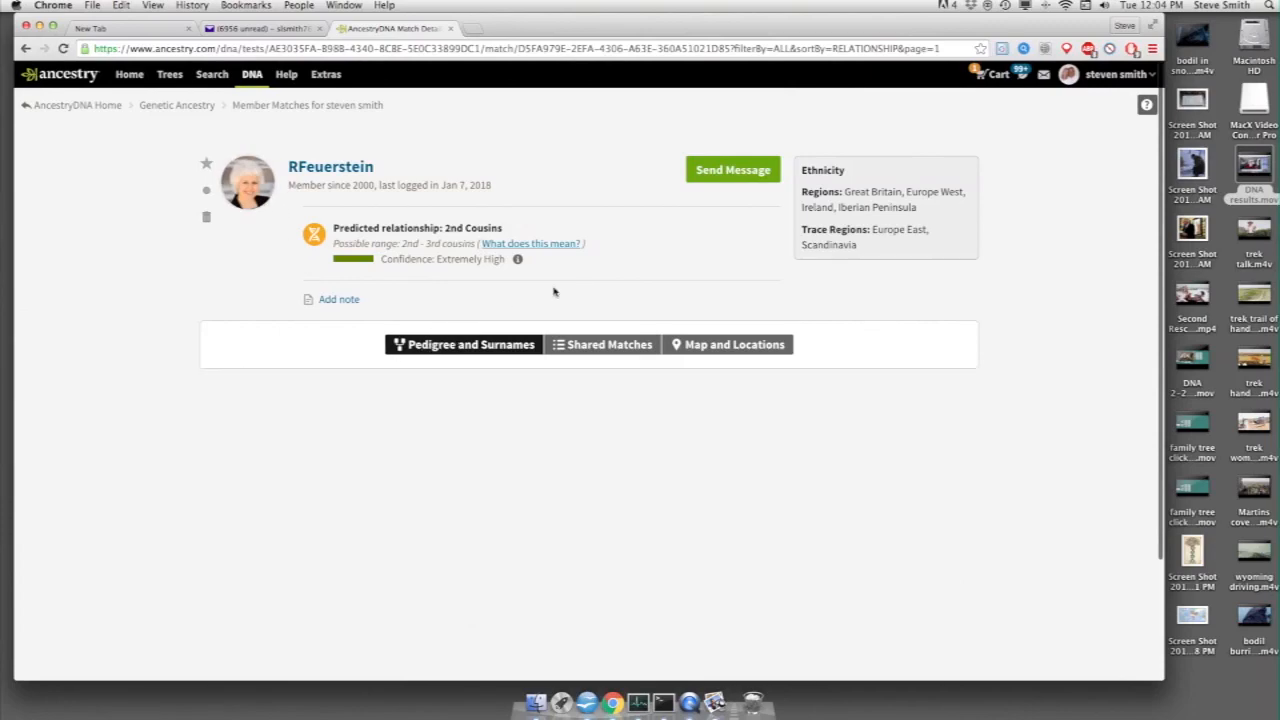
{"action": "left_click", "coordinate": [464, 344]}
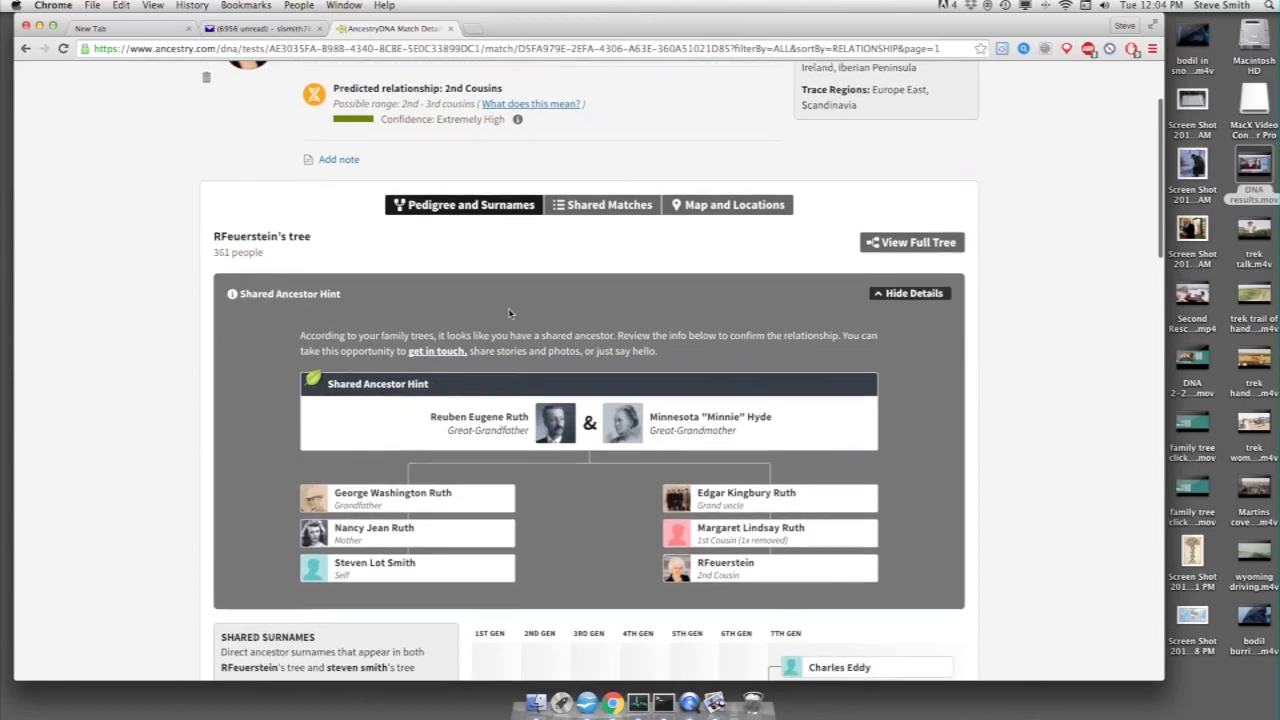
{"action": "scroll", "scroll_direction": "up", "scroll_amount": 3}
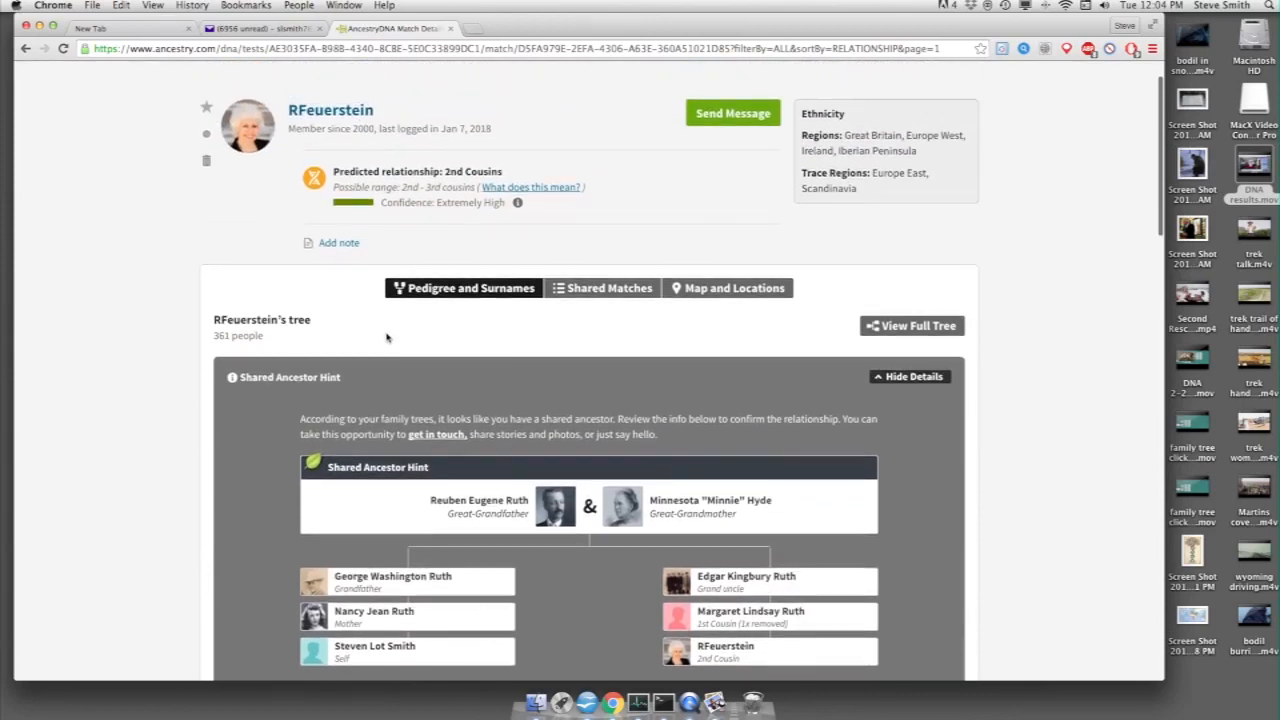
{"action": "scroll", "scroll_direction": "down", "scroll_amount": 3}
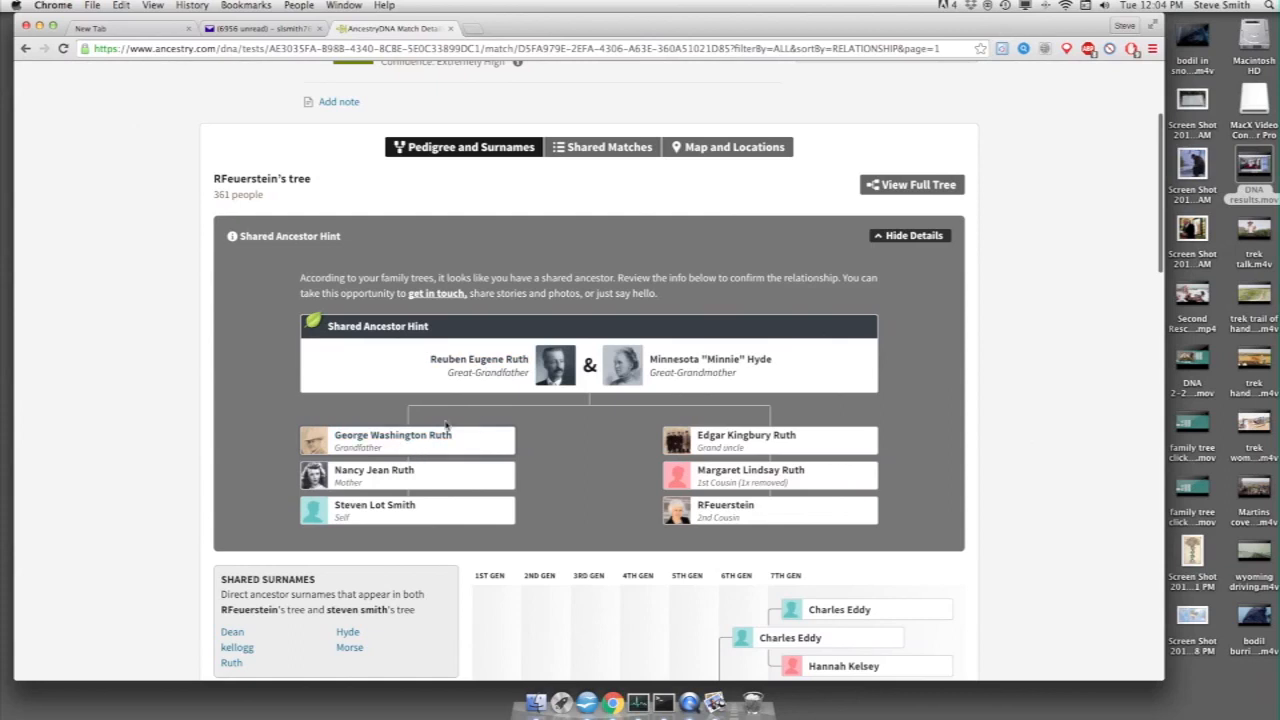
{"action": "mouse_move", "coordinate": [744, 436]}
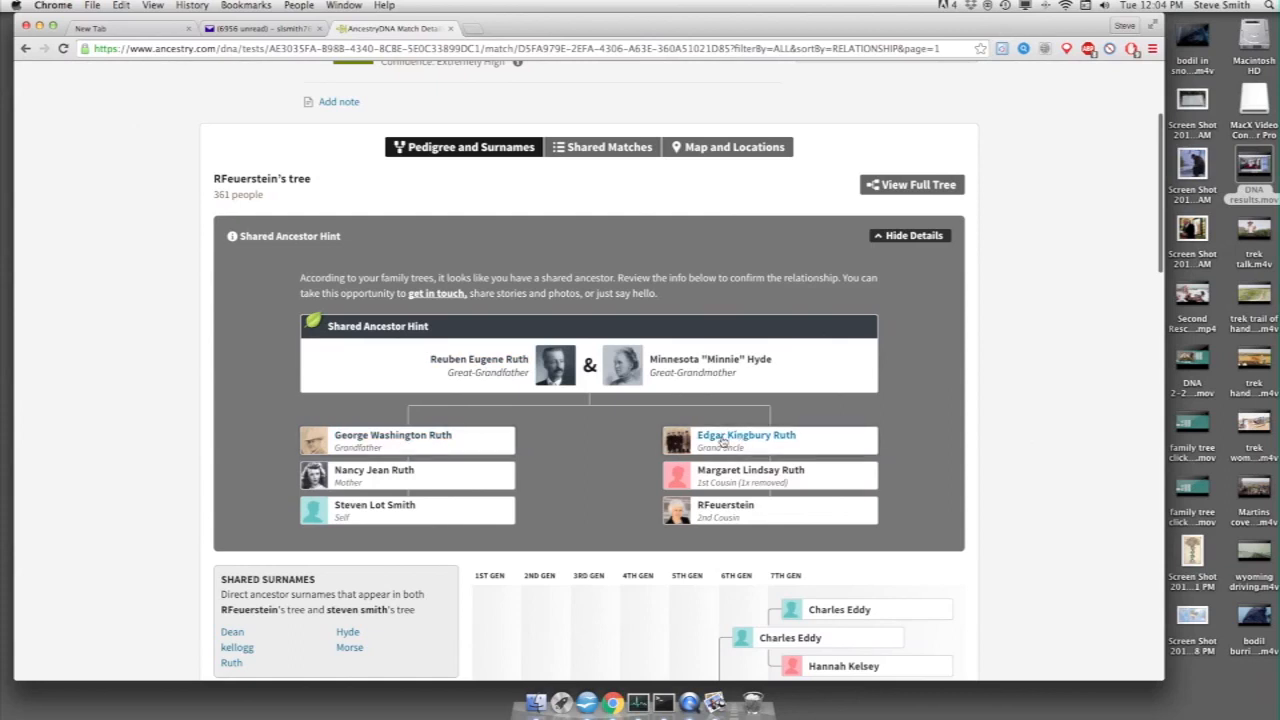
{"action": "mouse_move", "coordinate": [630, 446]}
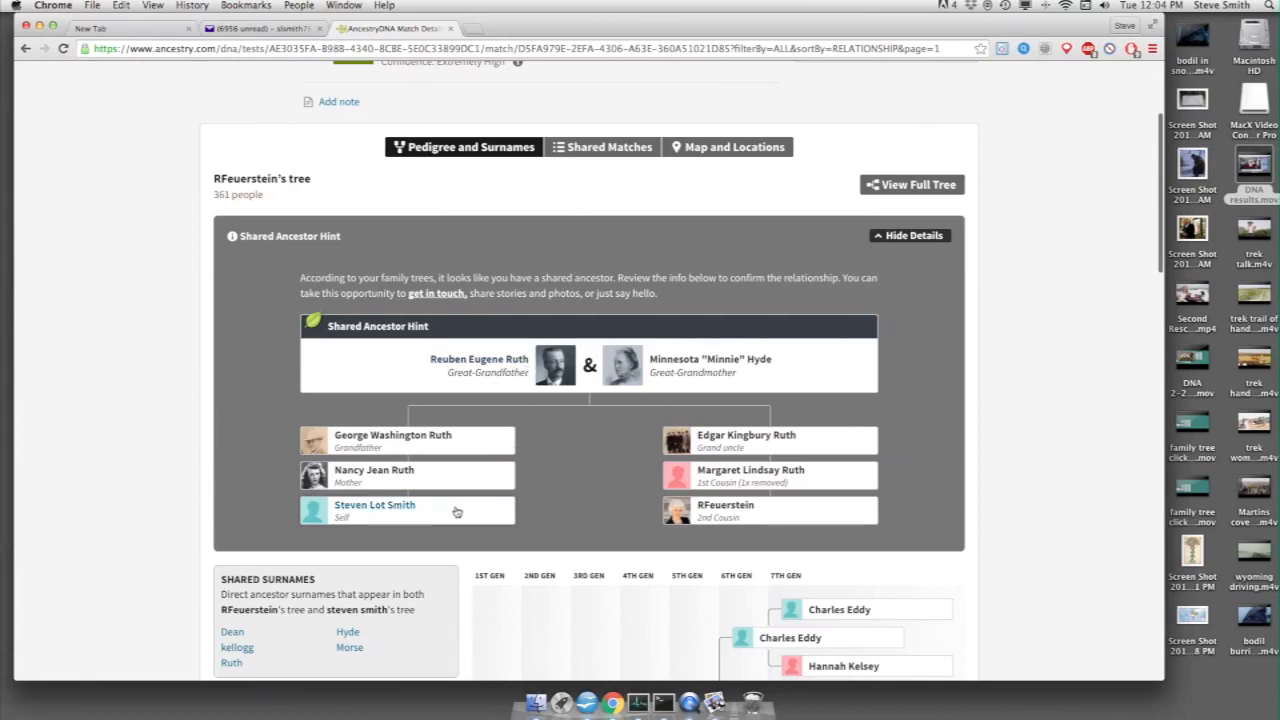
{"action": "scroll", "scroll_direction": "down", "scroll_amount": 3}
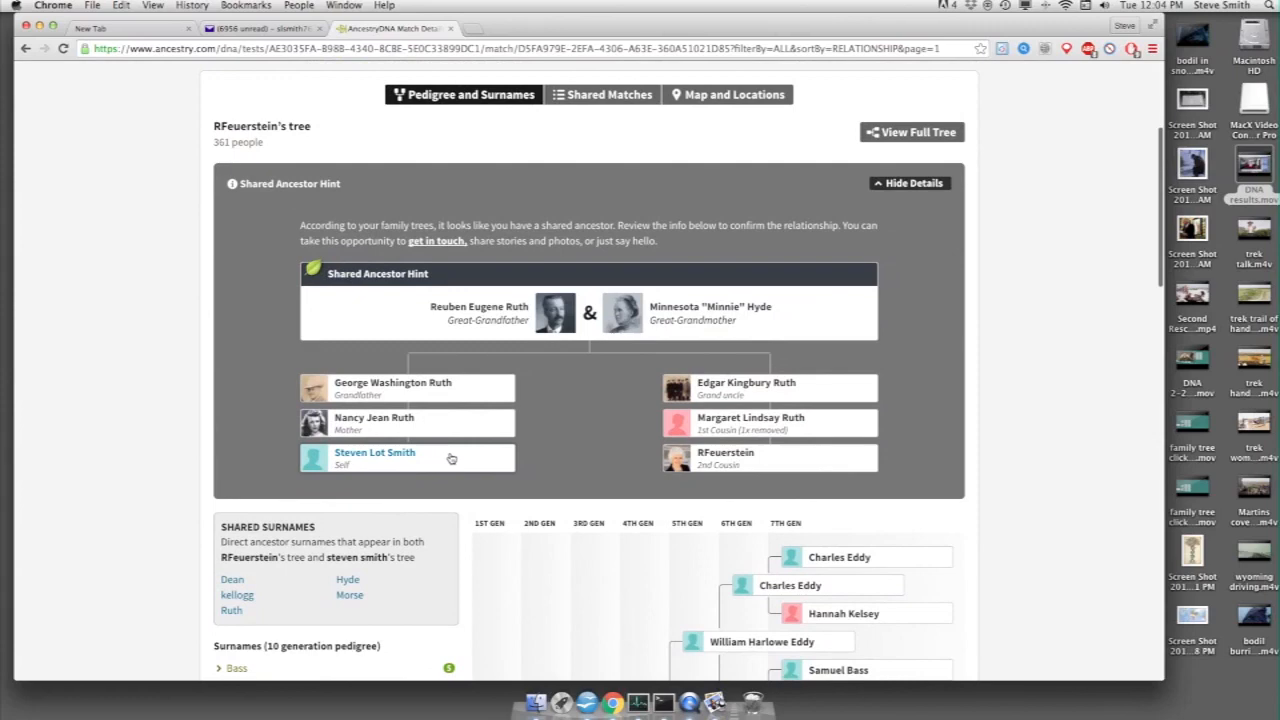
{"action": "mouse_move", "coordinate": [452, 464]}
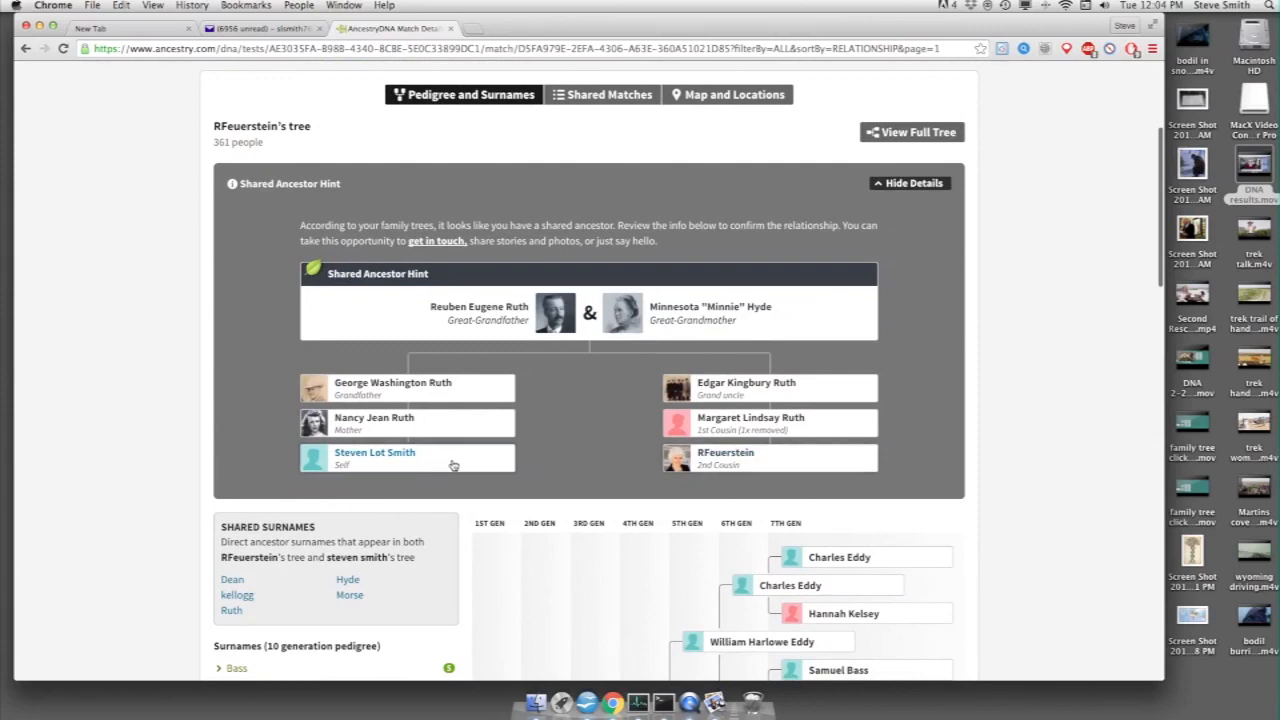
{"action": "mouse_move", "coordinate": [444, 458]}
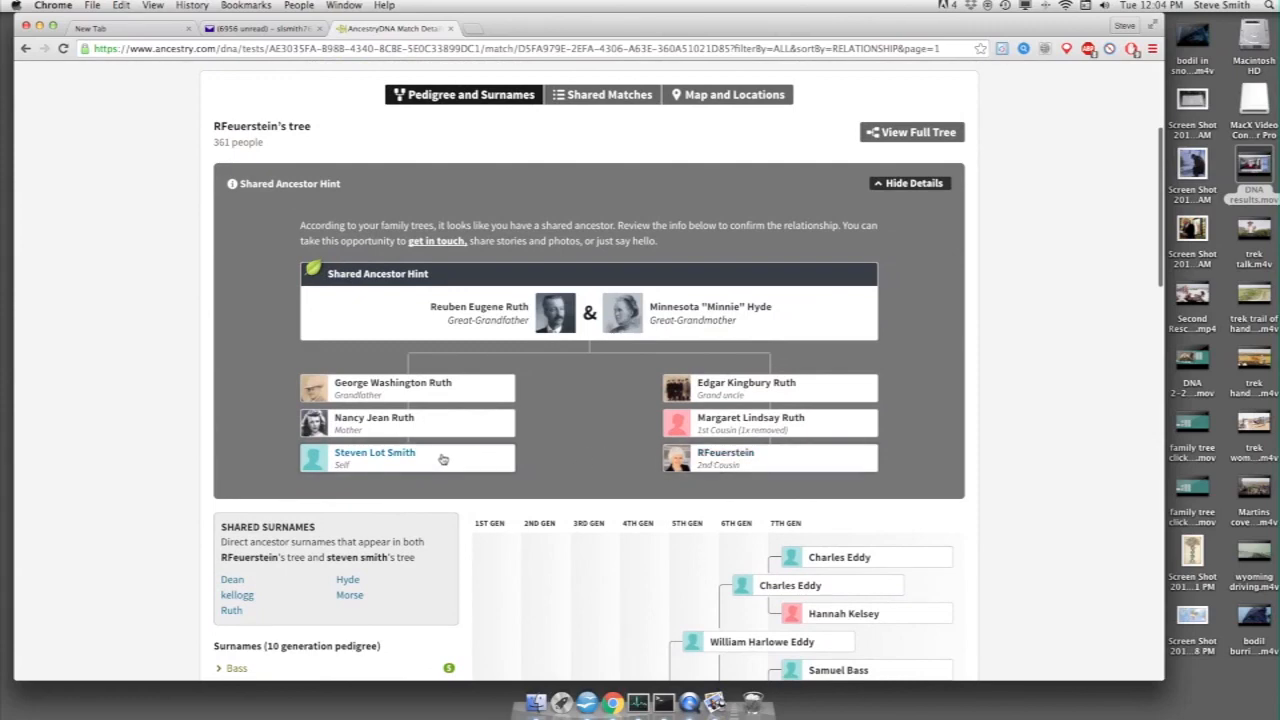
{"action": "mouse_move", "coordinate": [440, 436]}
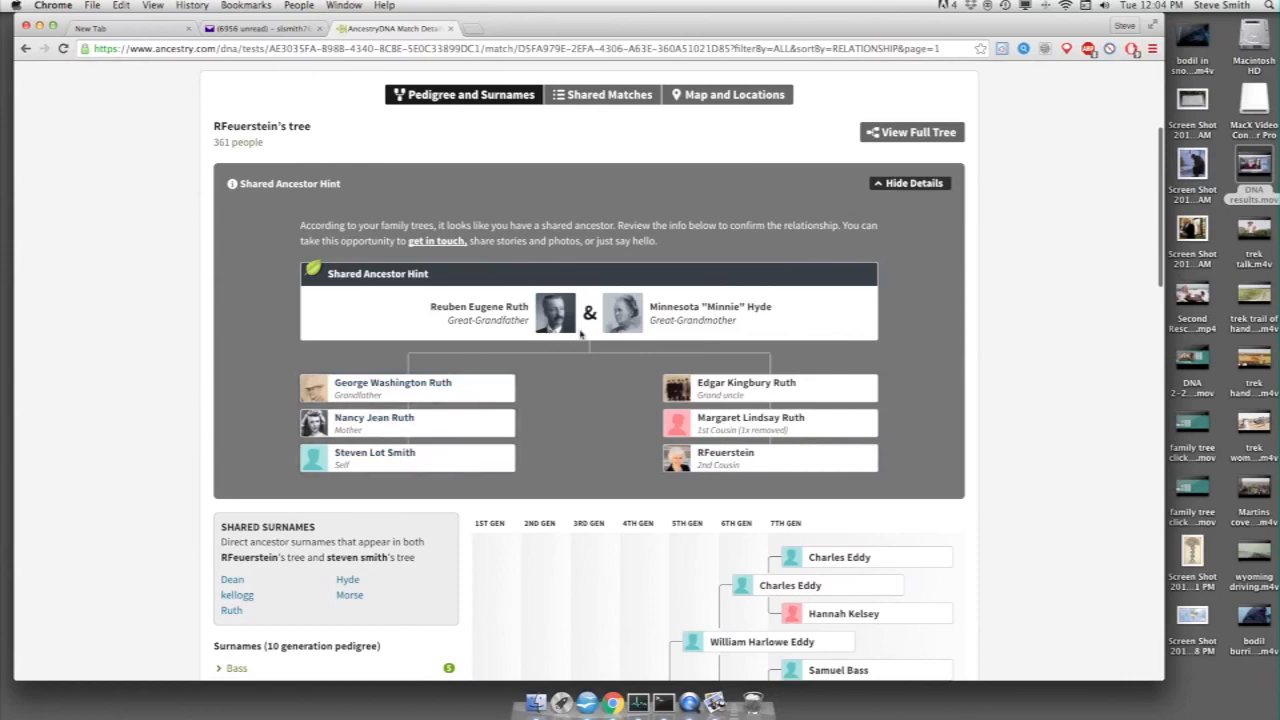
{"action": "scroll", "scroll_direction": "down", "scroll_amount": 3}
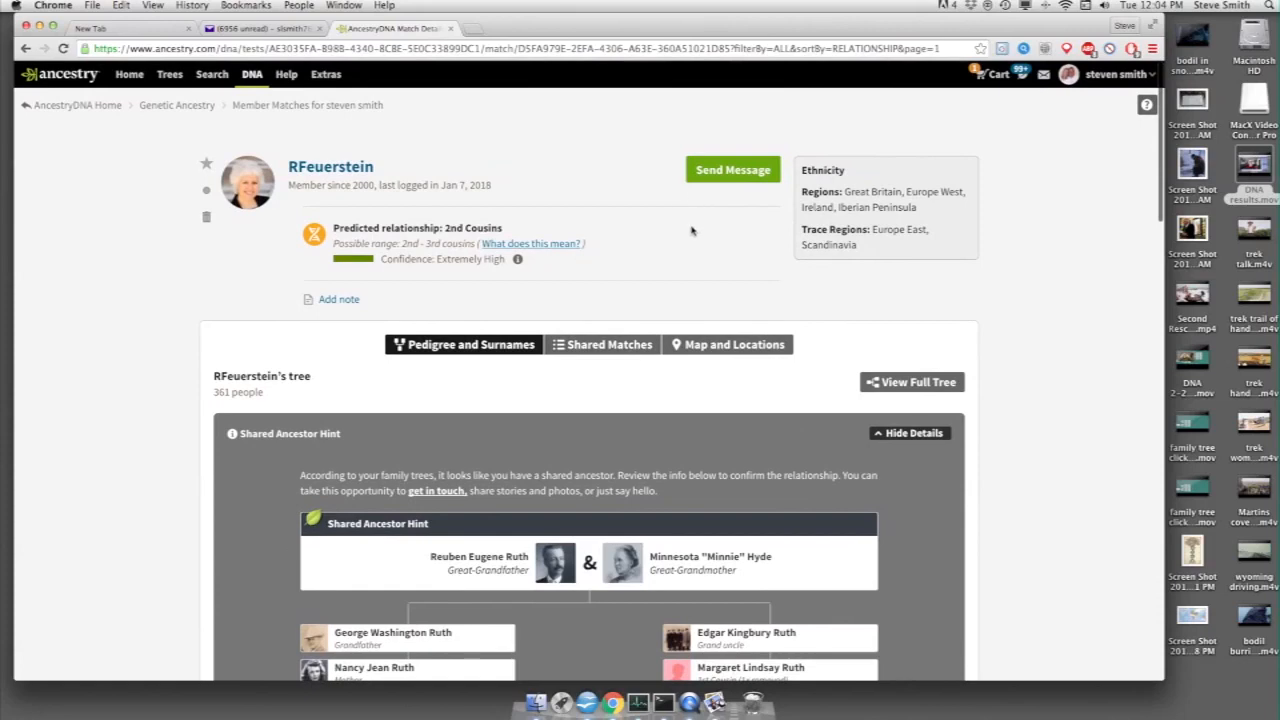
{"action": "scroll", "scroll_direction": "down", "scroll_amount": 3}
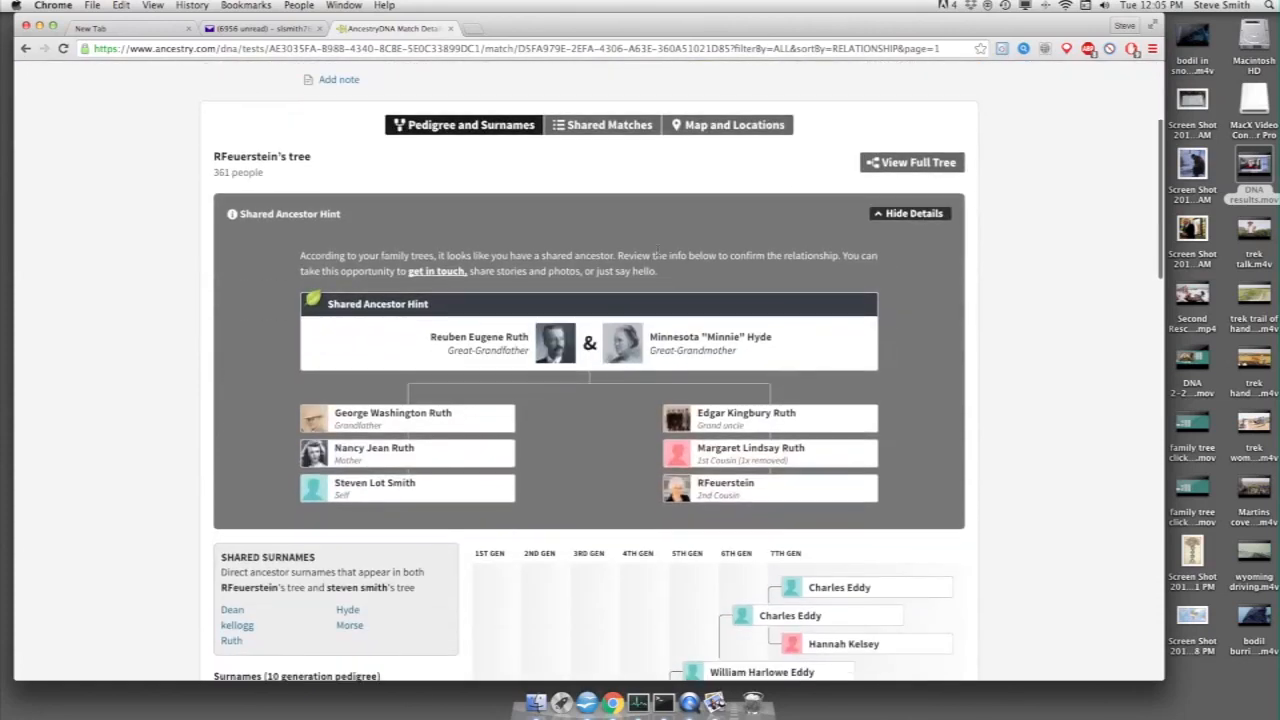
{"action": "scroll", "scroll_direction": "down", "scroll_amount": 3}
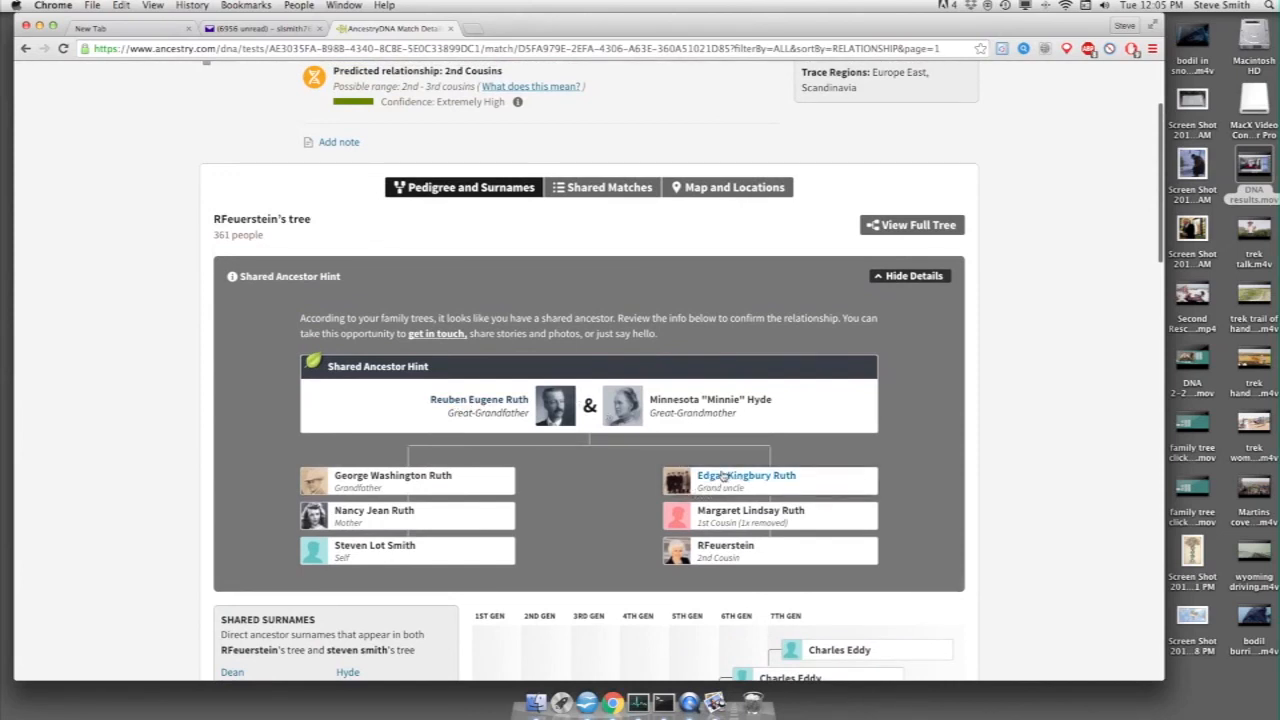
{"action": "scroll", "scroll_direction": "down", "scroll_amount": 3}
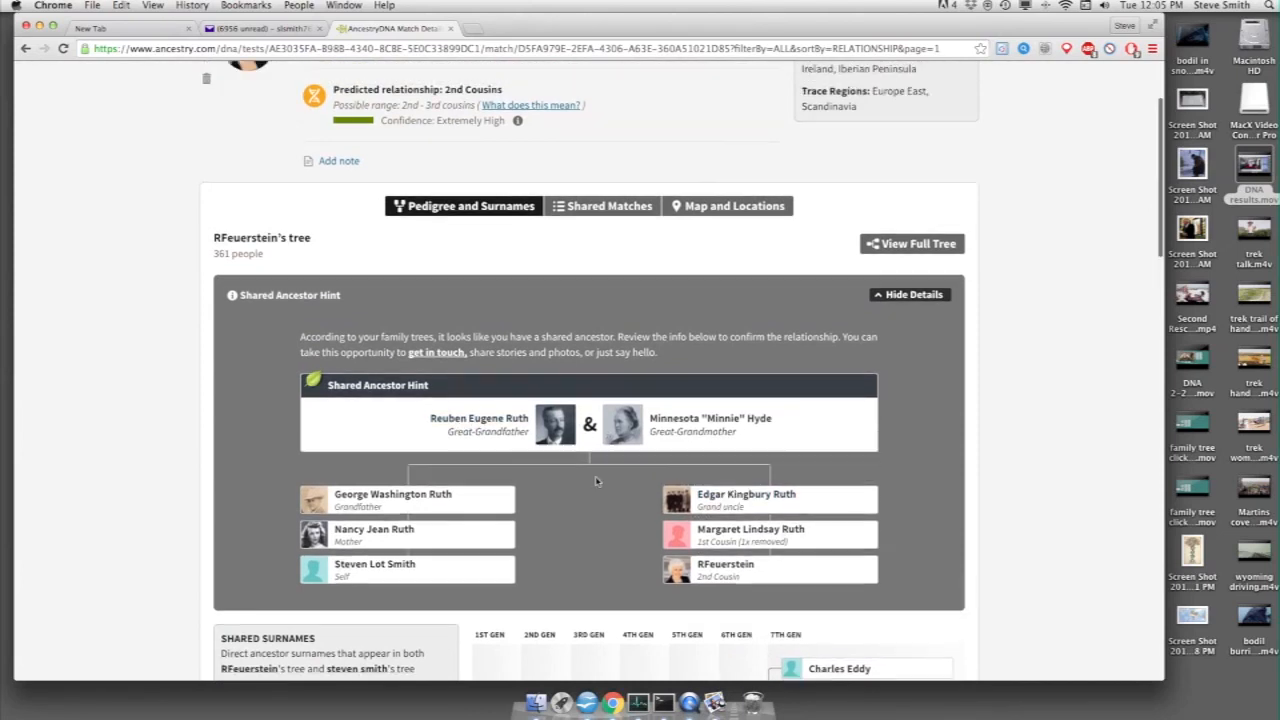
{"action": "scroll", "scroll_direction": "down", "scroll_amount": 3}
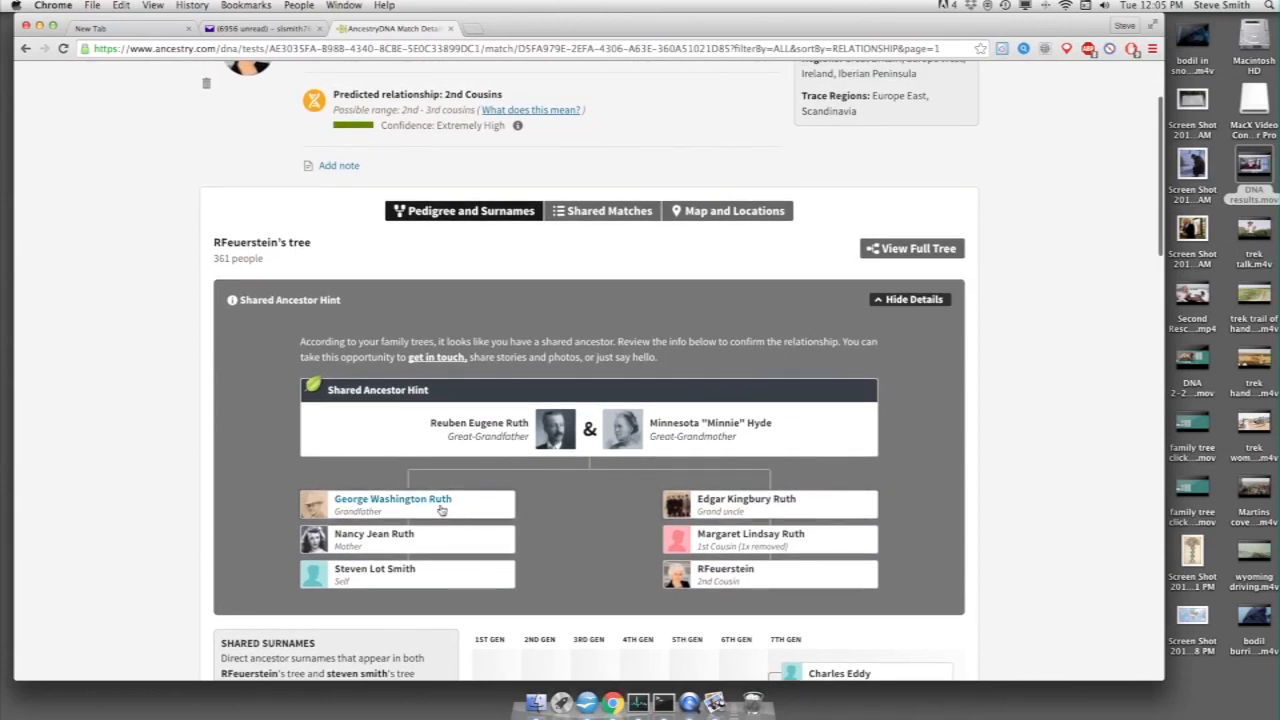
{"action": "mouse_move", "coordinate": [476, 500]}
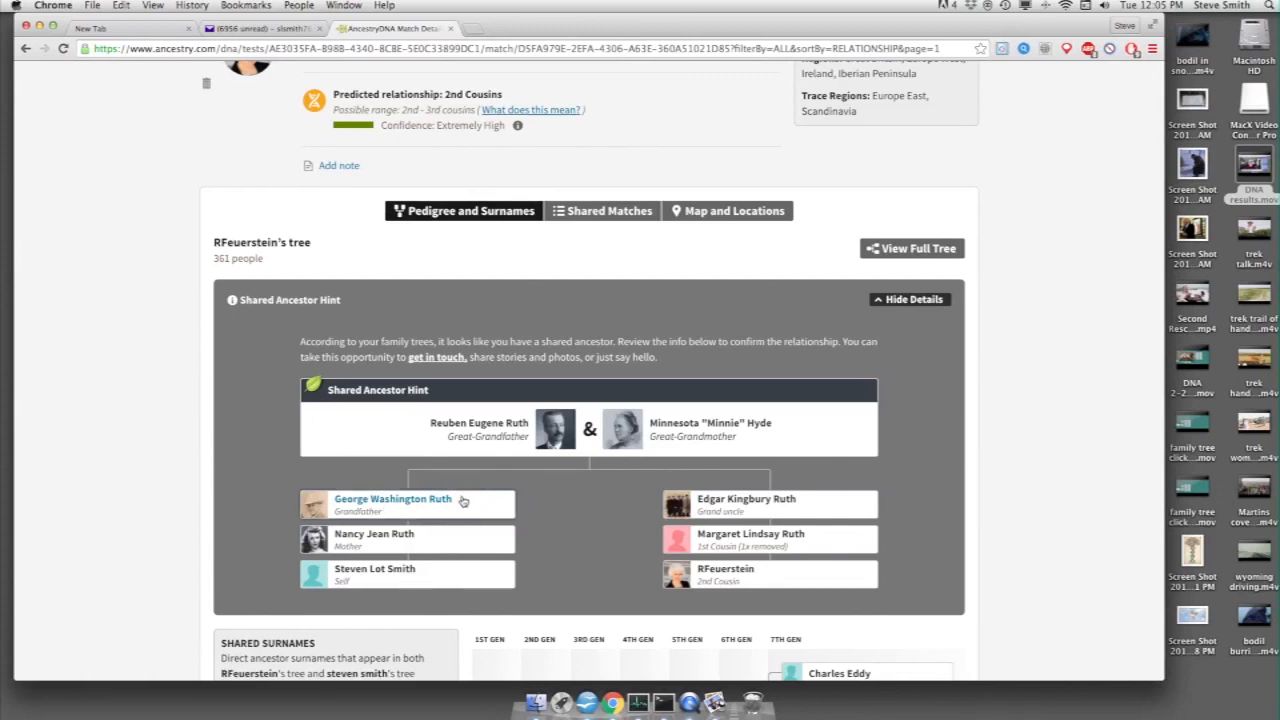
{"action": "mouse_move", "coordinate": [636, 504]}
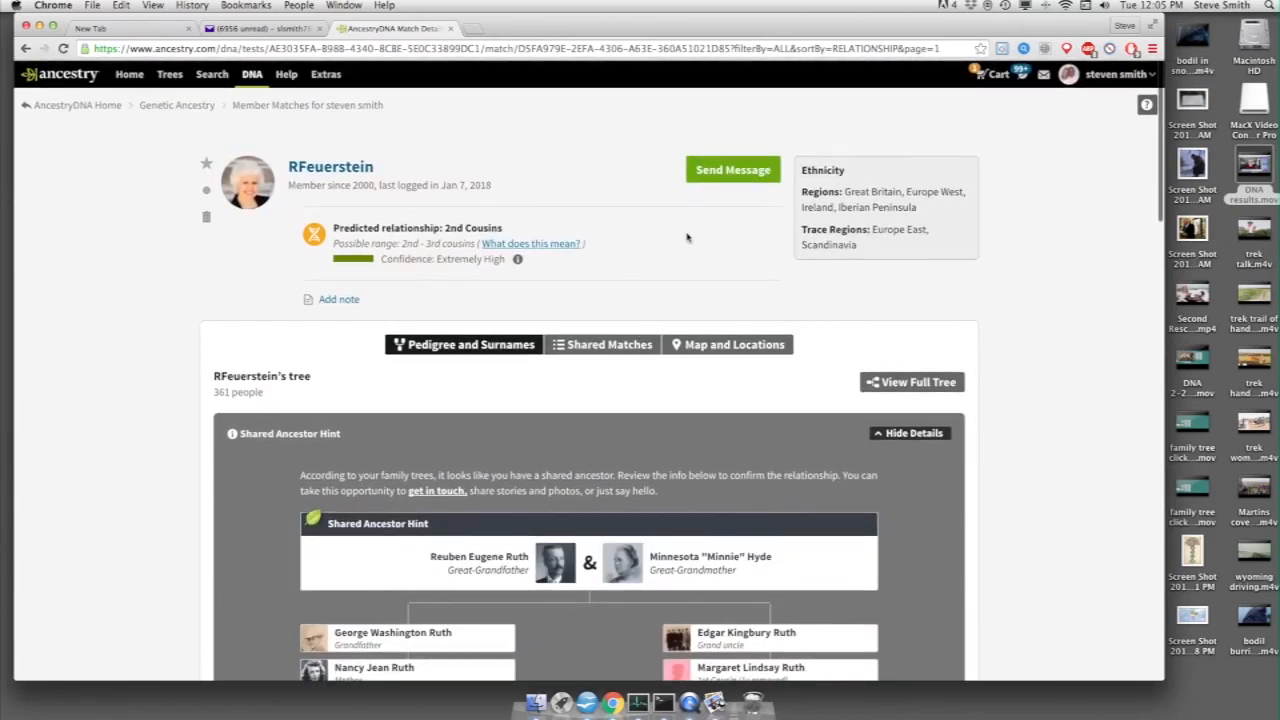
{"action": "scroll", "scroll_direction": "down", "scroll_amount": 3}
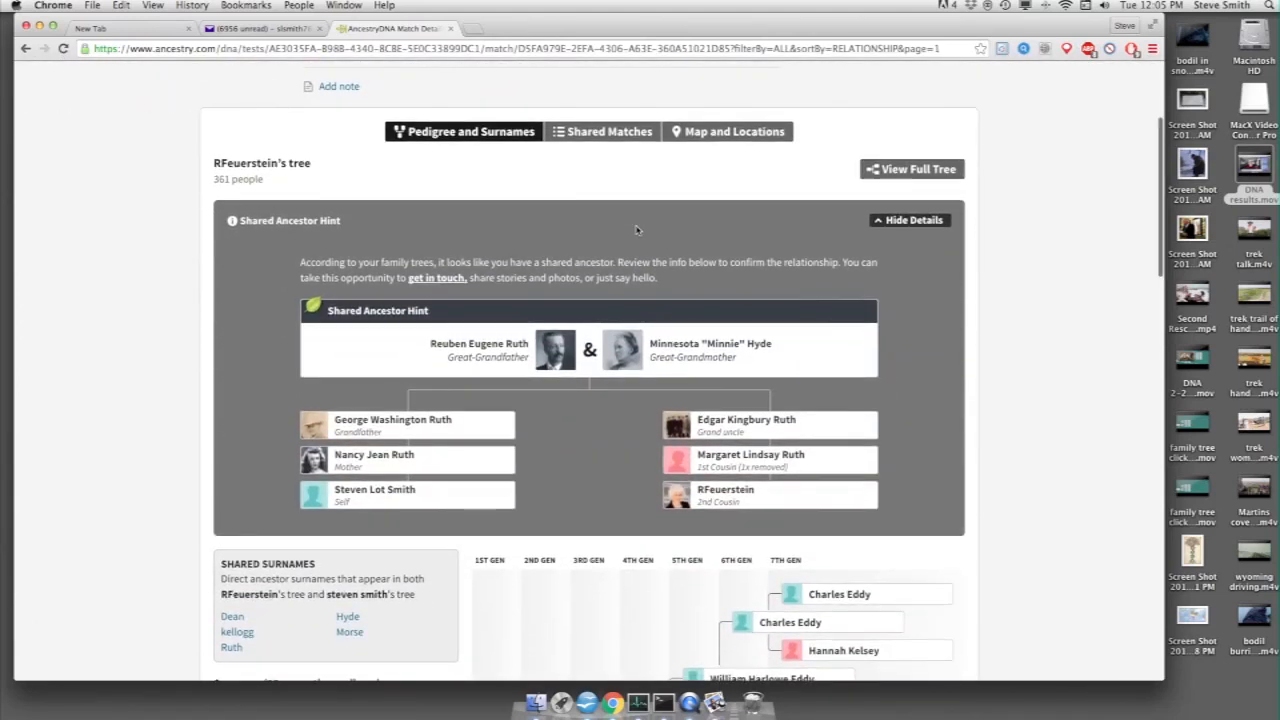
{"action": "scroll", "scroll_direction": "up", "scroll_amount": 3}
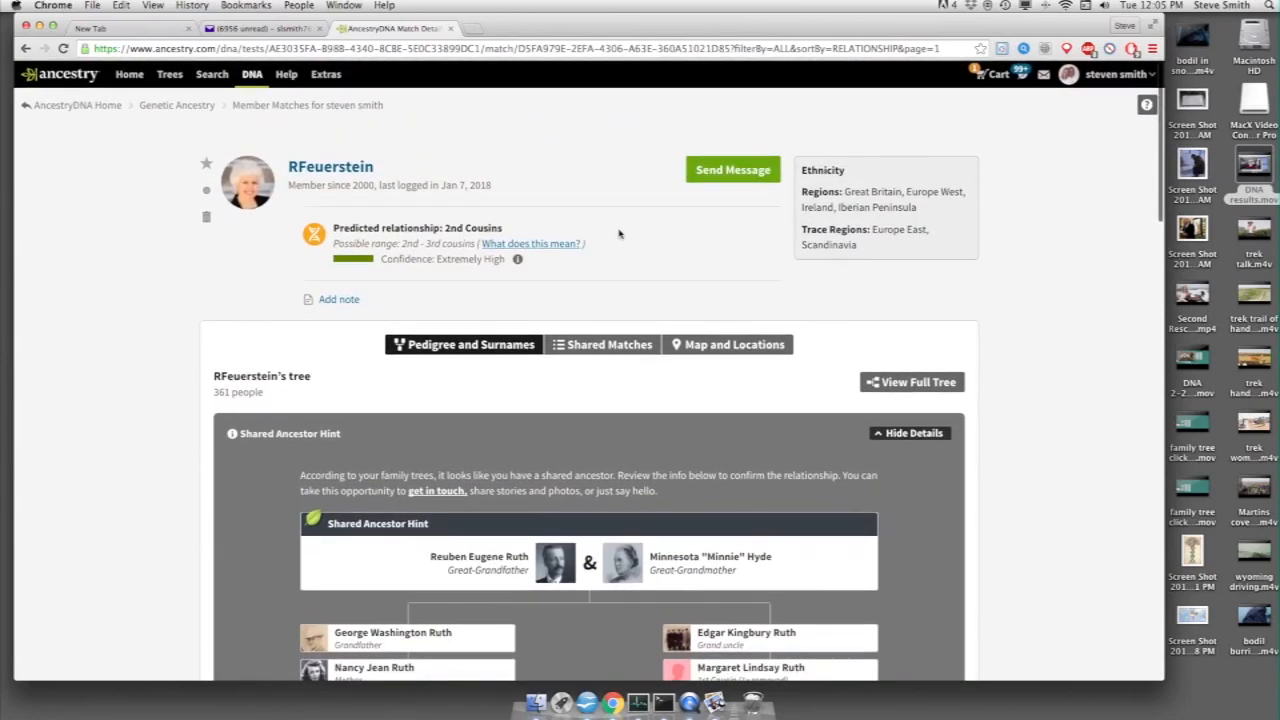
{"action": "scroll", "scroll_direction": "down", "scroll_amount": 3}
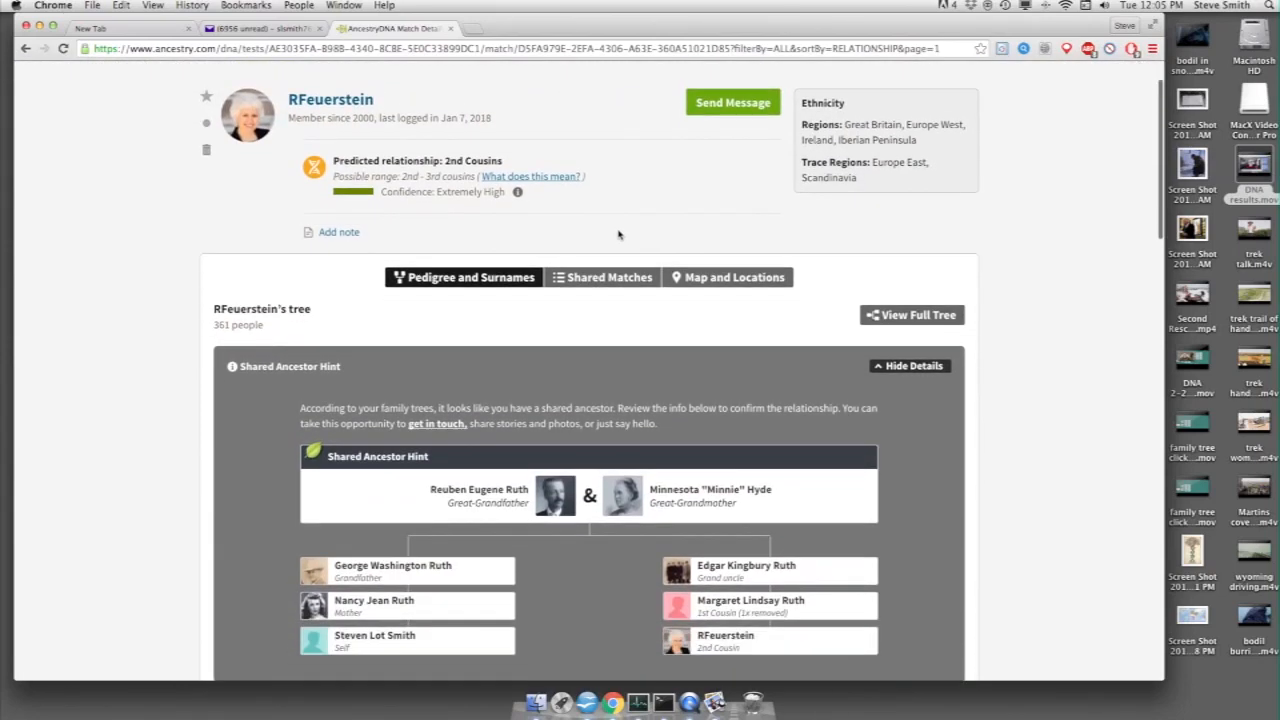
Return to the full AncestryDNA match list via Member Matches and scroll through the 3rd–4th cousin matches.
{"action": "left_click", "coordinate": [732, 102]}
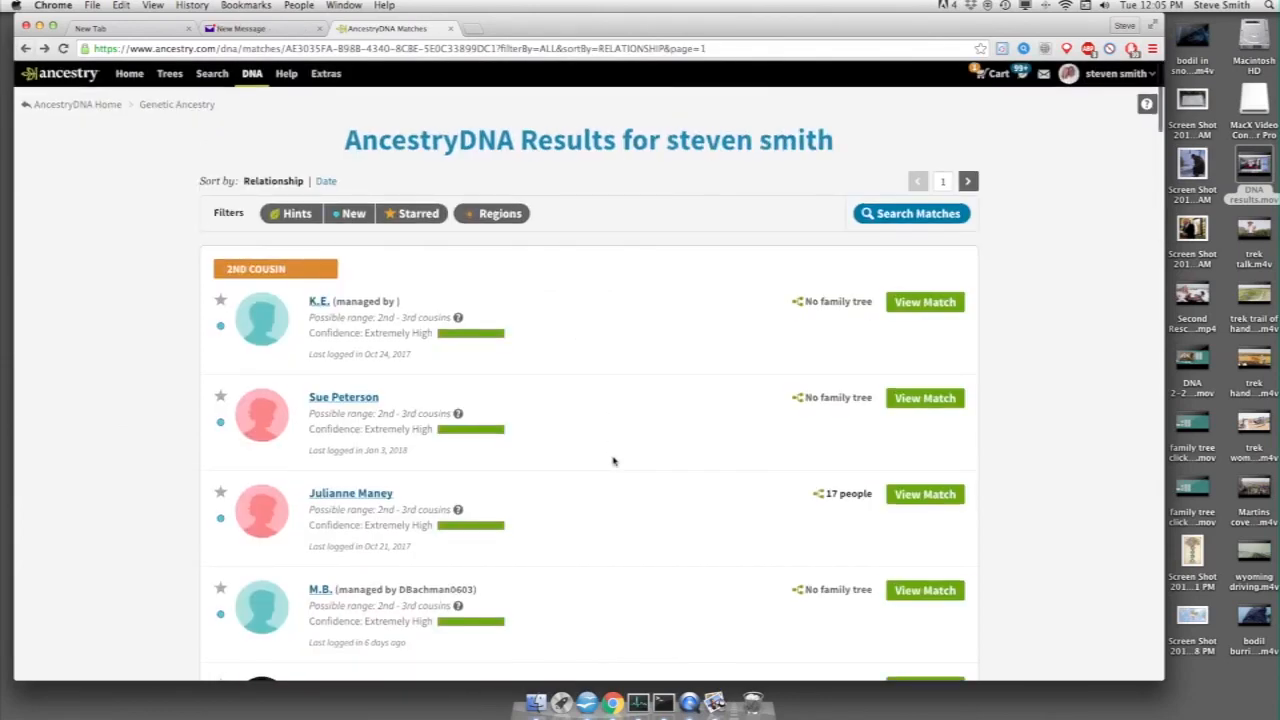
{"action": "scroll", "scroll_direction": "down", "scroll_amount": 3}
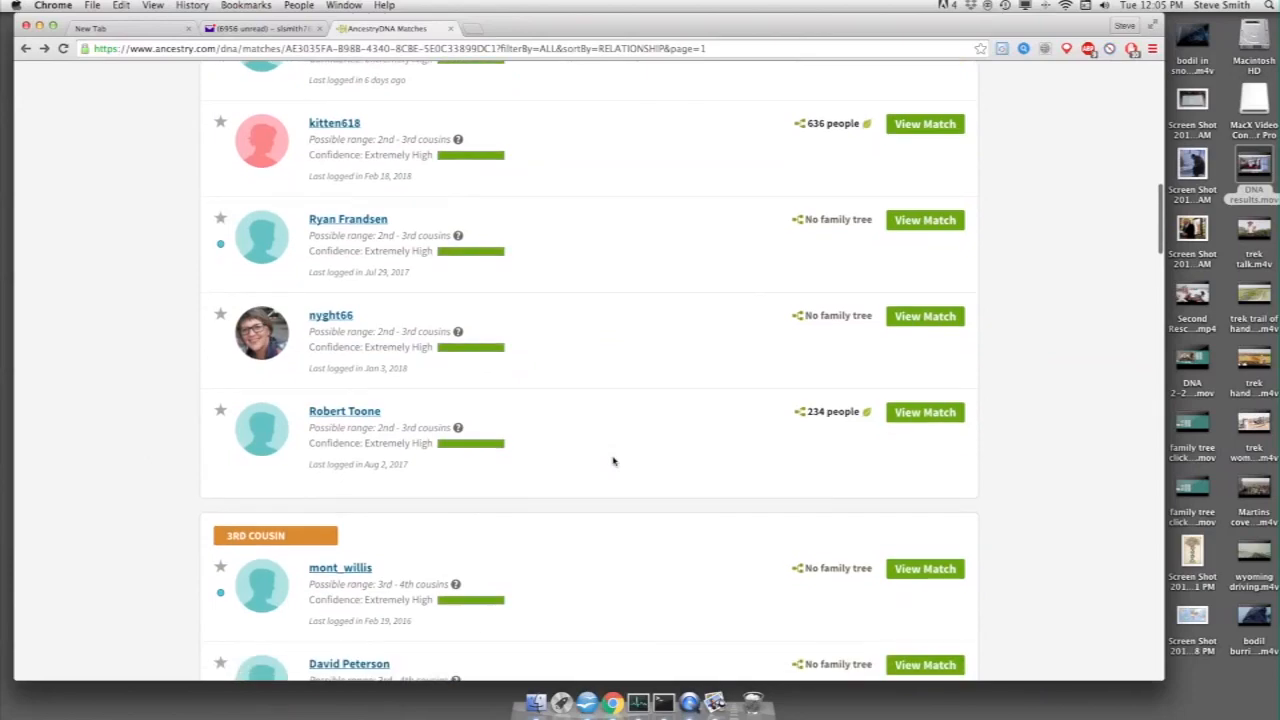
{"action": "scroll", "scroll_direction": "down", "scroll_amount": 3}
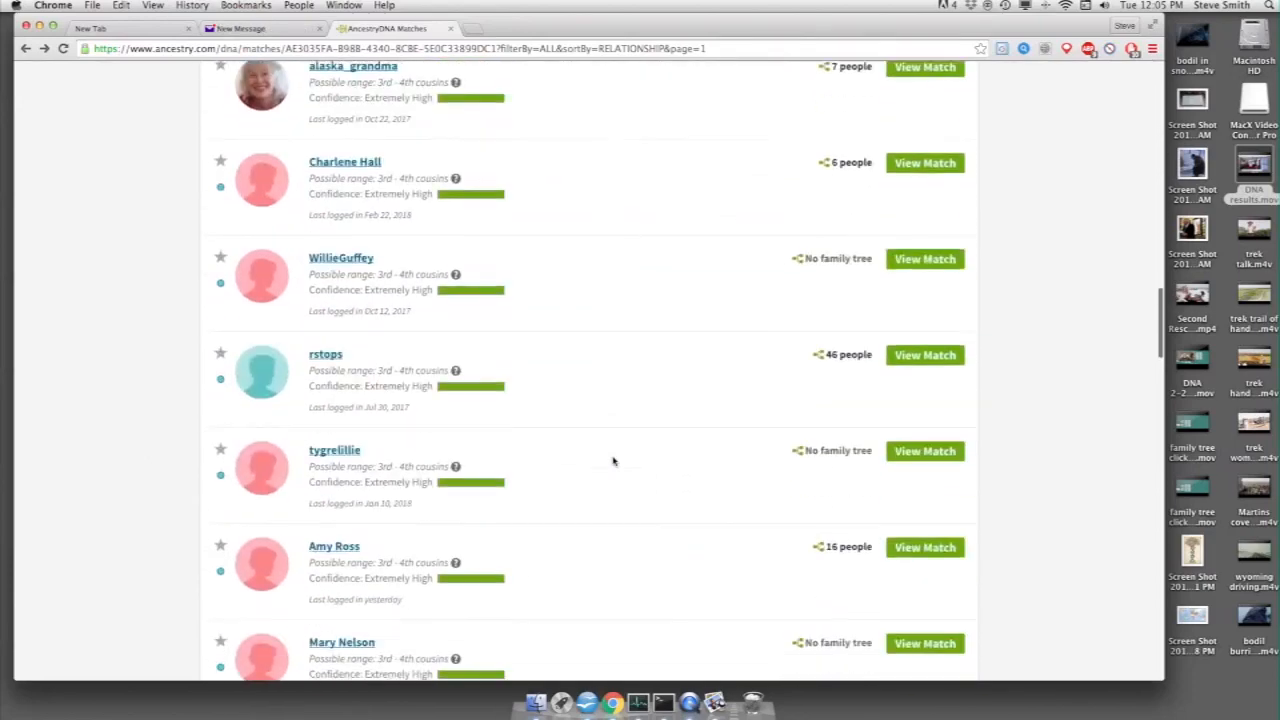
{"action": "scroll", "scroll_direction": "down", "scroll_amount": 3}
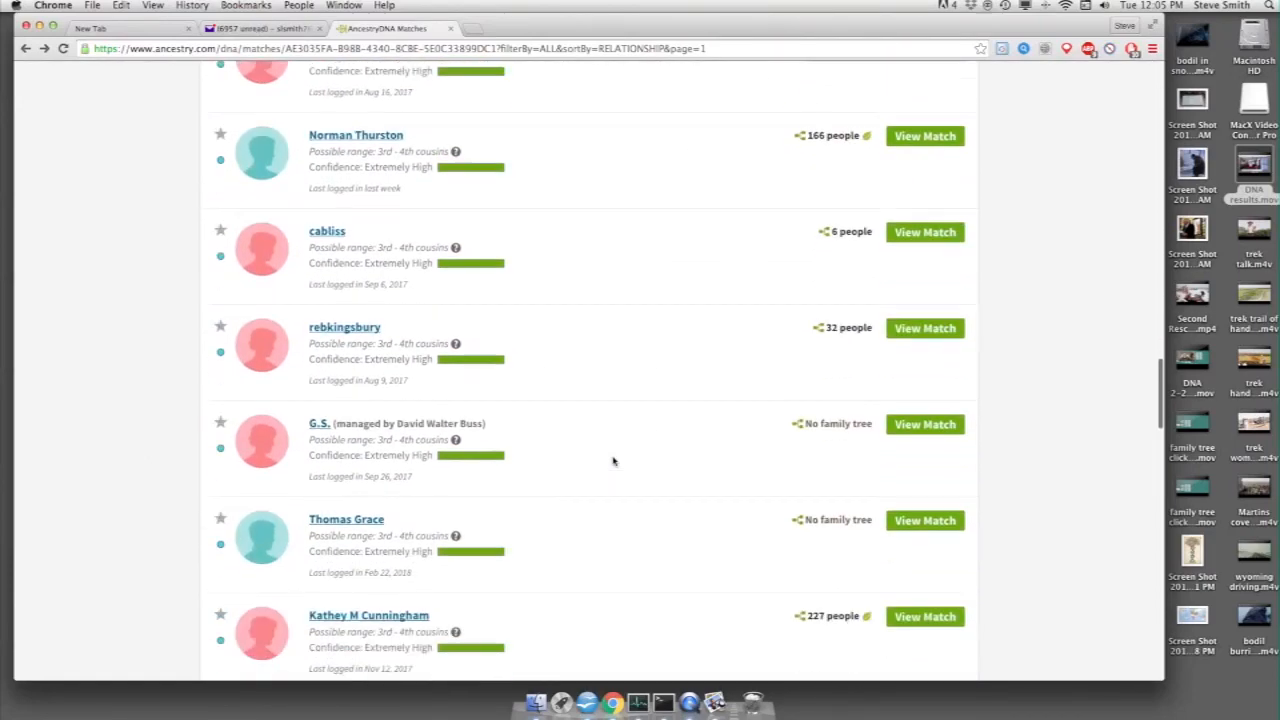
{"action": "scroll", "scroll_direction": "down", "scroll_amount": 3}
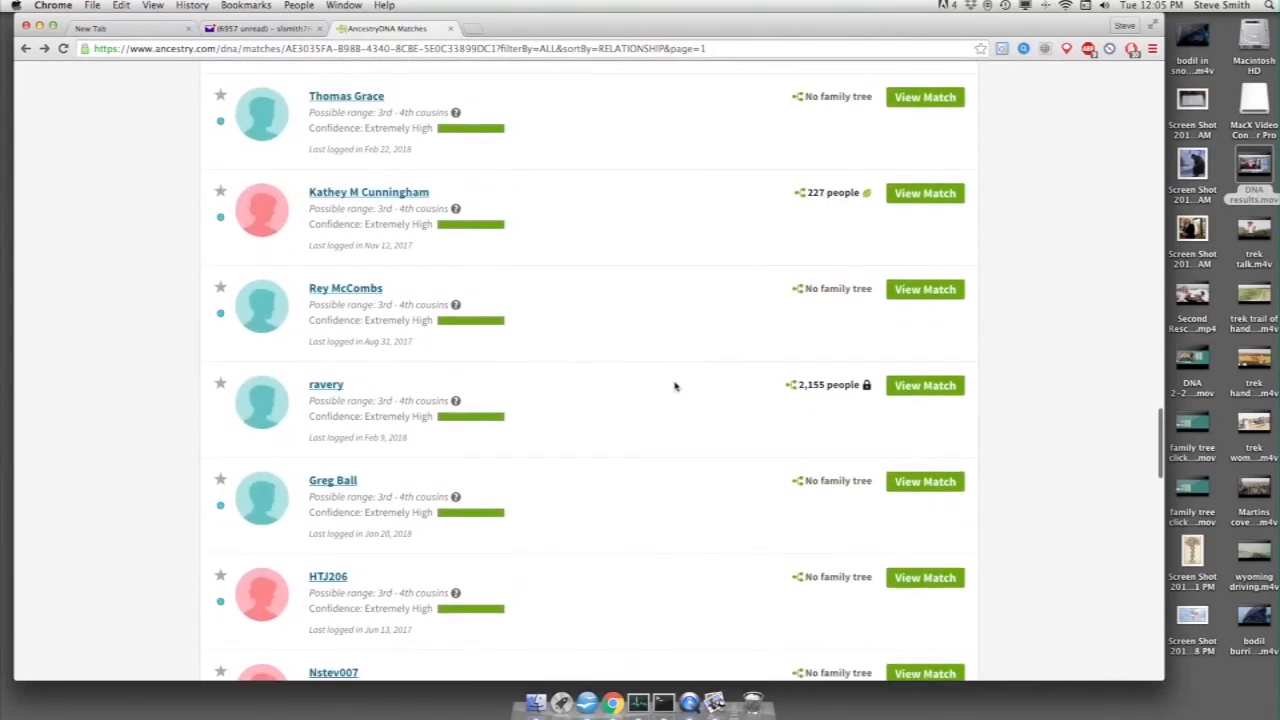
{"action": "scroll", "scroll_direction": "down", "scroll_amount": 3}
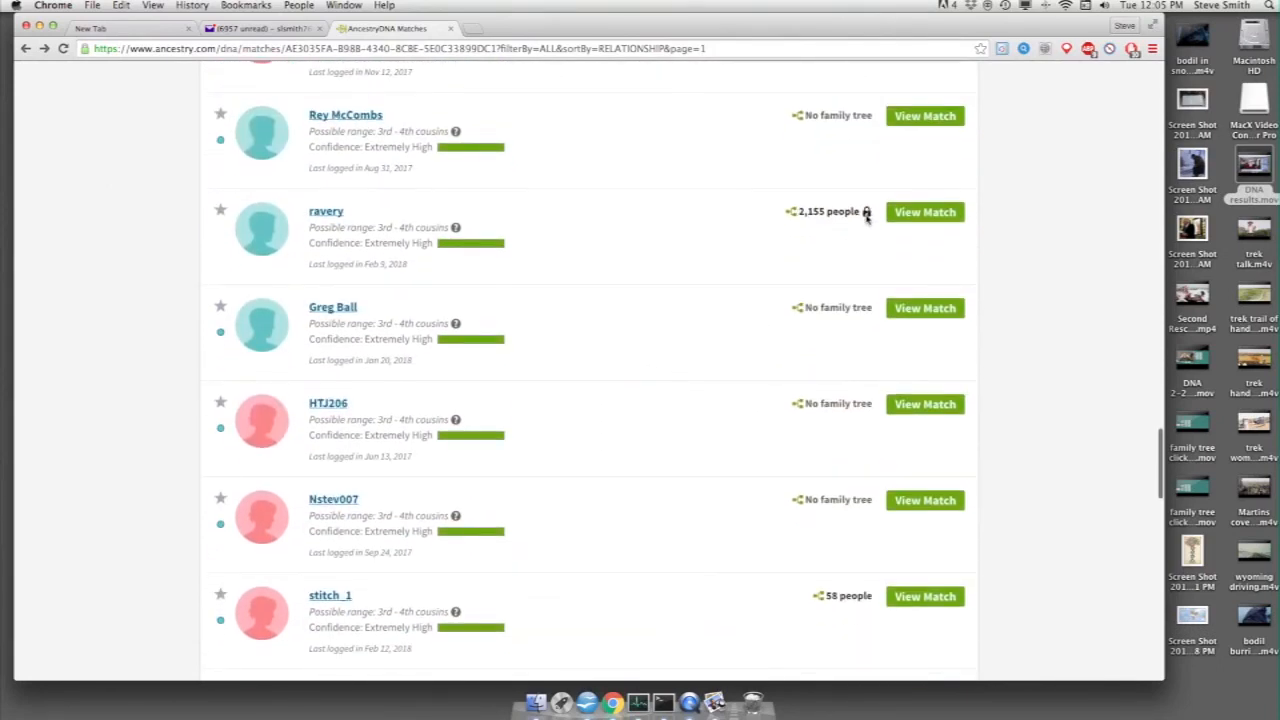
{"action": "mouse_move", "coordinate": [648, 264]}
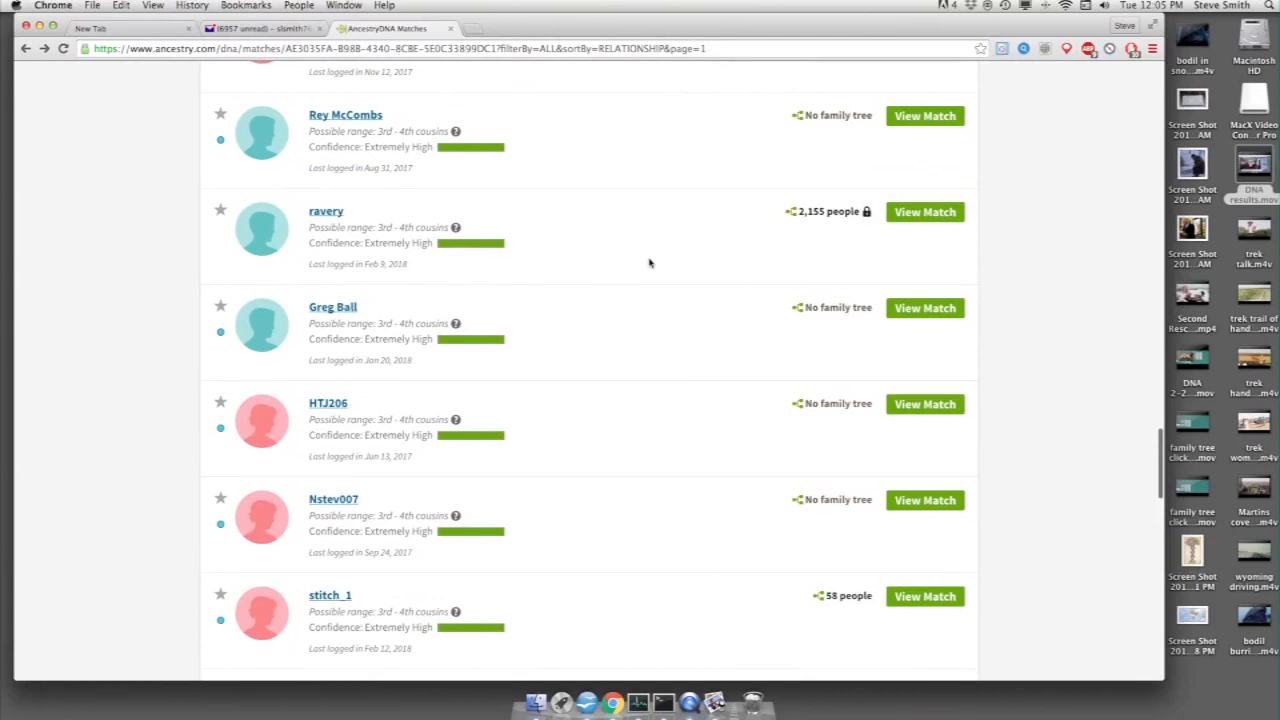
{"action": "scroll", "scroll_direction": "down", "scroll_amount": 3}
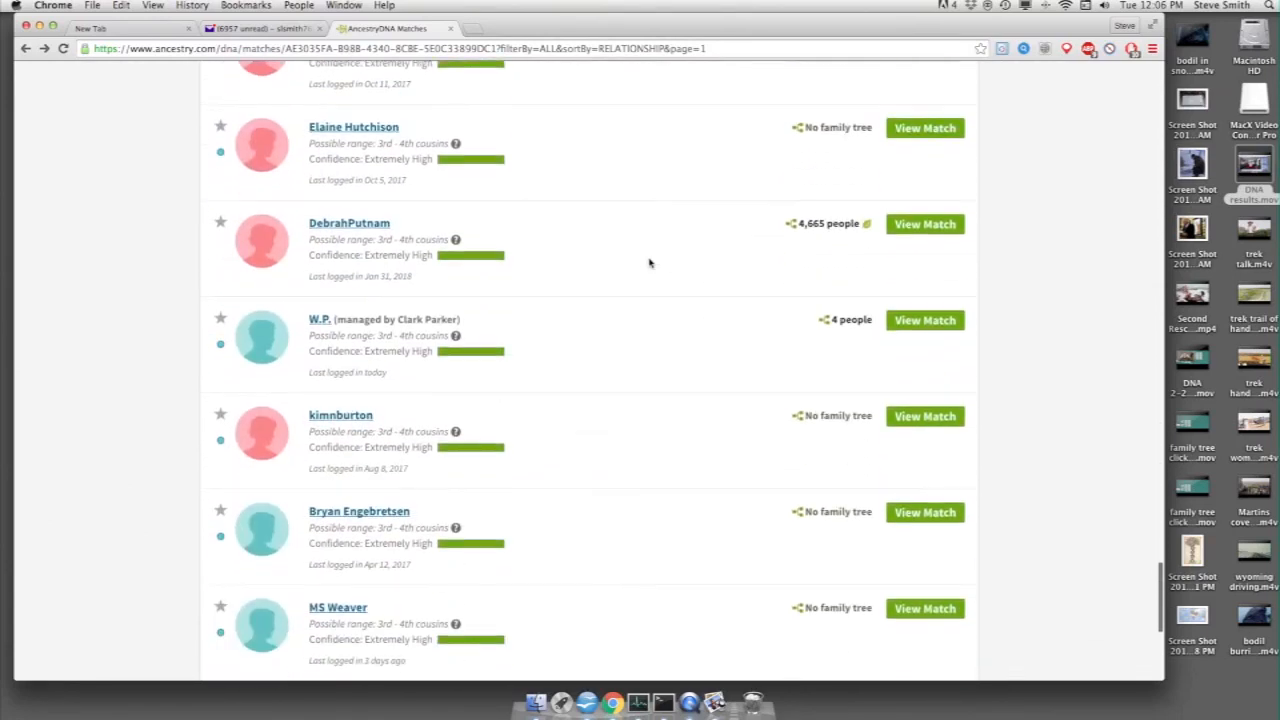
{"action": "scroll", "scroll_direction": "down", "scroll_amount": 3}
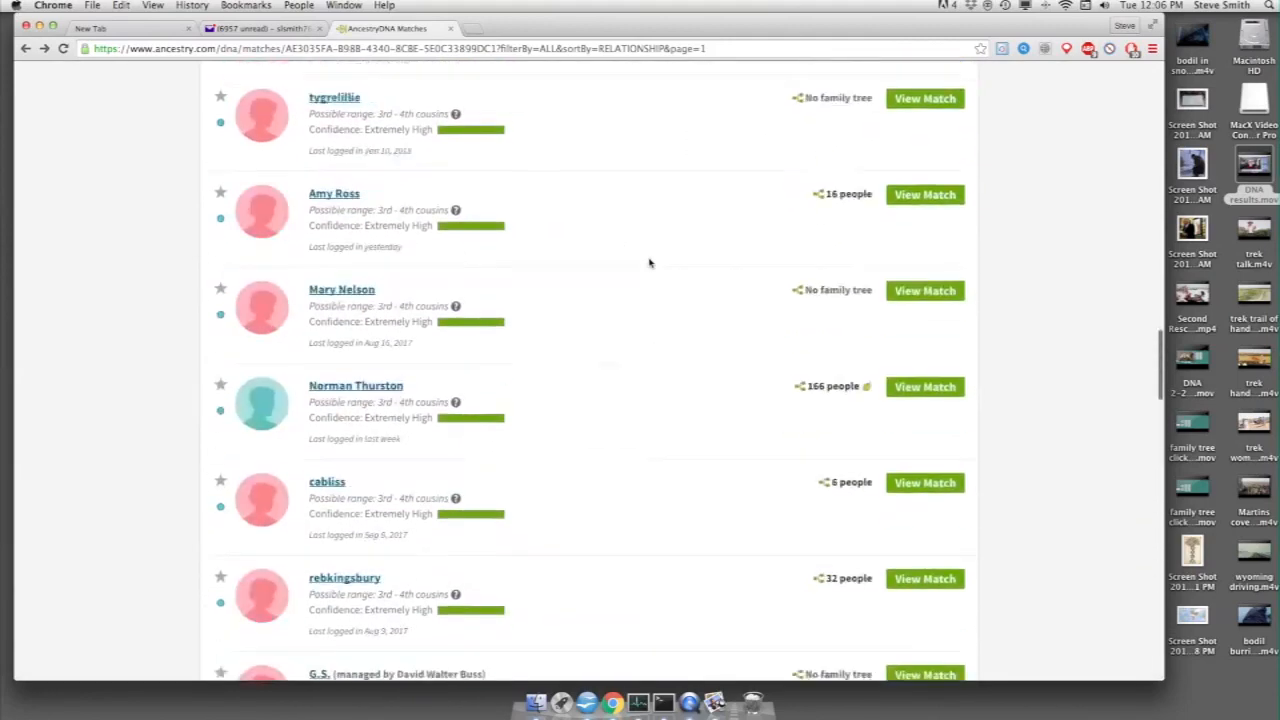
{"action": "scroll", "scroll_direction": "down", "scroll_amount": 3}
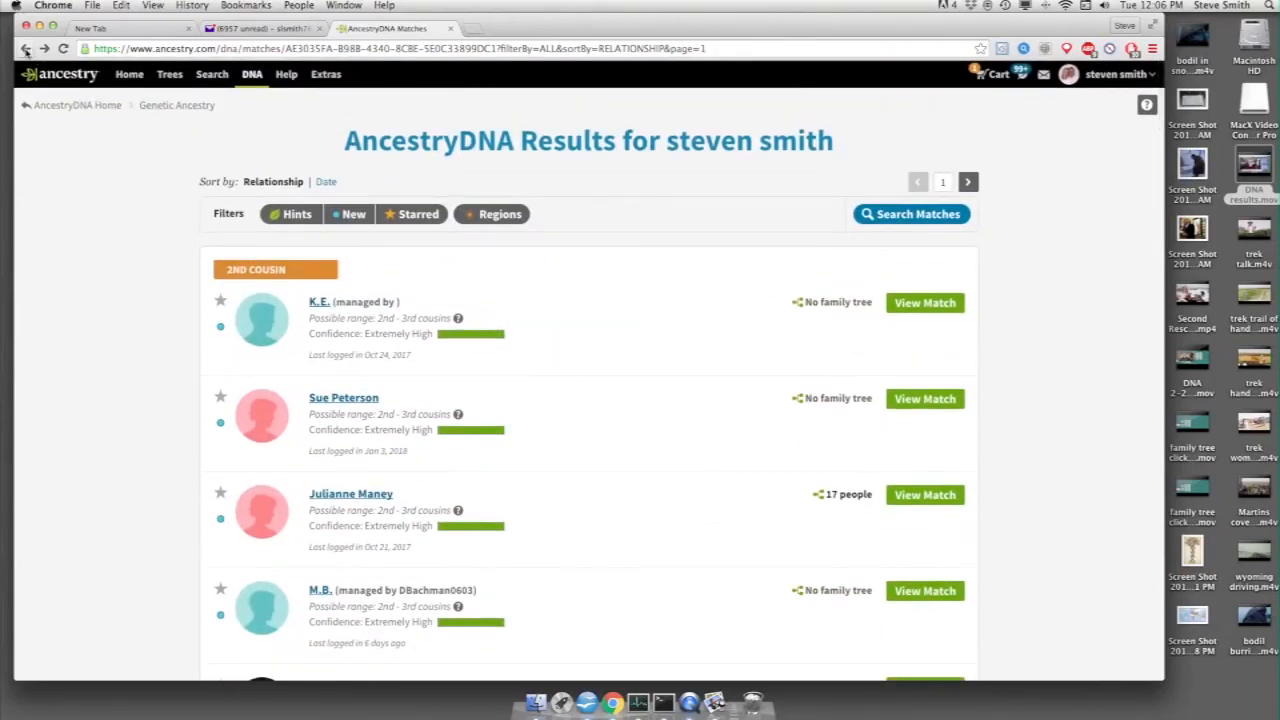
{"action": "mouse_move", "coordinate": [28, 48]}
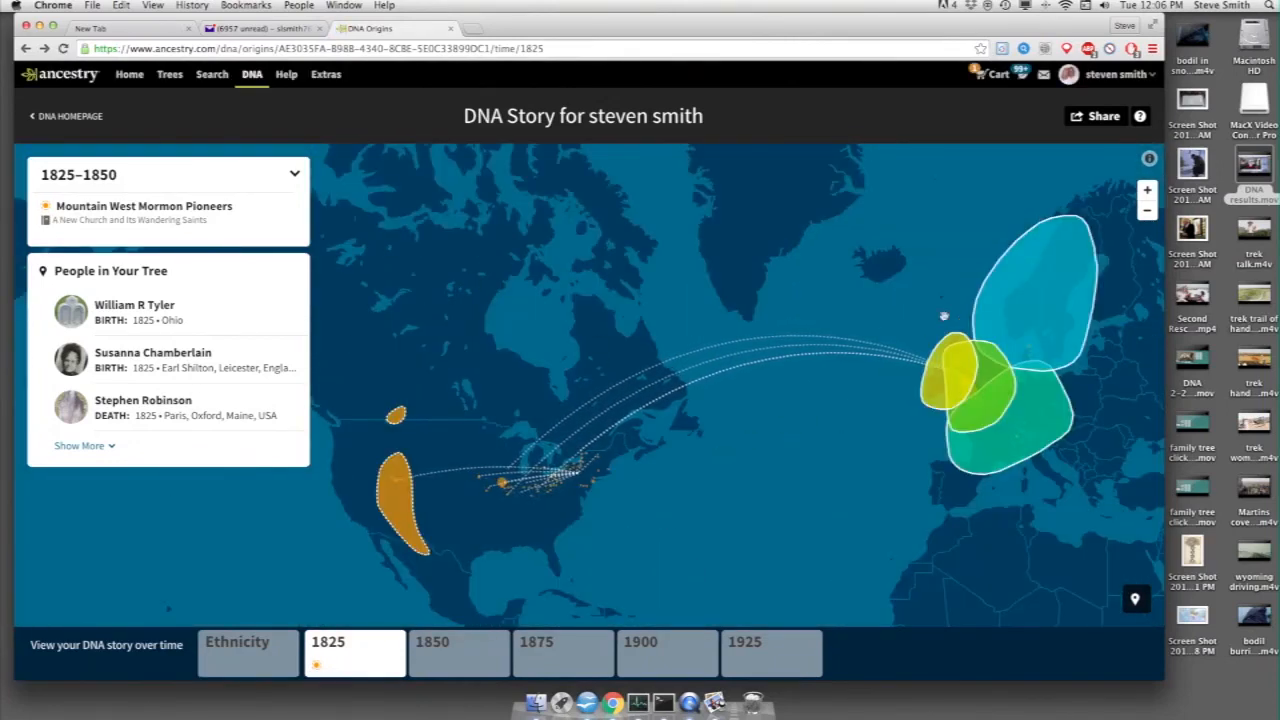
Expand the 1825–1850 people list to add Henry Ruth, Cordelia Whitford, William Lyman and Daniel Stowell.
{"action": "left_click", "coordinate": [732, 438]}
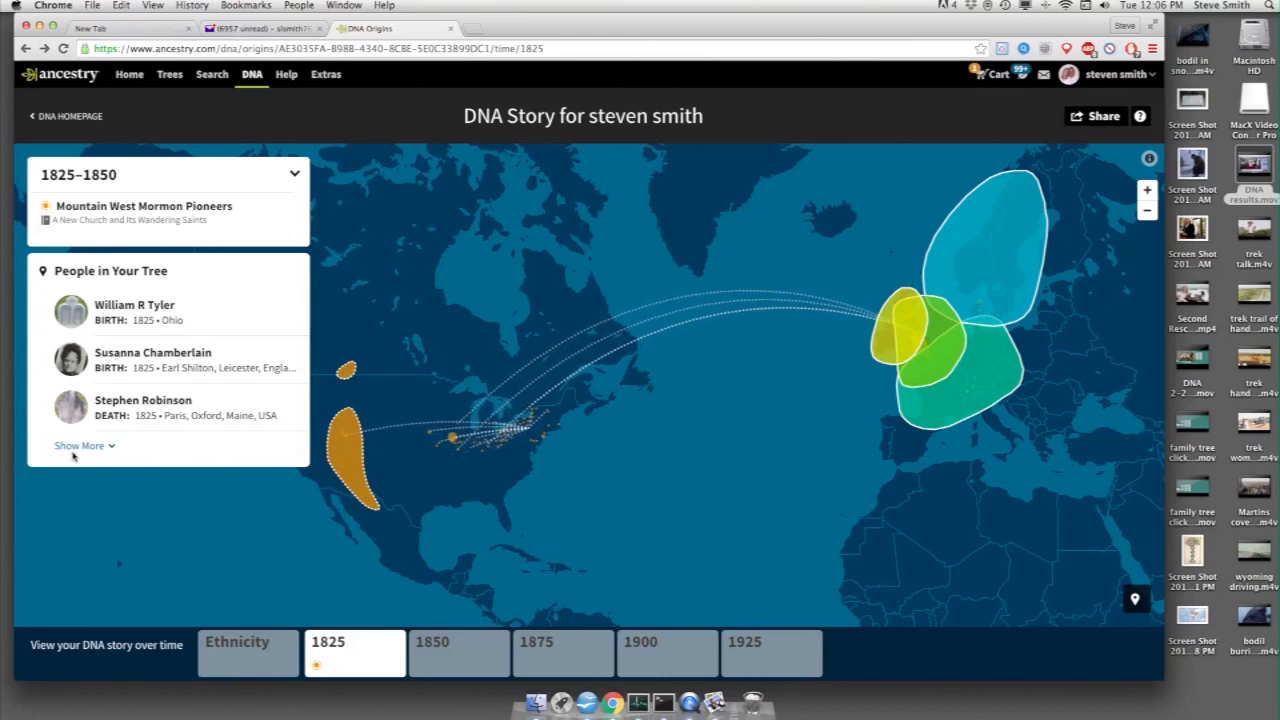
{"action": "left_click", "coordinate": [80, 444]}
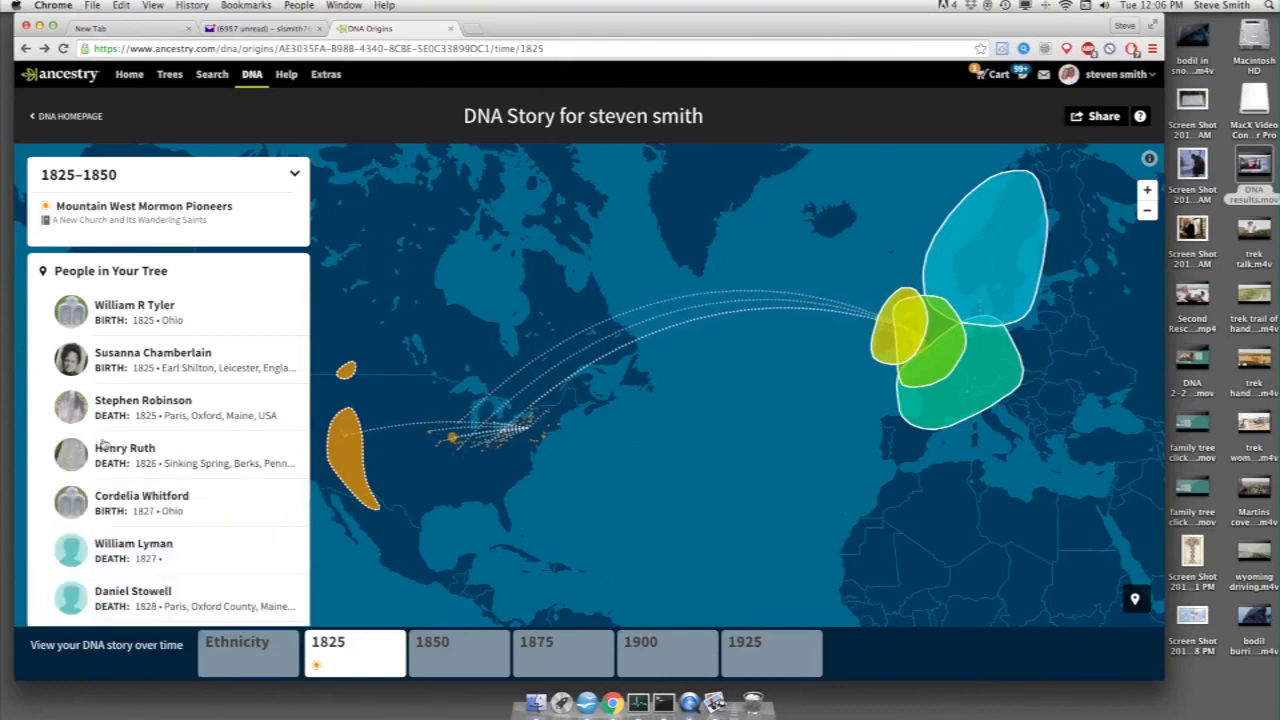
{"action": "mouse_move", "coordinate": [152, 360]}
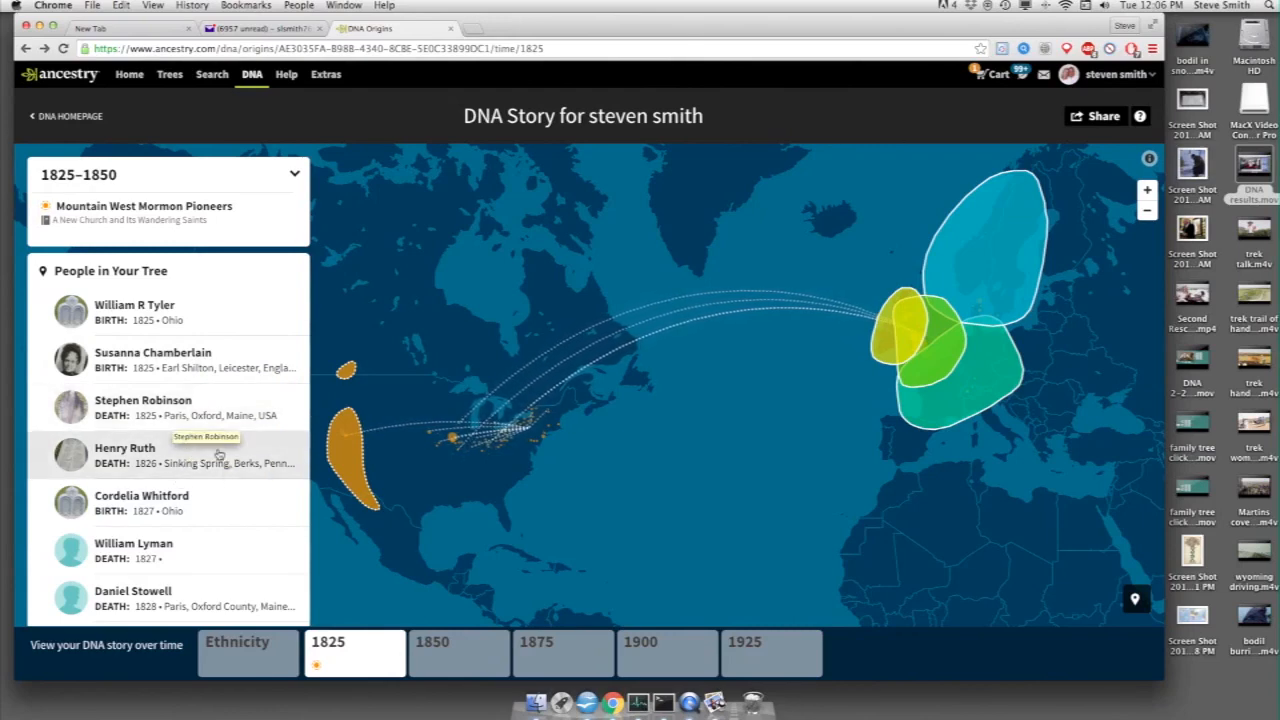
{"action": "mouse_move", "coordinate": [164, 410]}
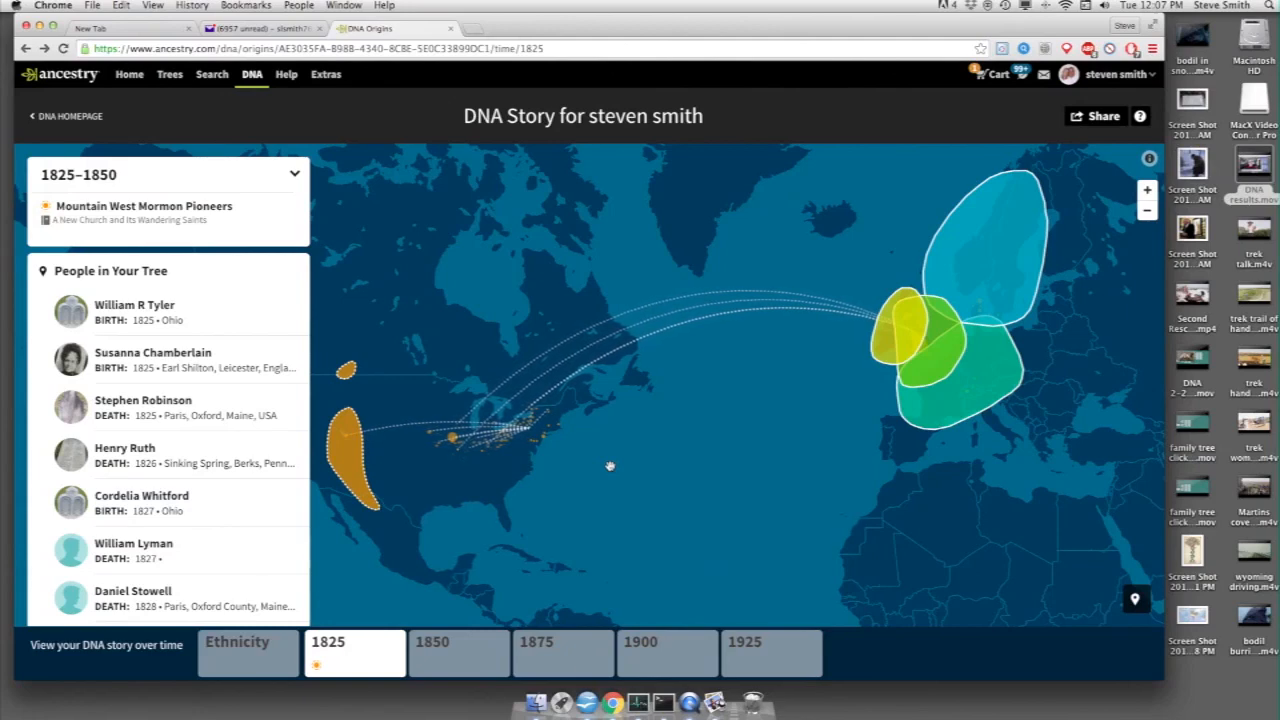
{"action": "mouse_move", "coordinate": [496, 330]}
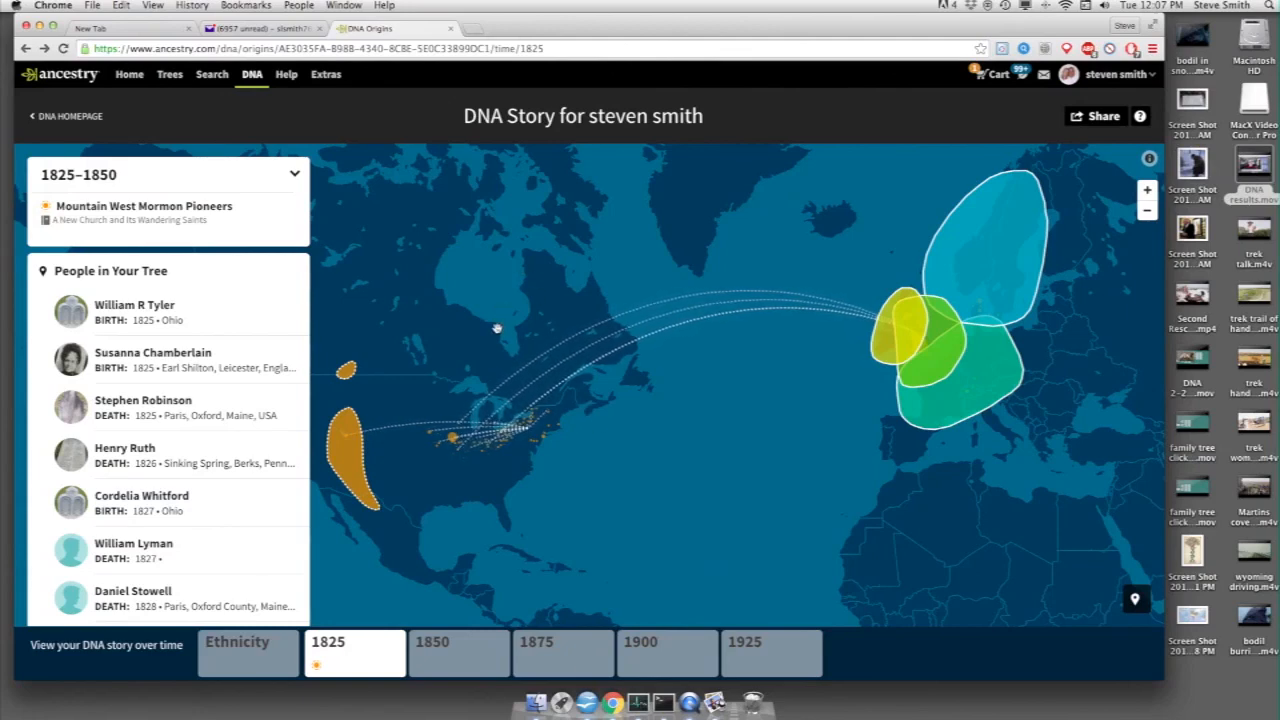